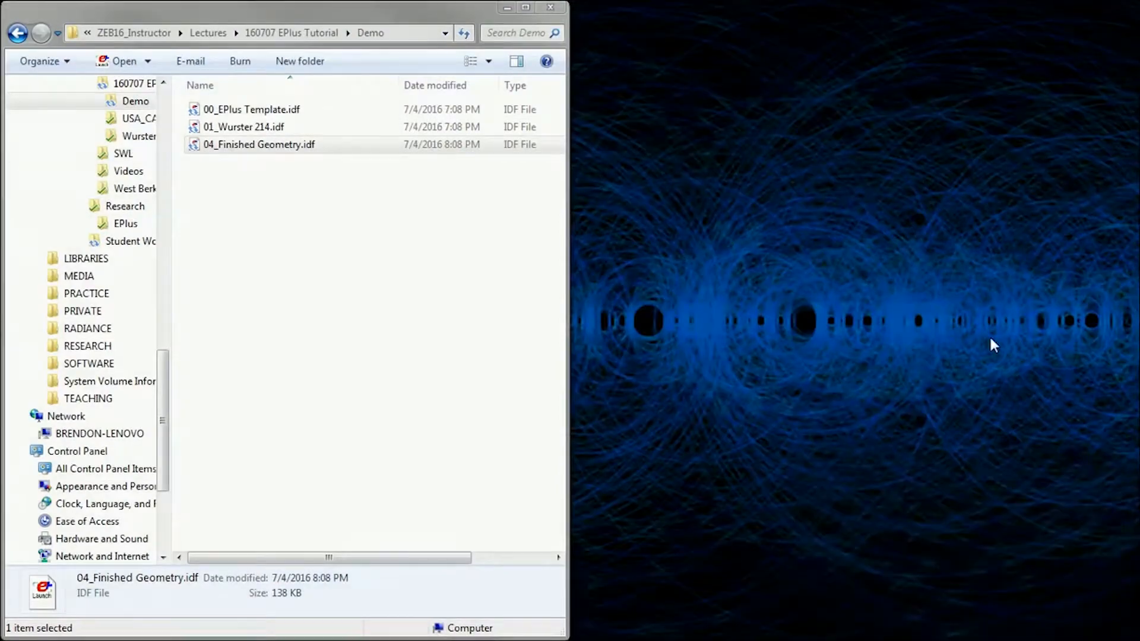
- Open the 04_Finished Geometry.idf model in IDF Editor
{"action": "double_click", "coordinate": [259, 143]}
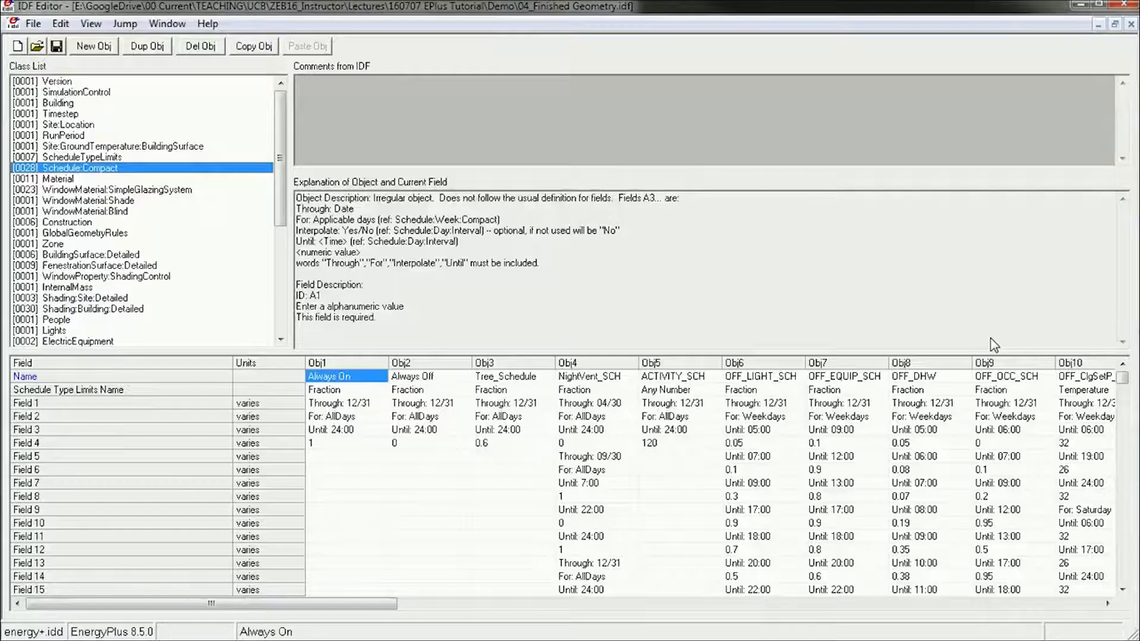
{"action": "mouse_move", "coordinate": [527, 73]}
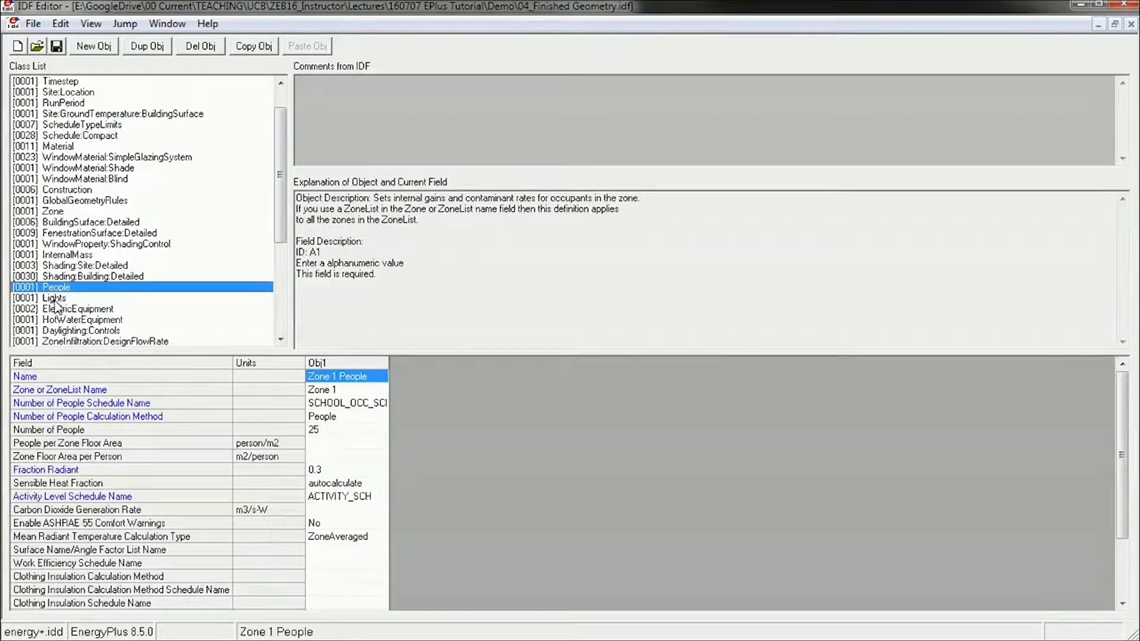
{"action": "left_click", "coordinate": [79, 319]}
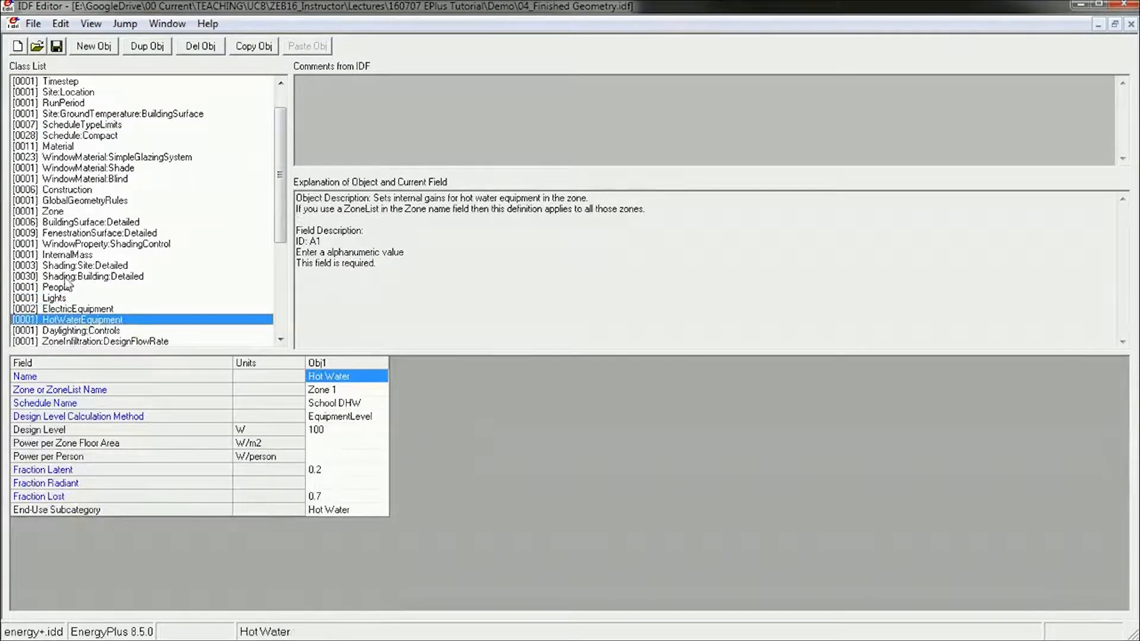
{"action": "mouse_move", "coordinate": [67, 296]}
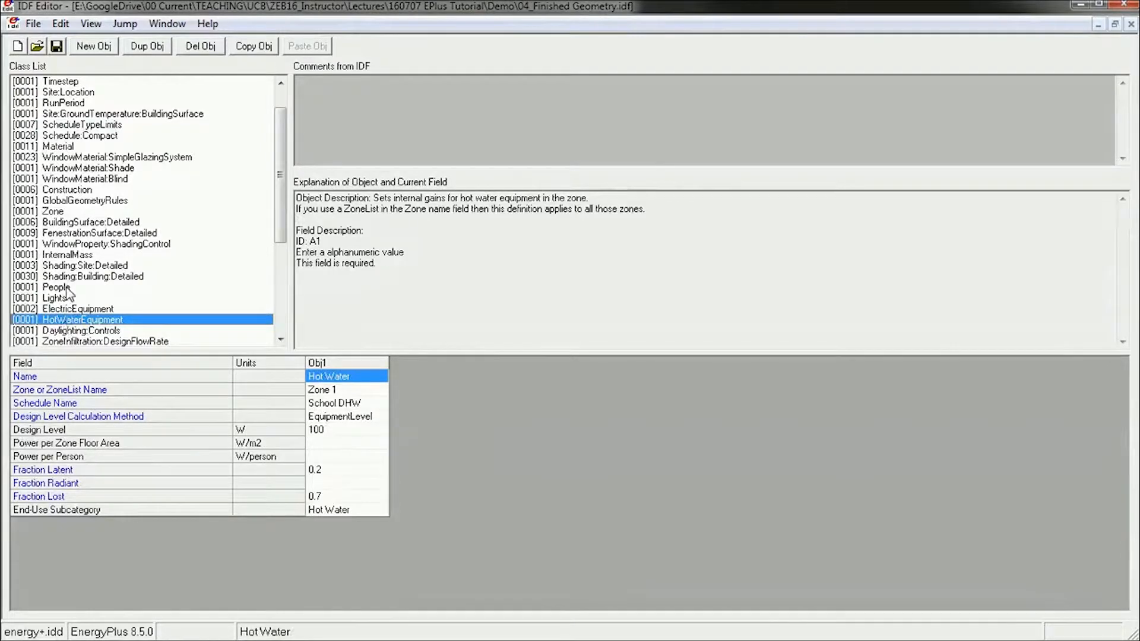
{"action": "left_click", "coordinate": [53, 286]}
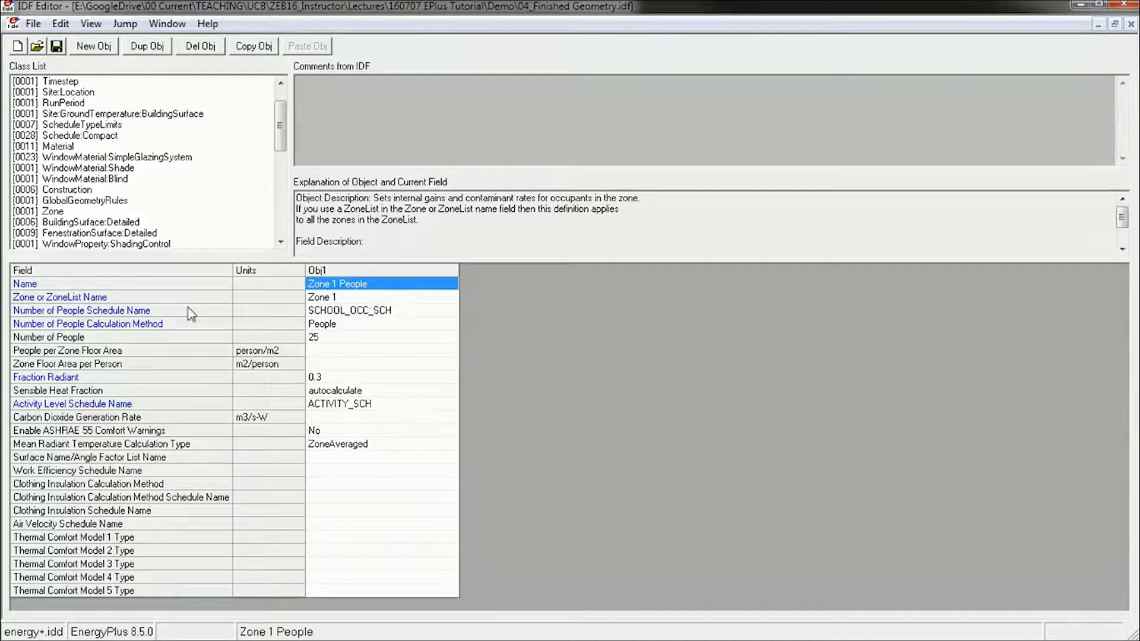
{"action": "left_click", "coordinate": [363, 297]}
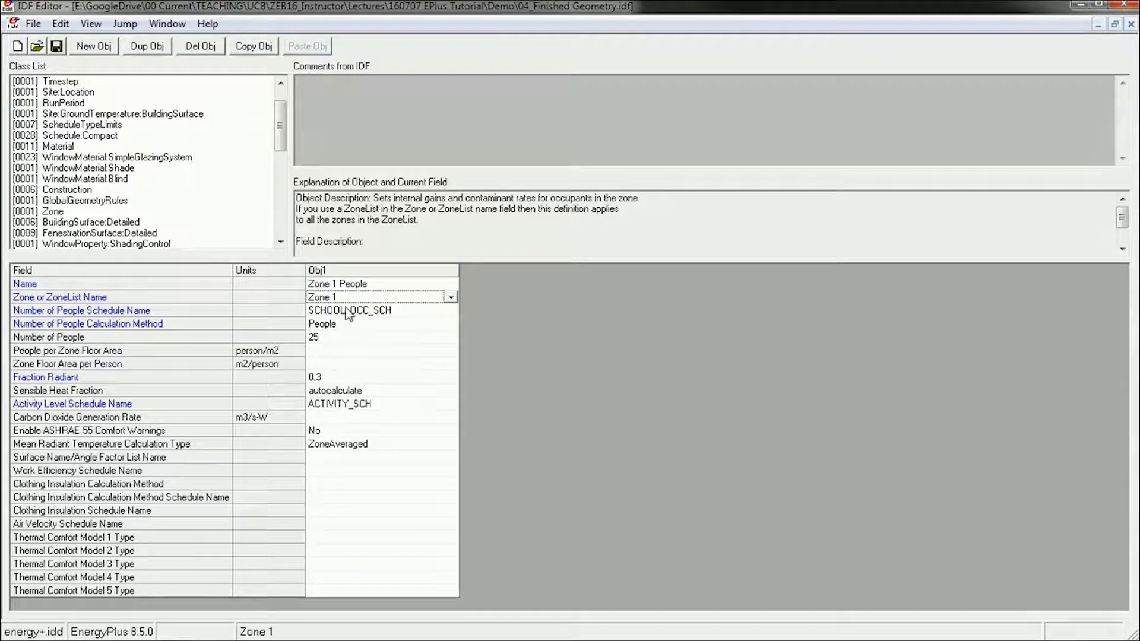
{"action": "mouse_move", "coordinate": [221, 319]}
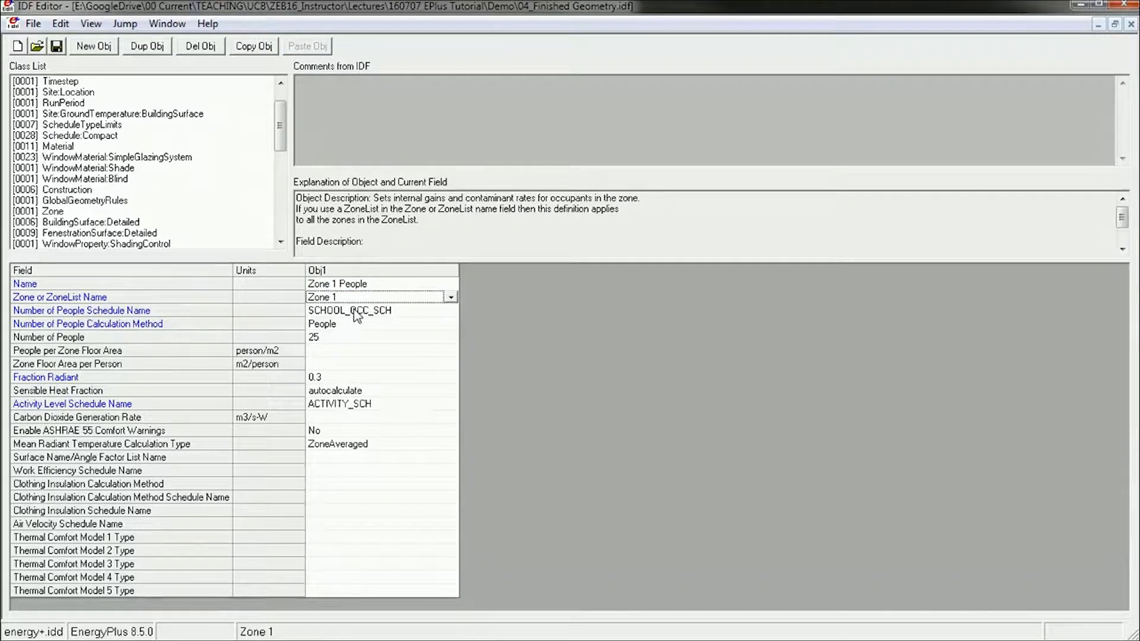
{"action": "left_click", "coordinate": [350, 310]}
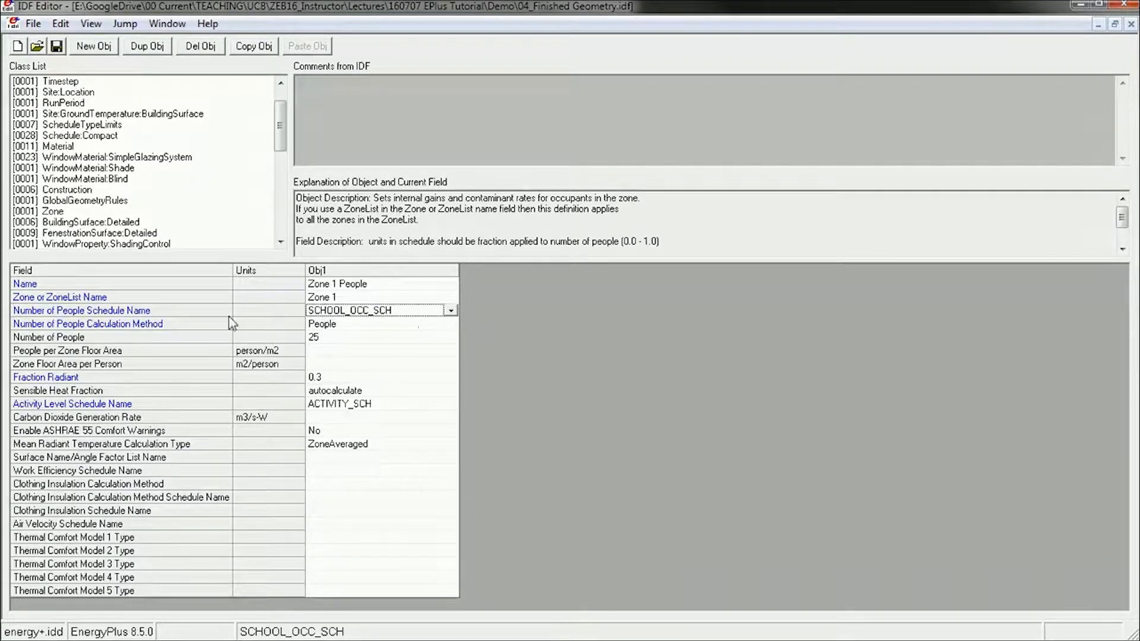
{"action": "mouse_move", "coordinate": [178, 334]}
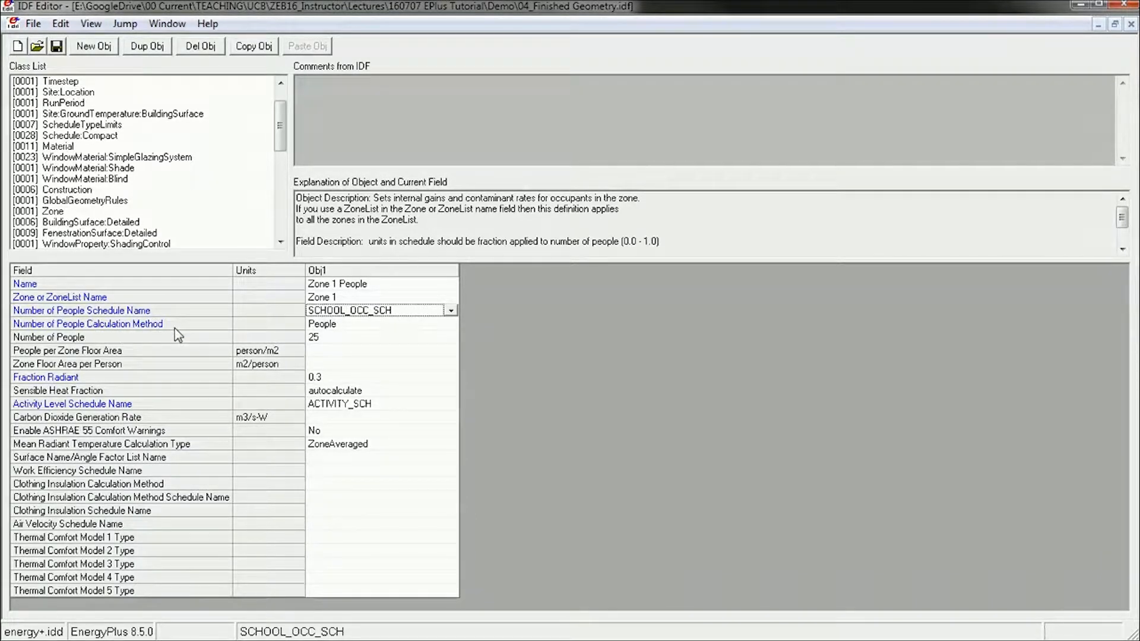
{"action": "left_click", "coordinate": [379, 324]}
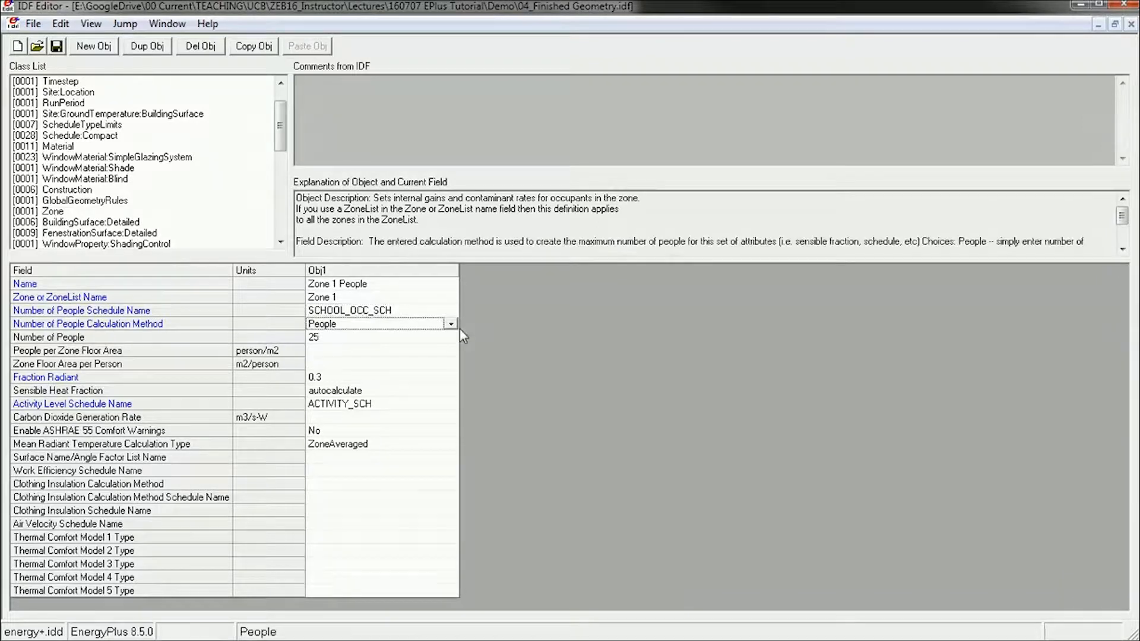
{"action": "left_click", "coordinate": [450, 324]}
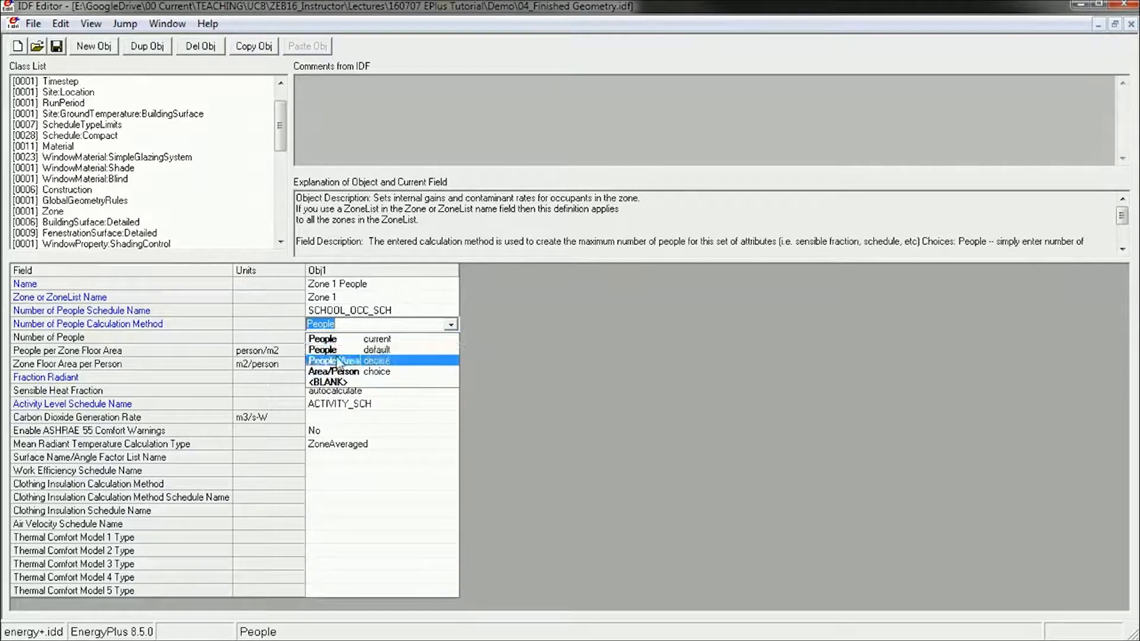
{"action": "mouse_move", "coordinate": [335, 371]}
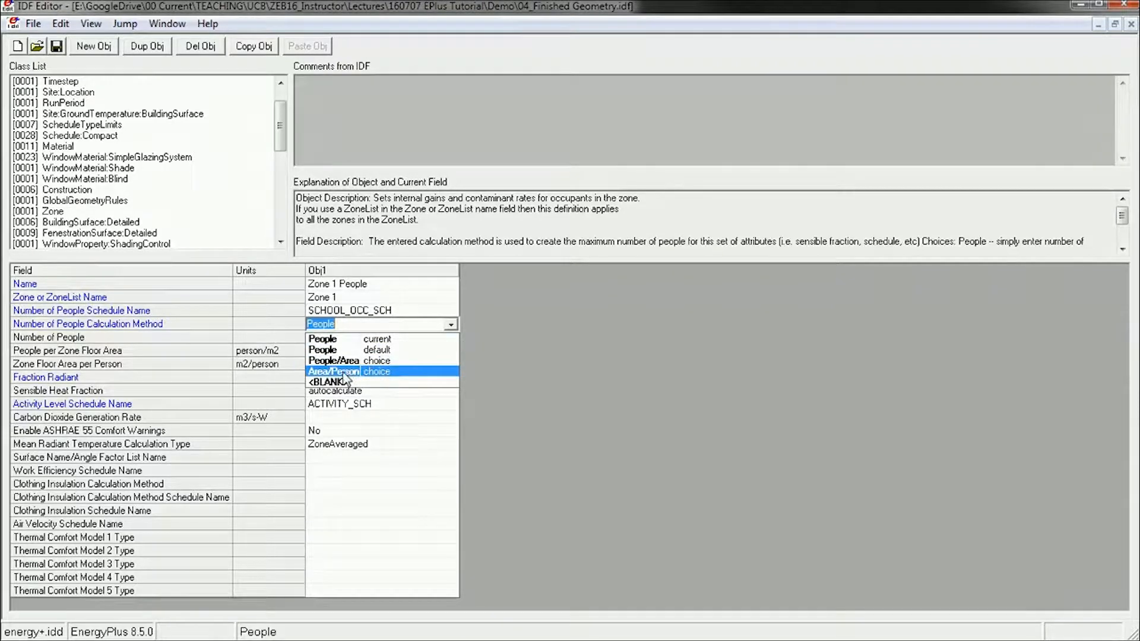
{"action": "left_click", "coordinate": [322, 339]}
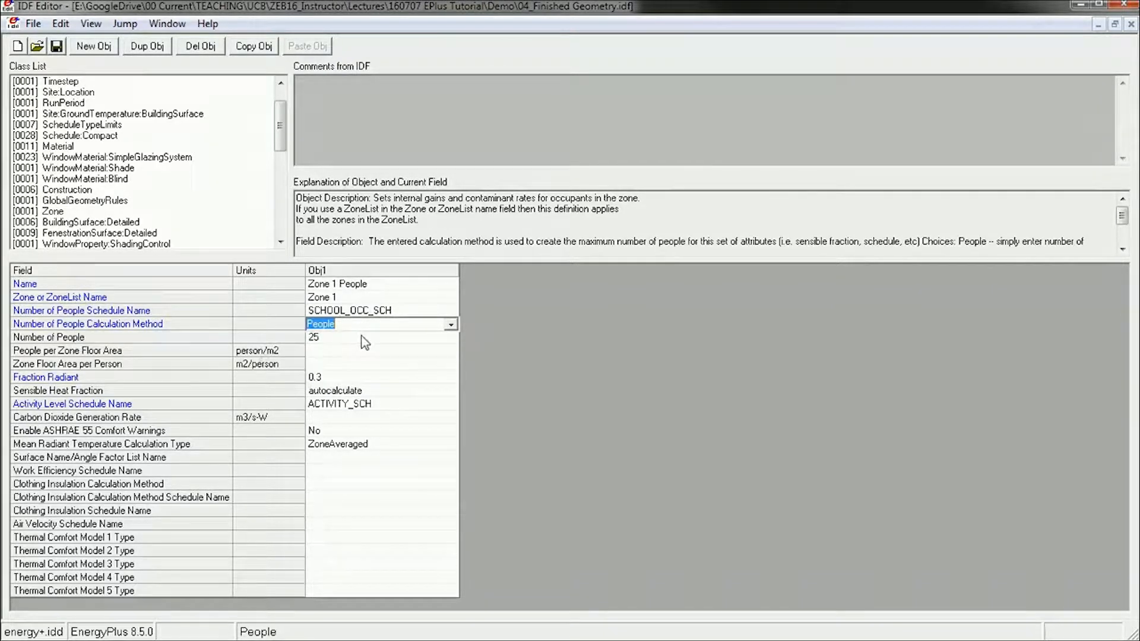
{"action": "left_click", "coordinate": [364, 337]}
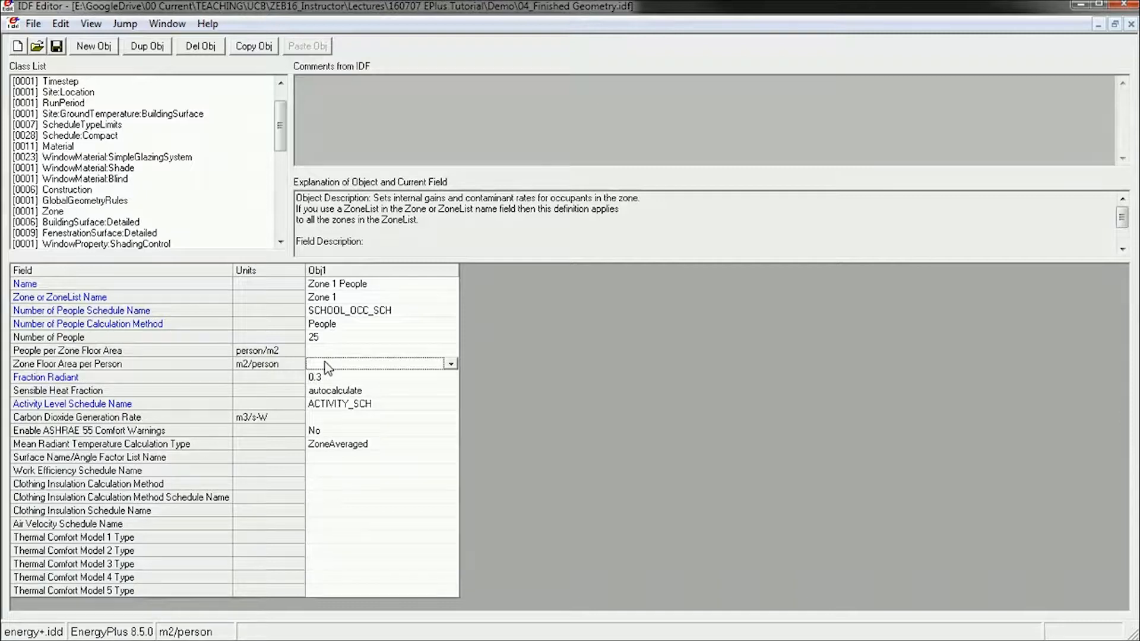
- Enter 17 people and 0.1 people per floor area, trying the People/Area method
{"action": "left_click", "coordinate": [378, 324]}
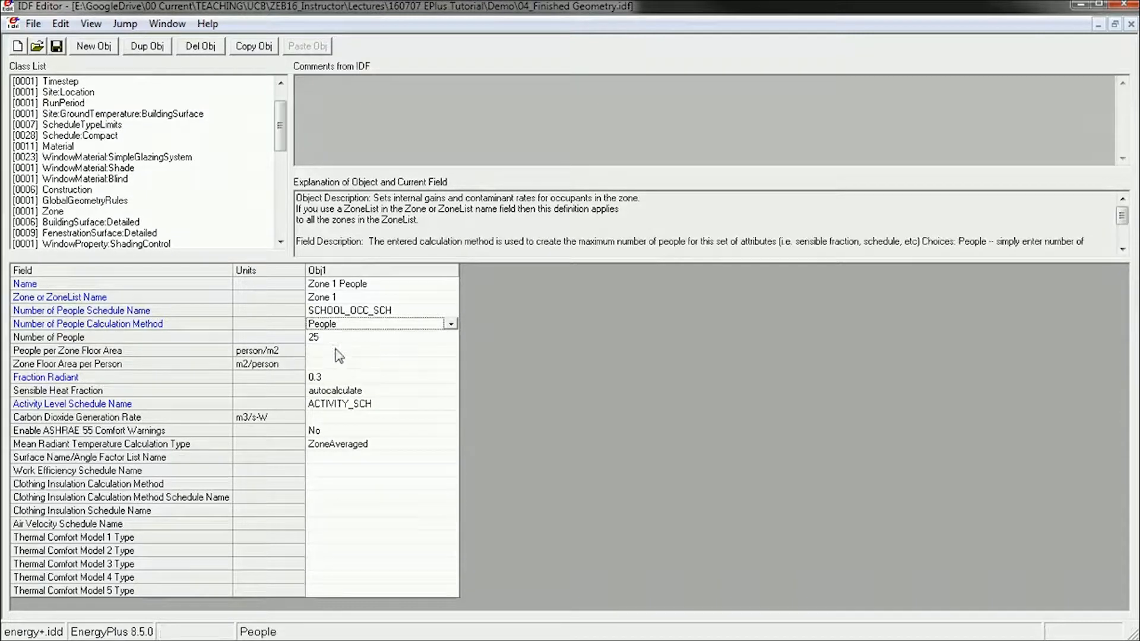
{"action": "left_click", "coordinate": [342, 337]}
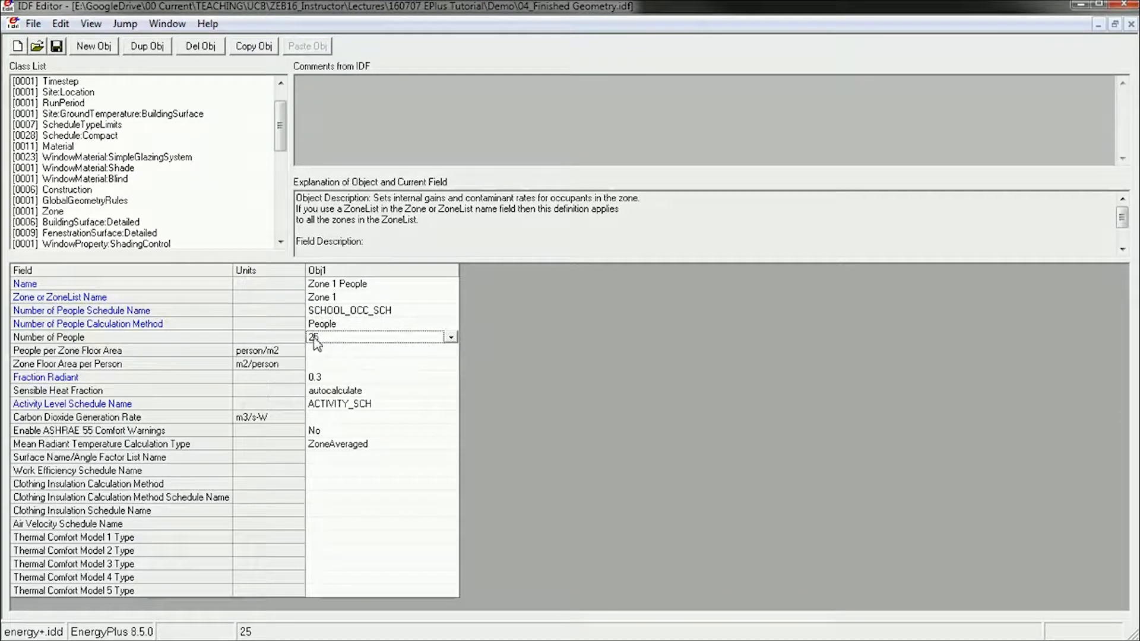
{"action": "mouse_move", "coordinate": [343, 345]}
{"action": "type", "text": "17"}
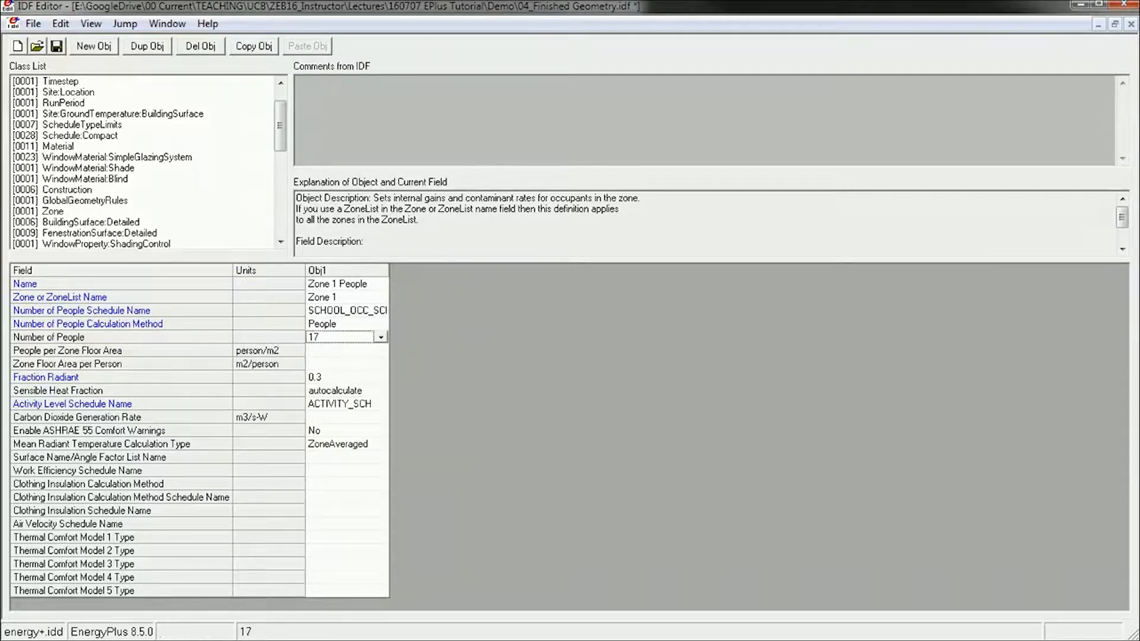
{"action": "left_click", "coordinate": [380, 350]}
{"action": "type", "text": ".1"}
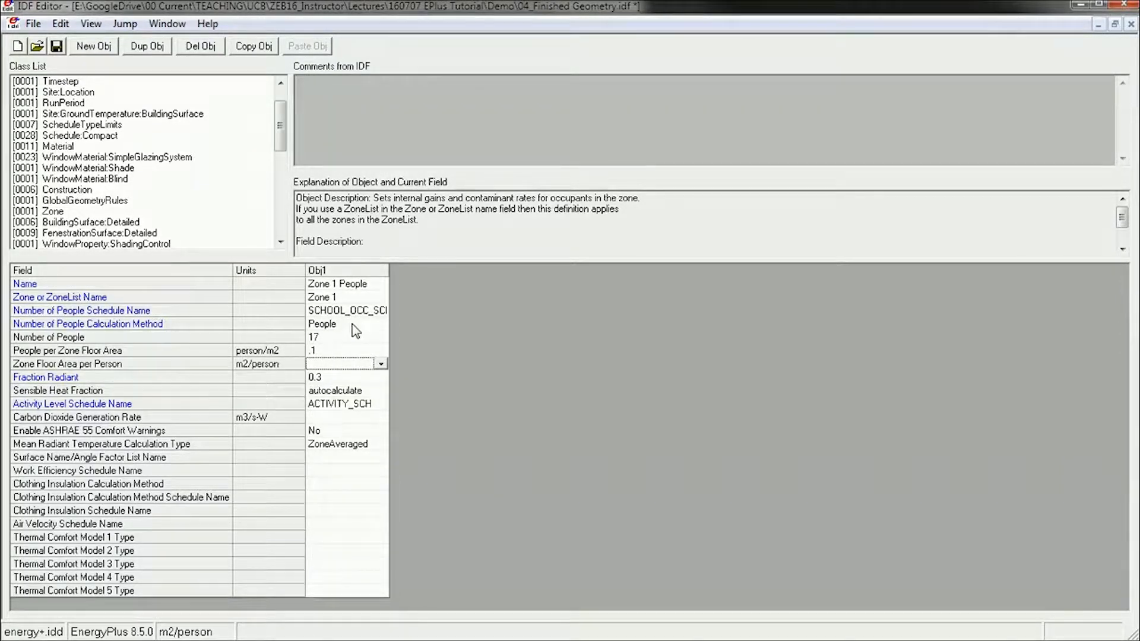
{"action": "left_click", "coordinate": [380, 324]}
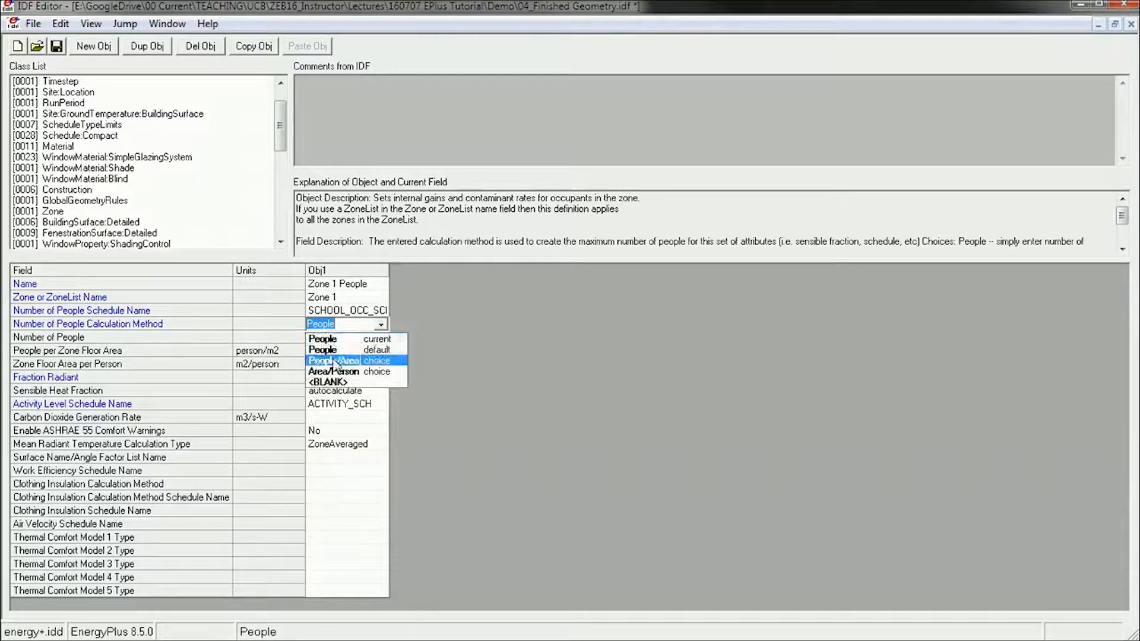
{"action": "left_click", "coordinate": [334, 361]}
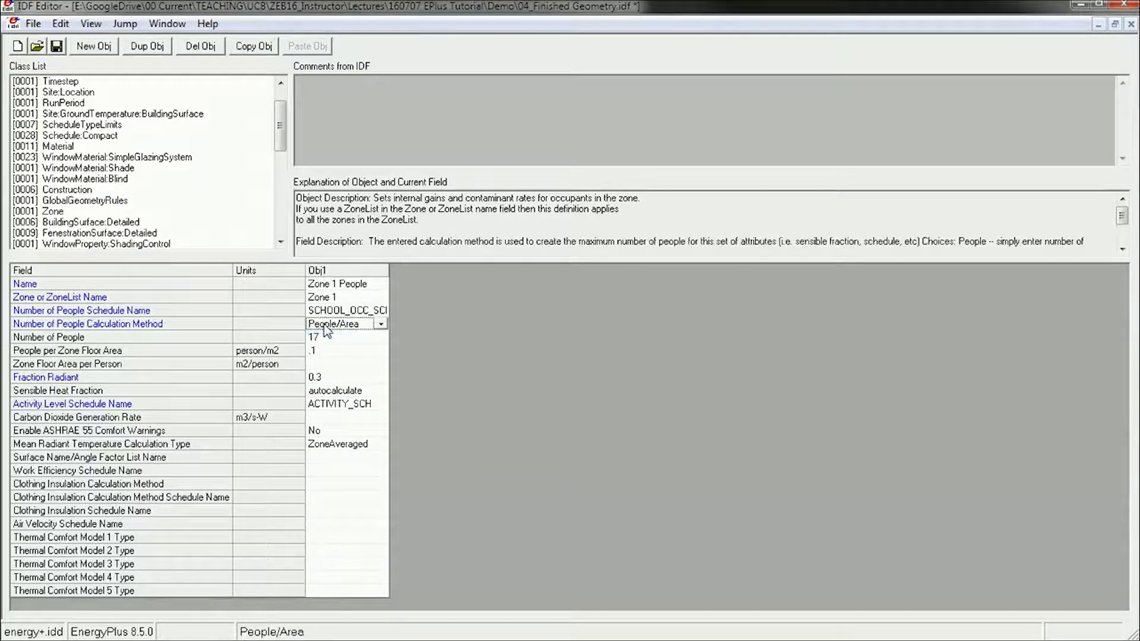
- Enter 10 m2 per person and switch the calculation method to Area/Person
{"action": "left_click", "coordinate": [342, 350]}
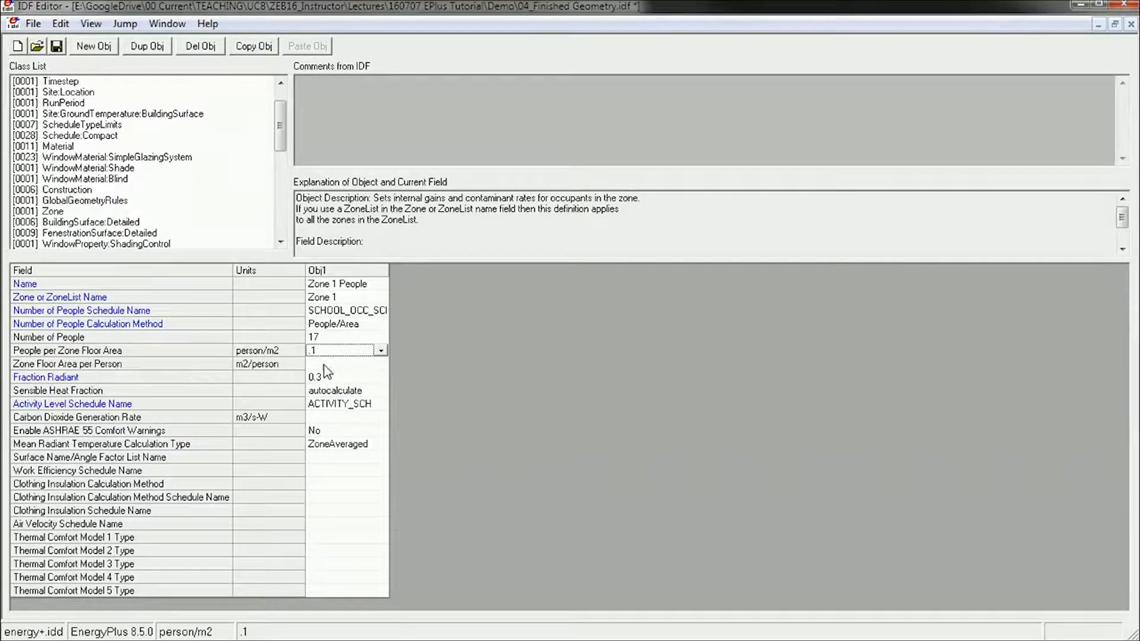
{"action": "type", "text": "10"}
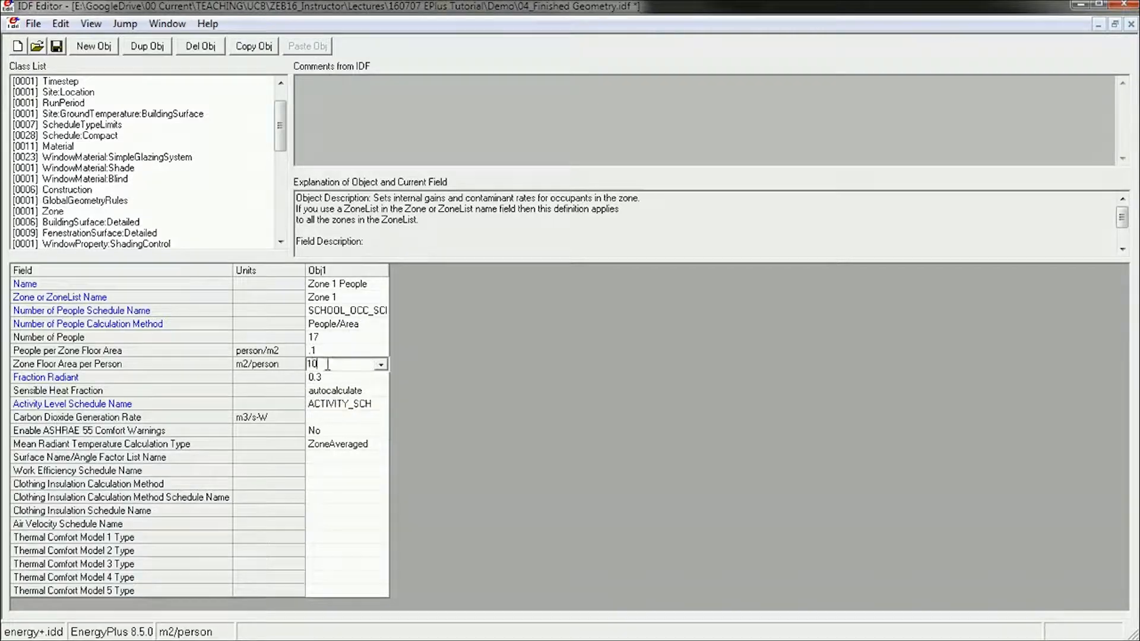
{"action": "left_click", "coordinate": [342, 377]}
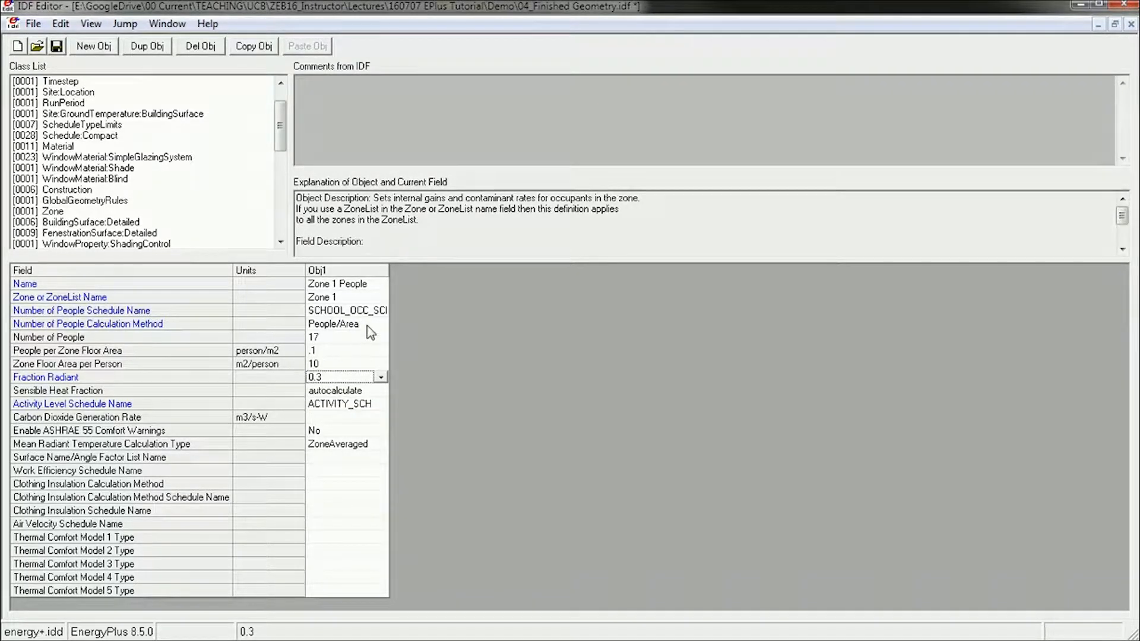
{"action": "left_click", "coordinate": [345, 323]}
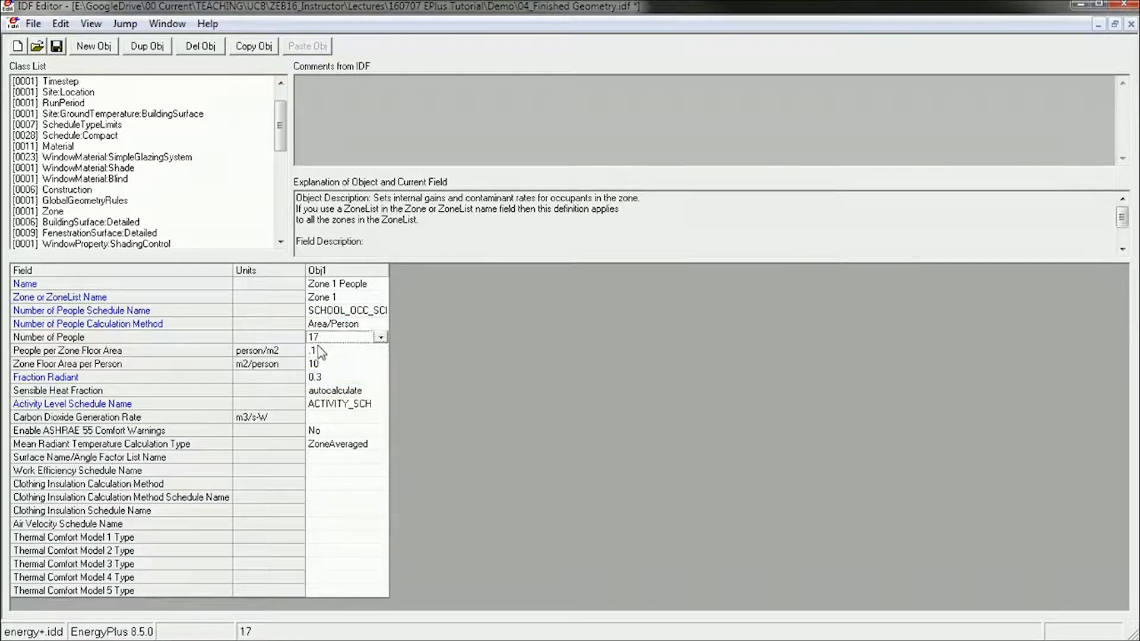
- Review the ElectricEquipment and HotWaterEquipment objects, then return to Zone 1 People
{"action": "left_click", "coordinate": [342, 364]}
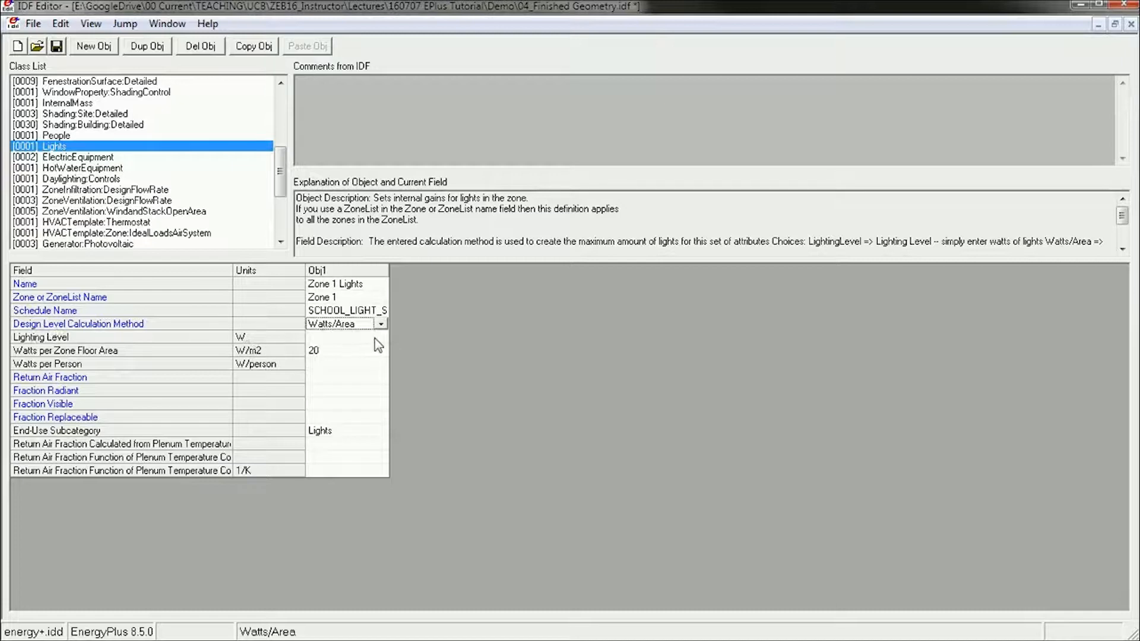
{"action": "mouse_move", "coordinate": [276, 370]}
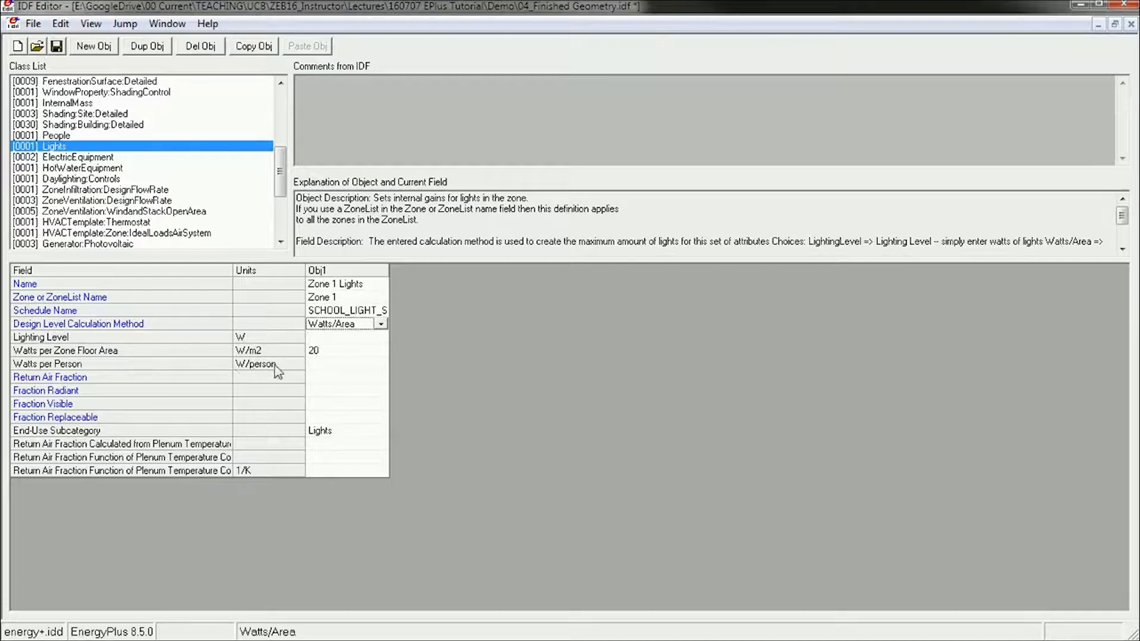
{"action": "left_click", "coordinate": [78, 156]}
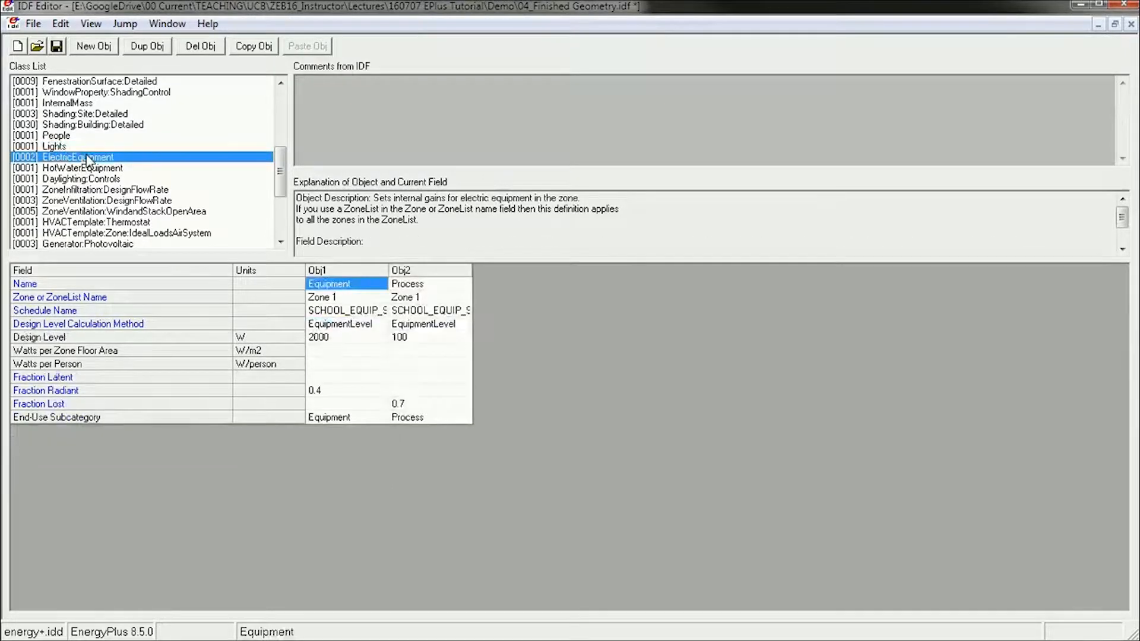
{"action": "left_click", "coordinate": [80, 168]}
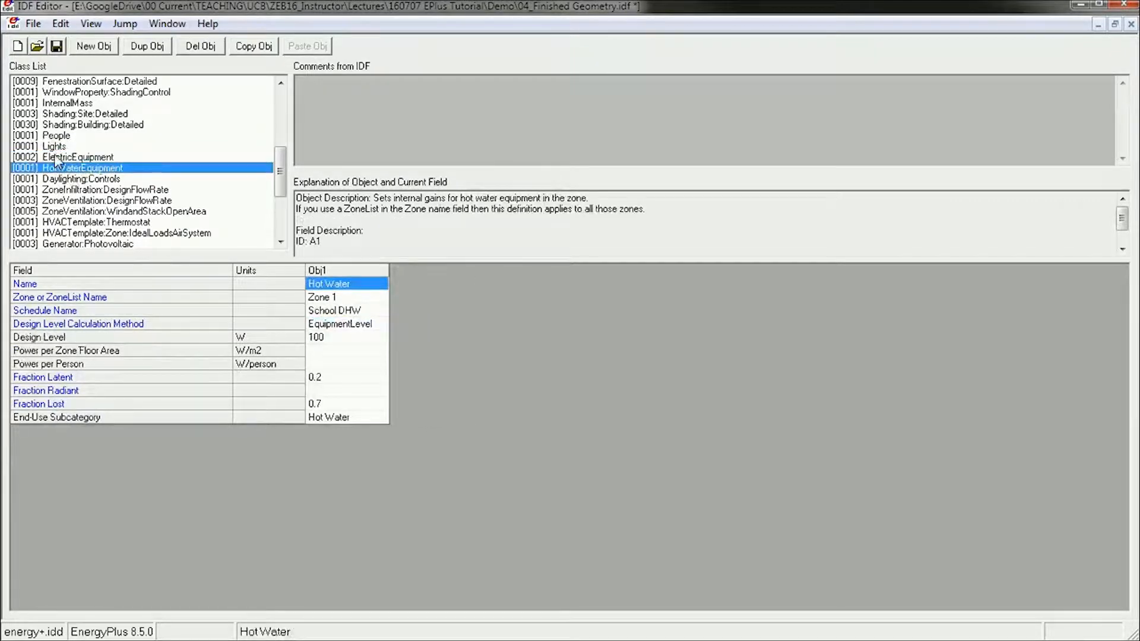
{"action": "left_click", "coordinate": [55, 136]}
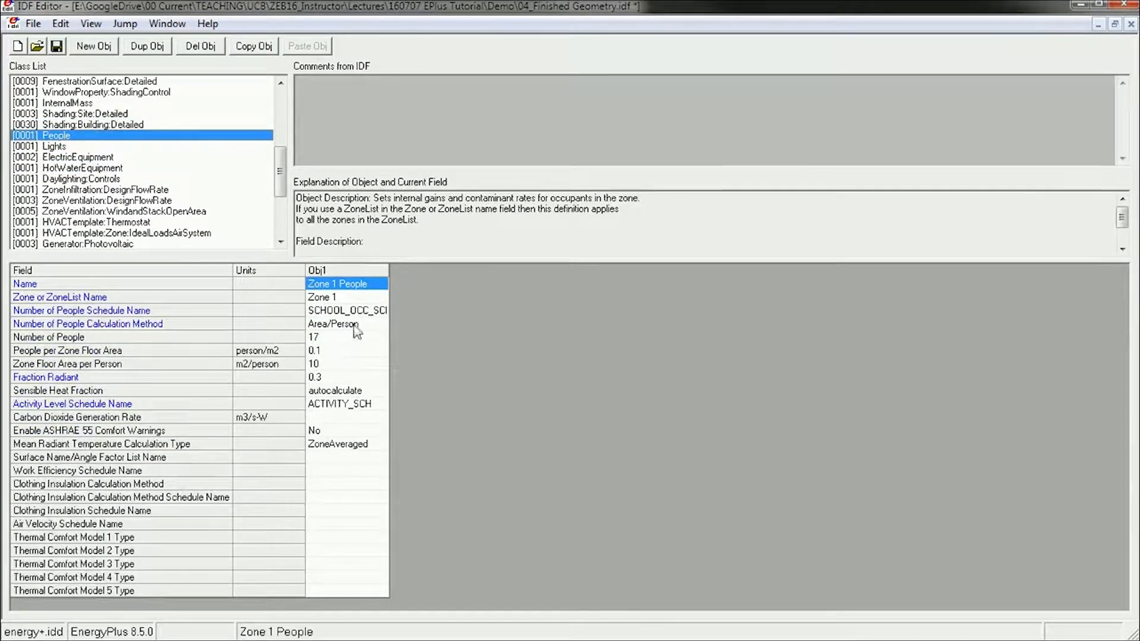
- Clear the per-area occupancy fields, keeping 17 people, and review radiant fraction and schedules
{"action": "left_click", "coordinate": [347, 337]}
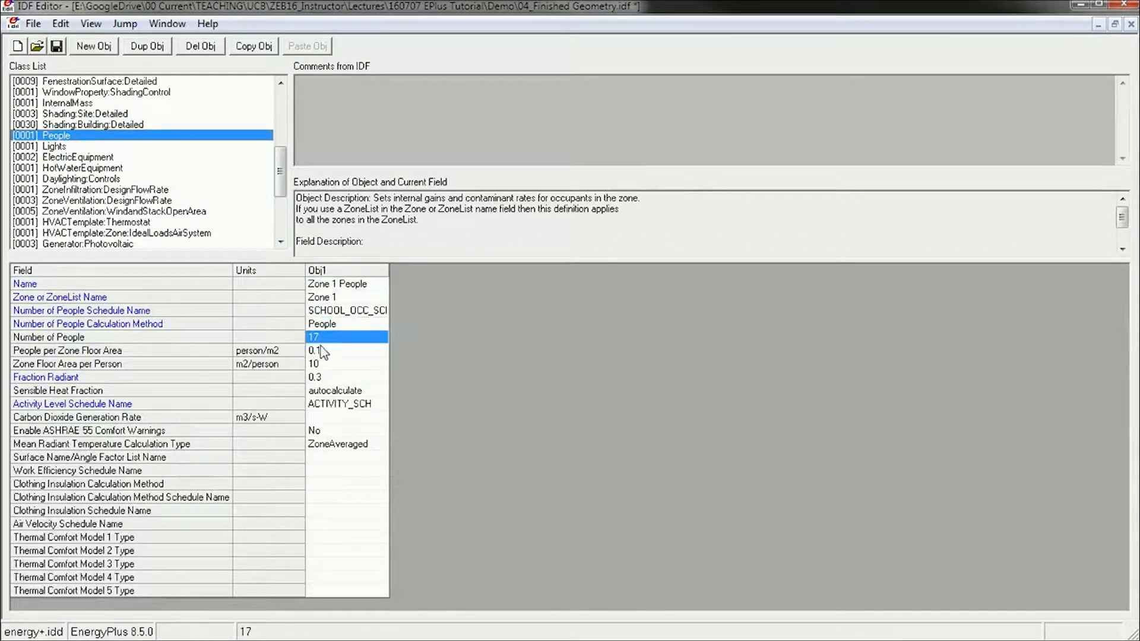
{"action": "left_click", "coordinate": [342, 350]}
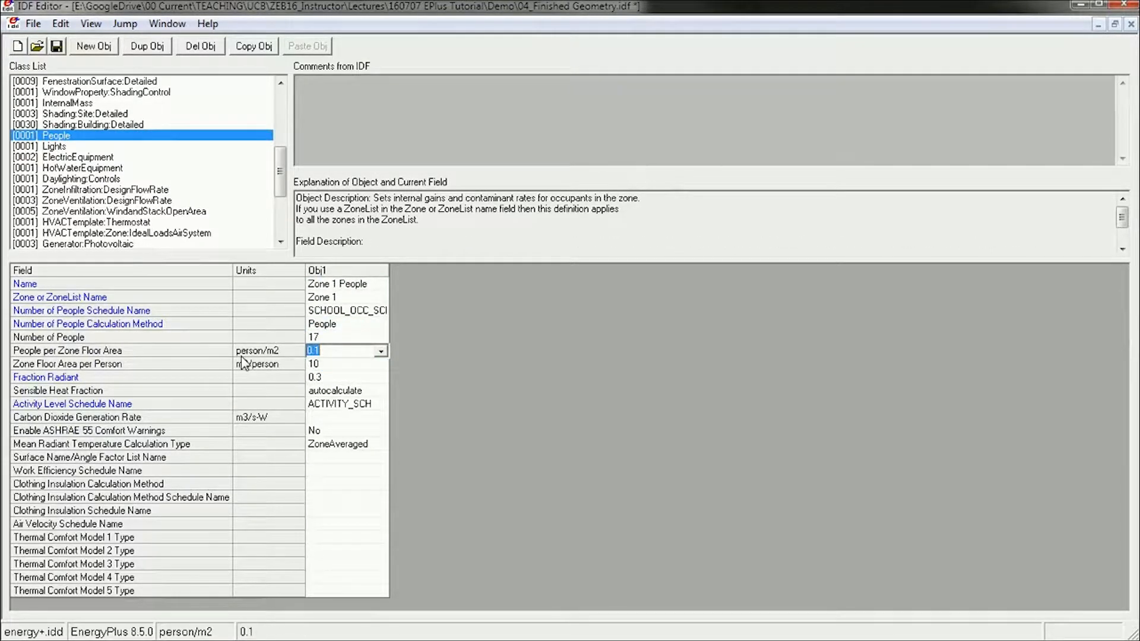
{"action": "left_click", "coordinate": [341, 364]}
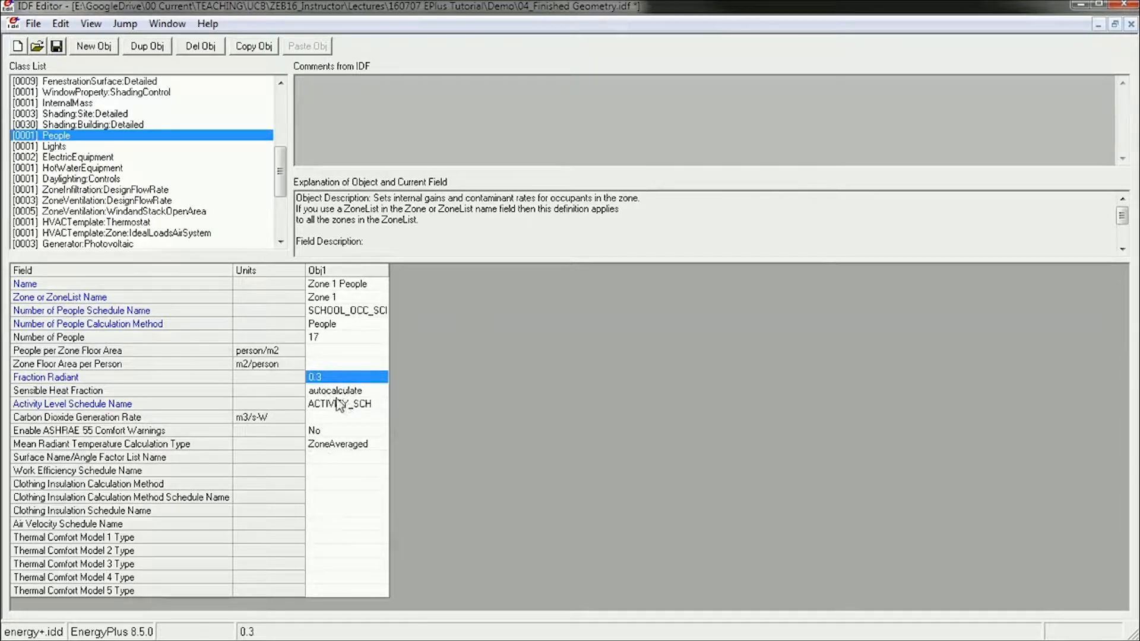
{"action": "left_click", "coordinate": [347, 376]}
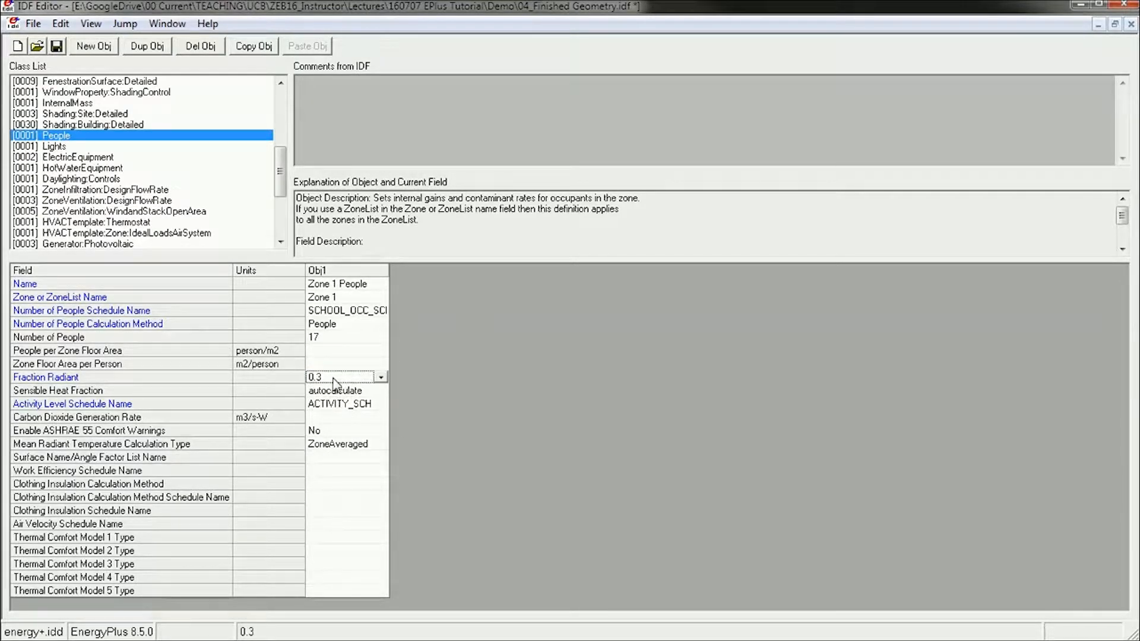
{"action": "mouse_move", "coordinate": [351, 393]}
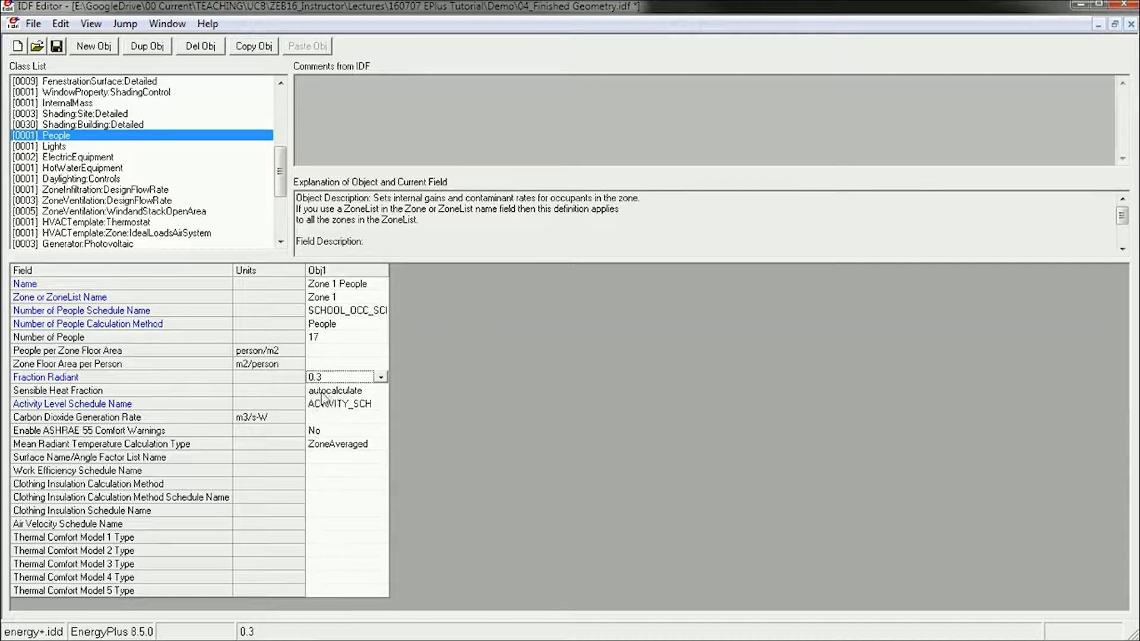
{"action": "left_click", "coordinate": [338, 389]}
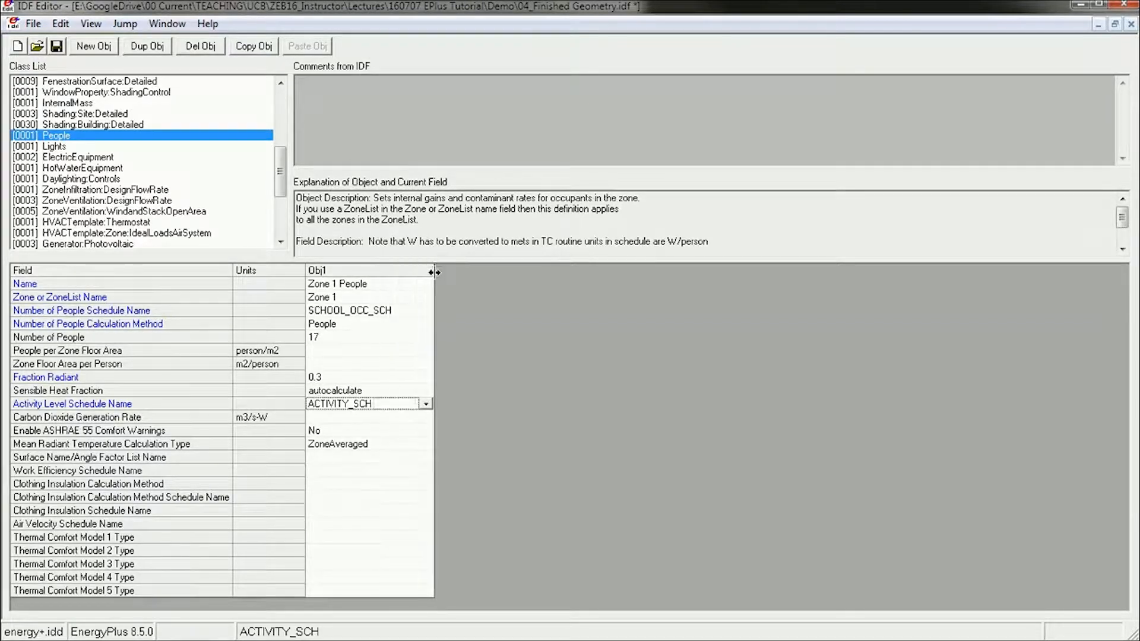
{"action": "mouse_move", "coordinate": [400, 428]}
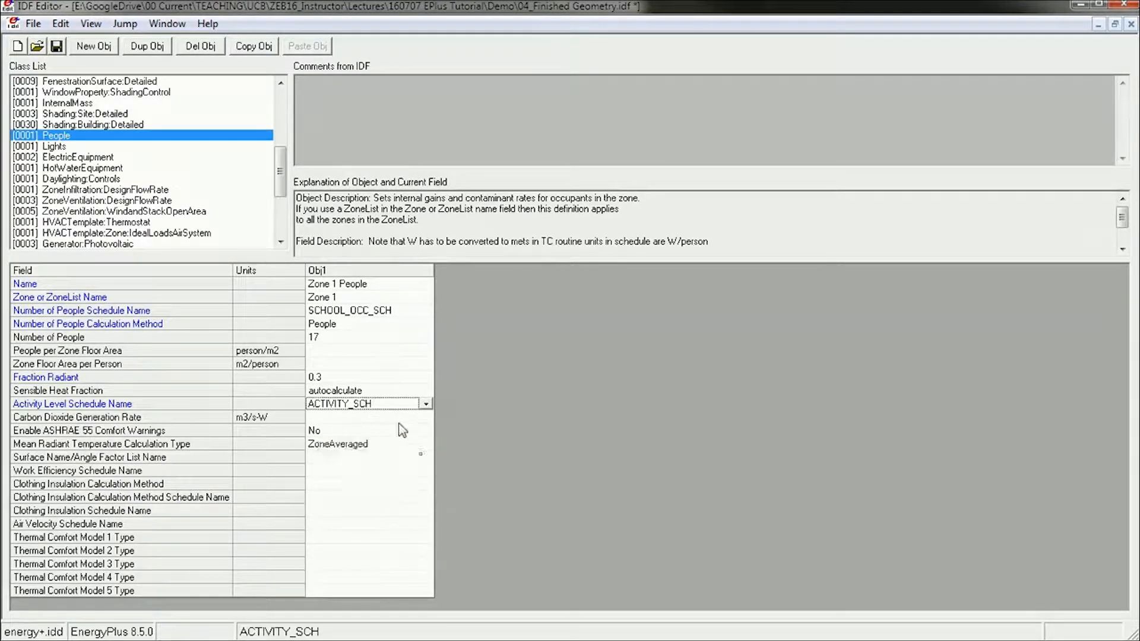
{"action": "mouse_move", "coordinate": [356, 413]}
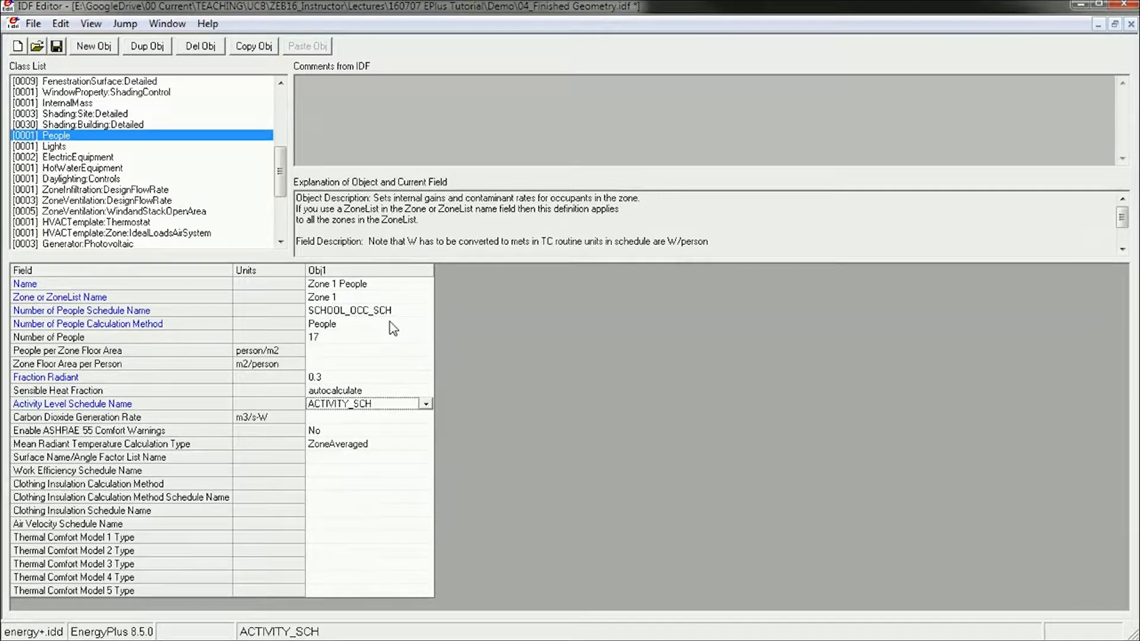
{"action": "left_click", "coordinate": [356, 311]}
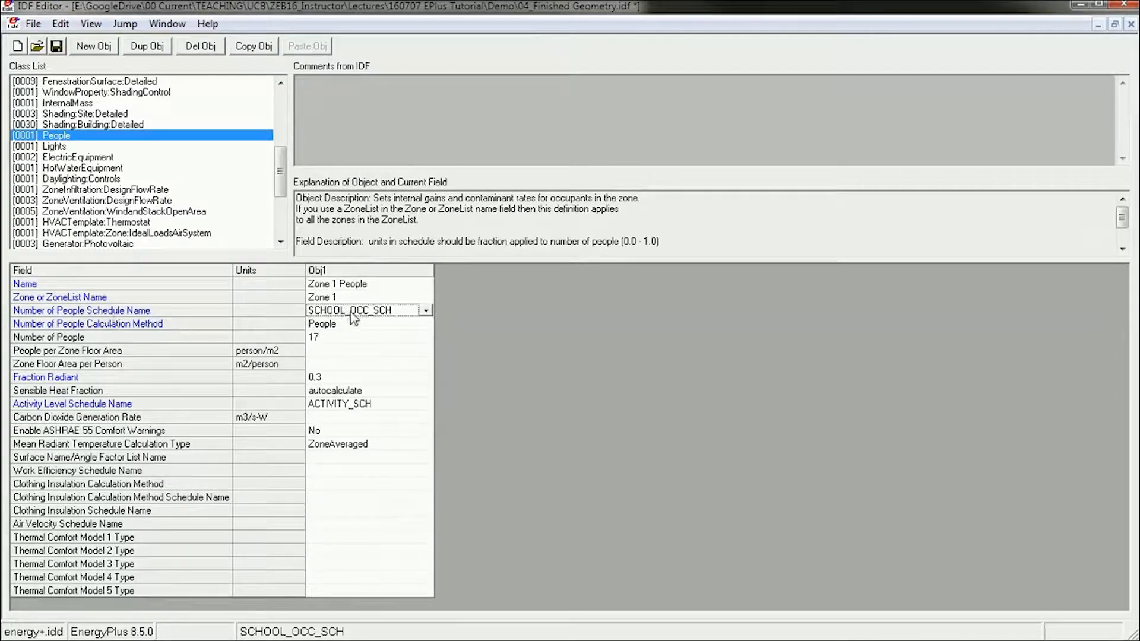
{"action": "left_click", "coordinate": [342, 404]}
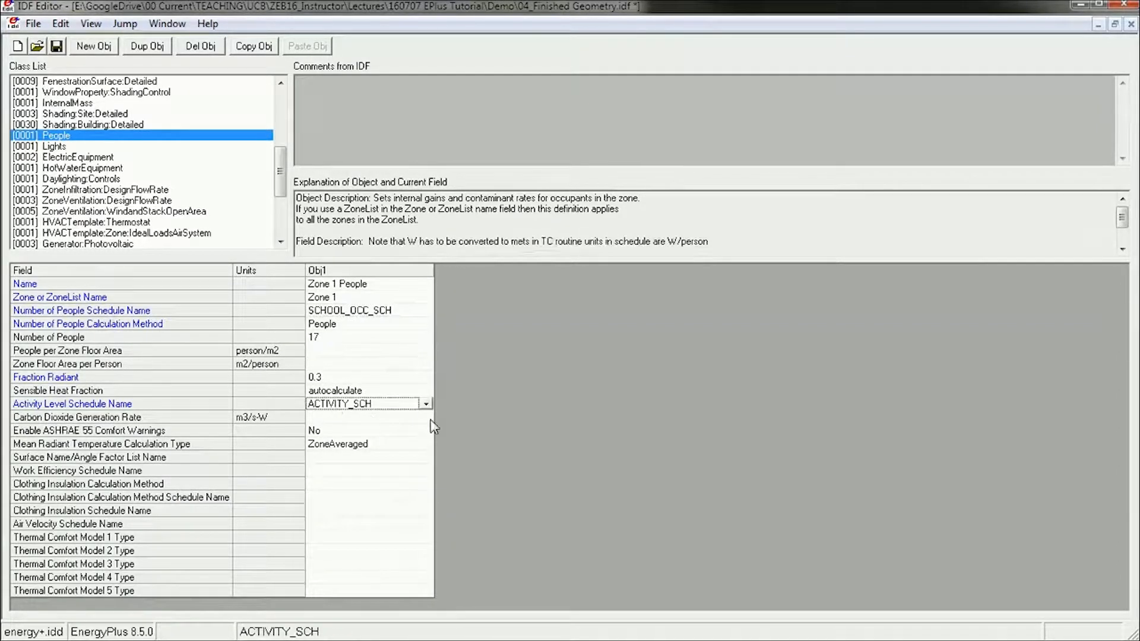
{"action": "mouse_move", "coordinate": [378, 367]}
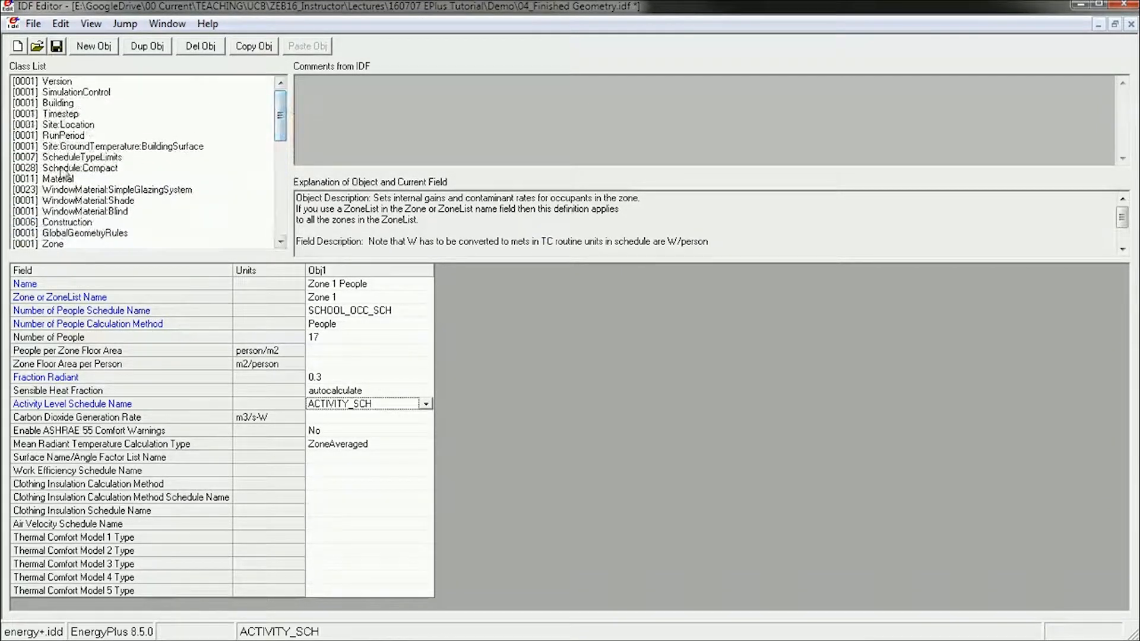
- Inspect the ACTIVITY_SCH compact schedule, its type limits and constant 120 value
{"action": "left_click", "coordinate": [80, 167]}
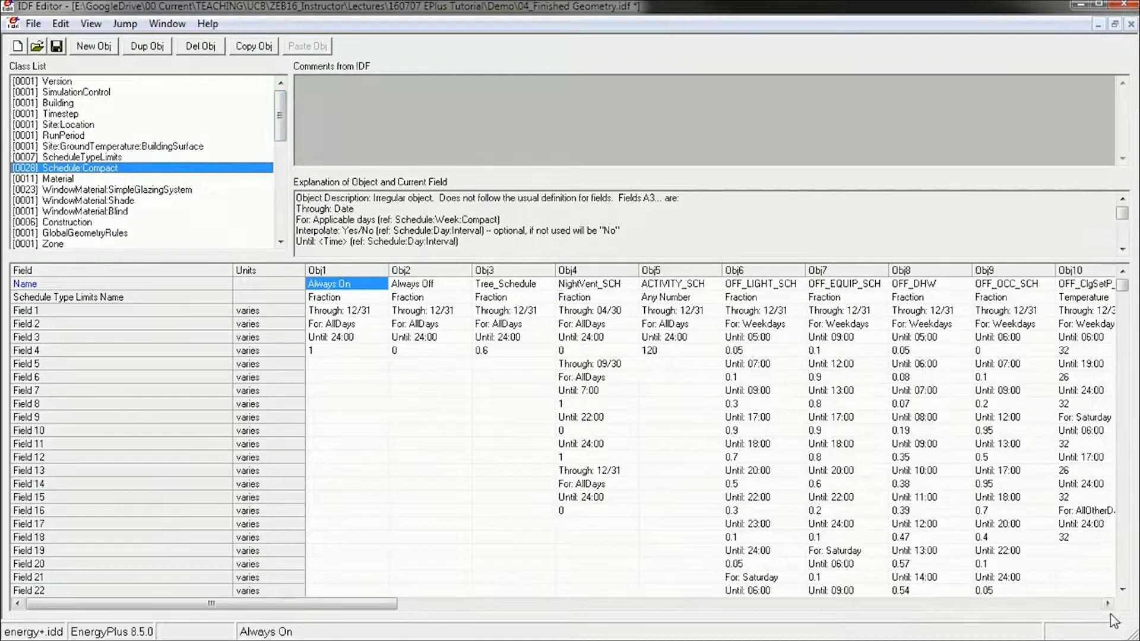
{"action": "left_click", "coordinate": [673, 284]}
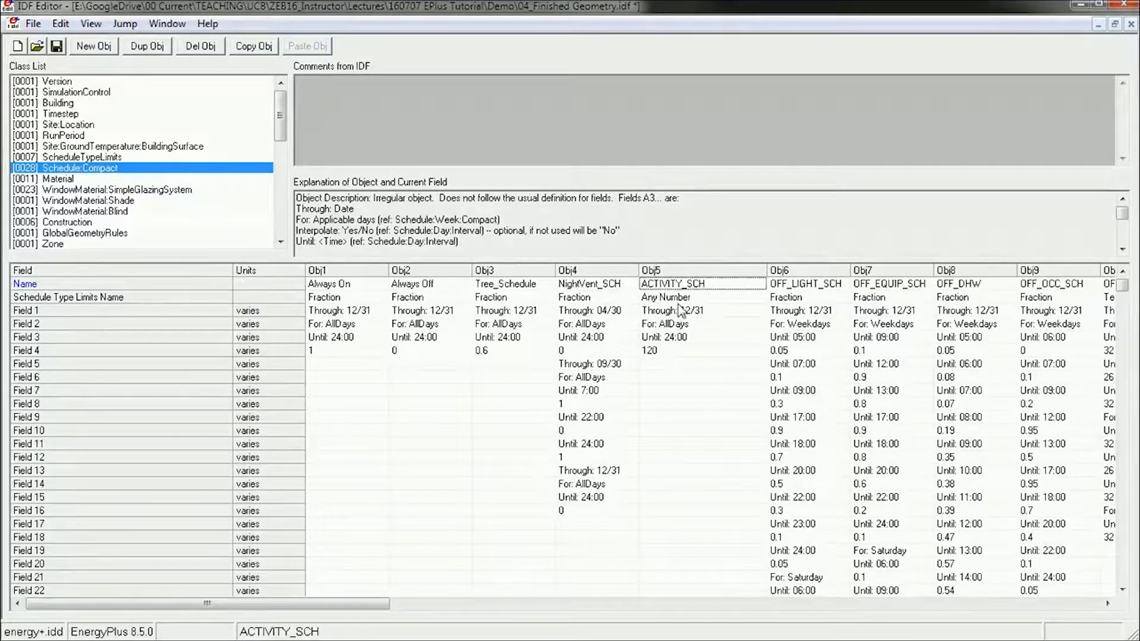
{"action": "left_click", "coordinate": [698, 297]}
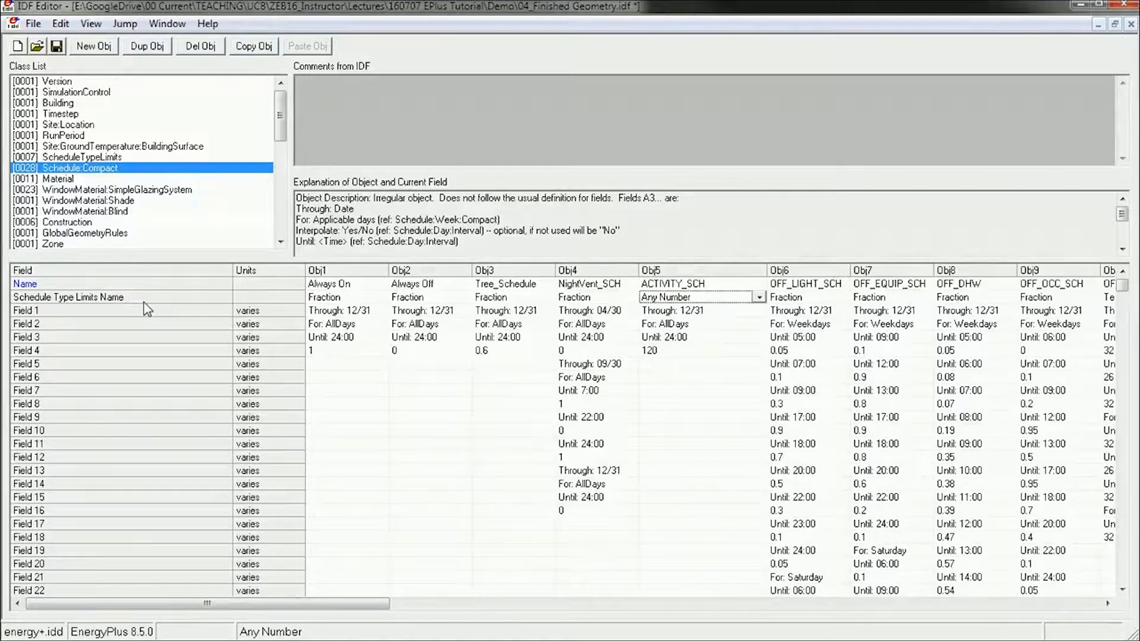
{"action": "mouse_move", "coordinate": [719, 313]}
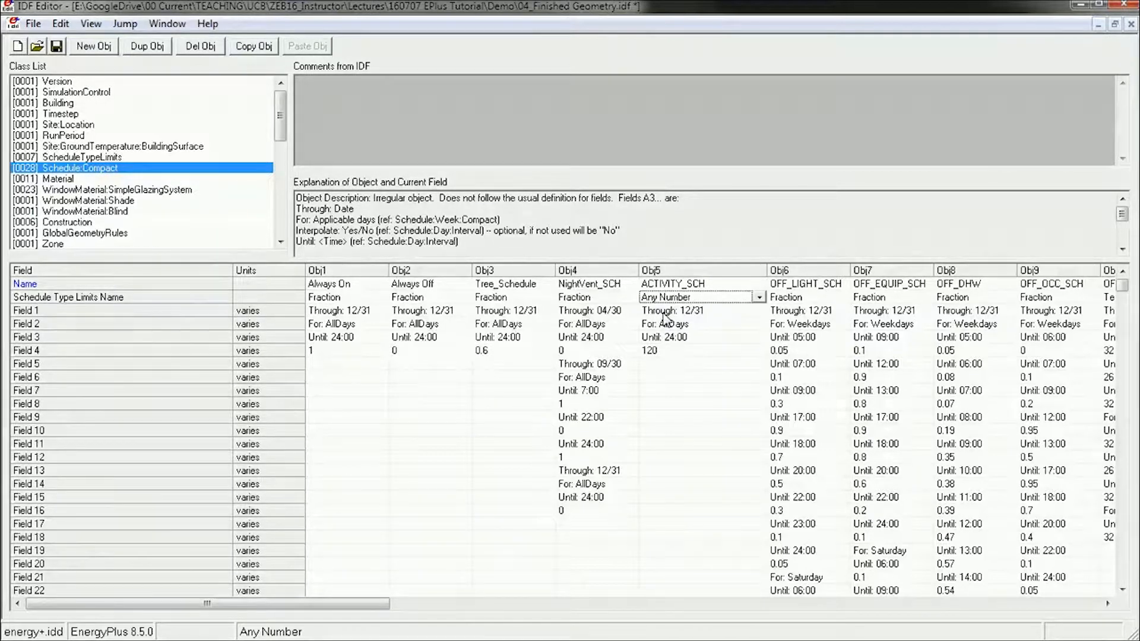
{"action": "mouse_move", "coordinate": [665, 320]}
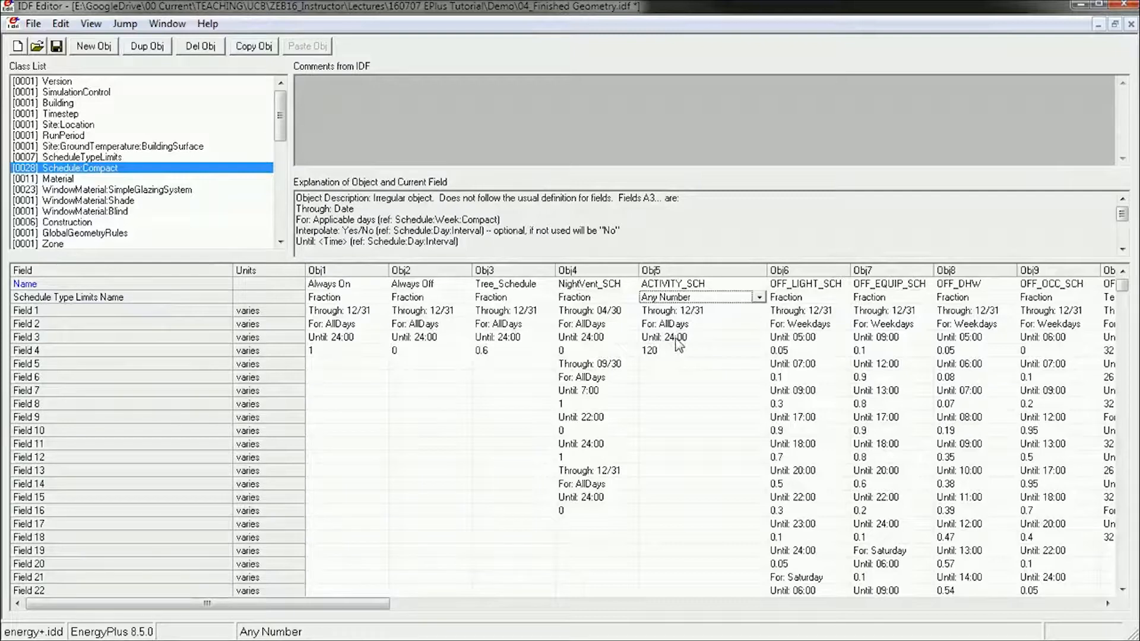
{"action": "mouse_move", "coordinate": [658, 342]}
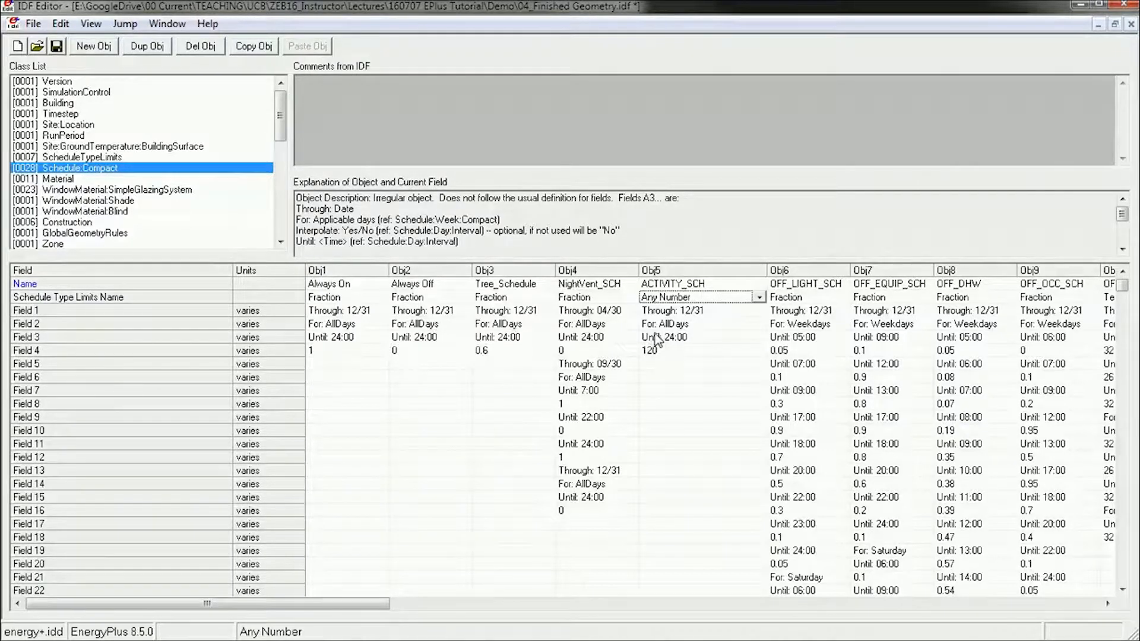
{"action": "mouse_move", "coordinate": [653, 342]}
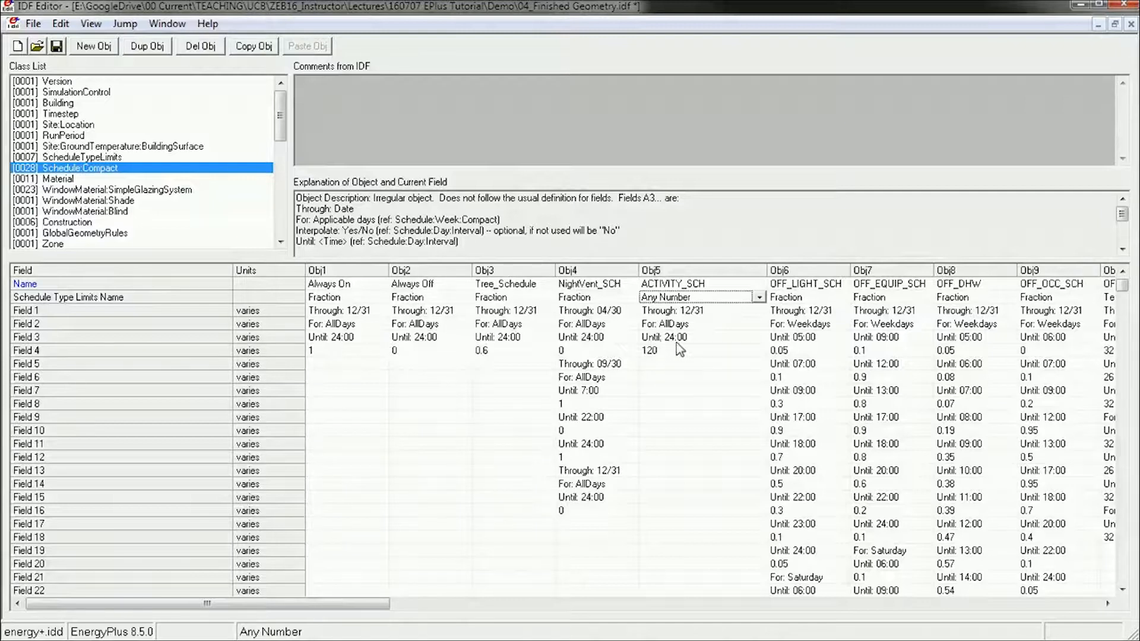
{"action": "left_click", "coordinate": [698, 350]}
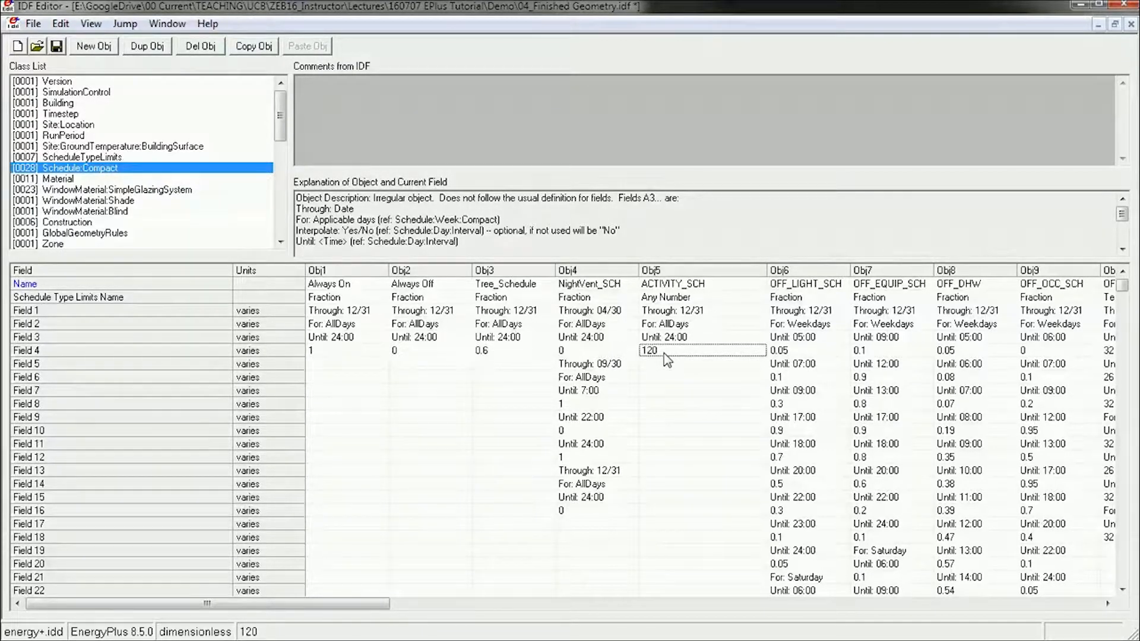
{"action": "mouse_move", "coordinate": [658, 354]}
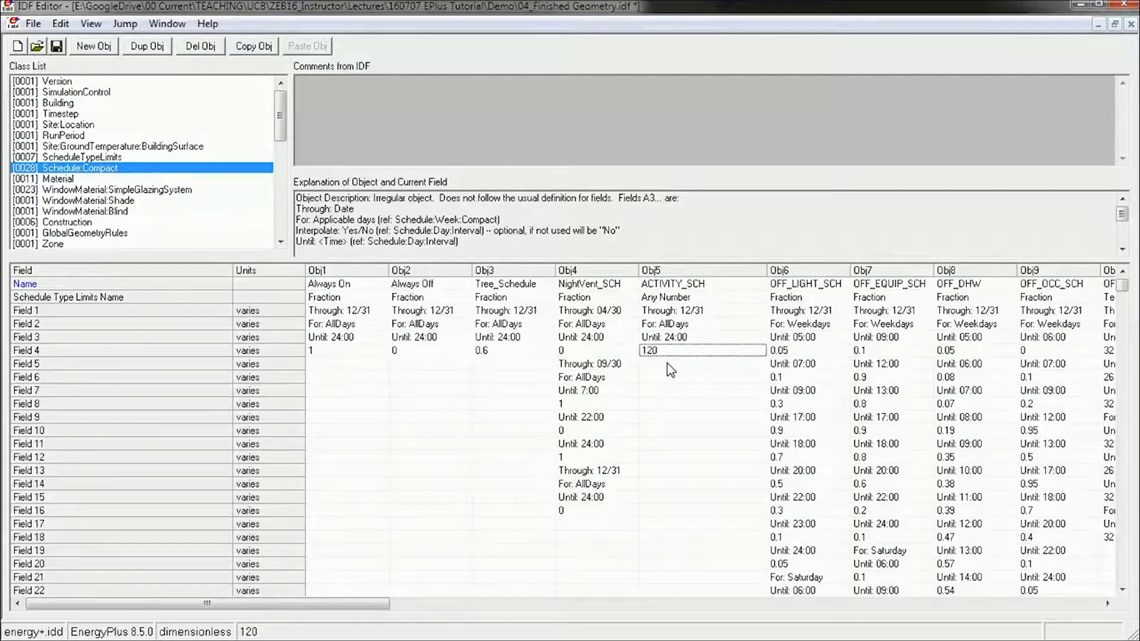
{"action": "mouse_move", "coordinate": [704, 400]}
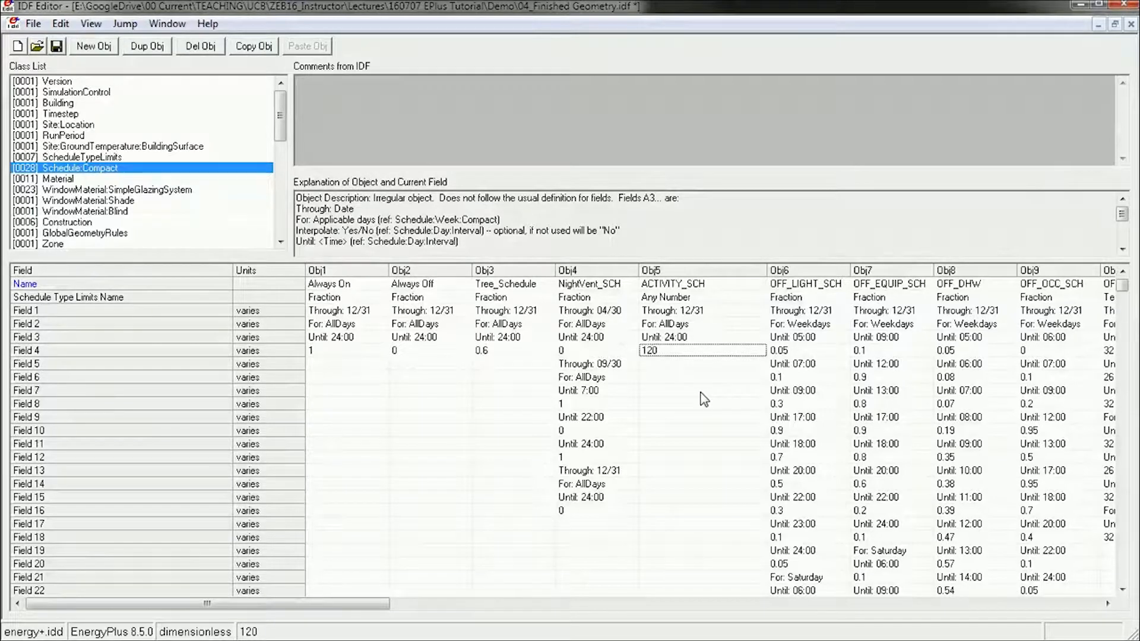
{"action": "mouse_move", "coordinate": [674, 351]}
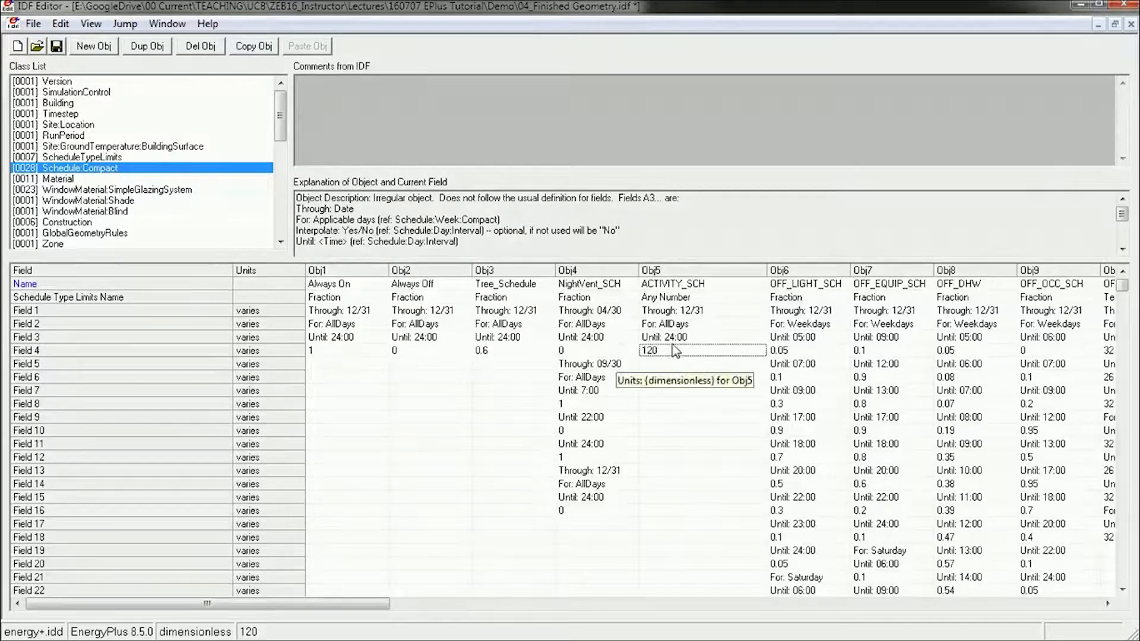
{"action": "mouse_move", "coordinate": [669, 385]}
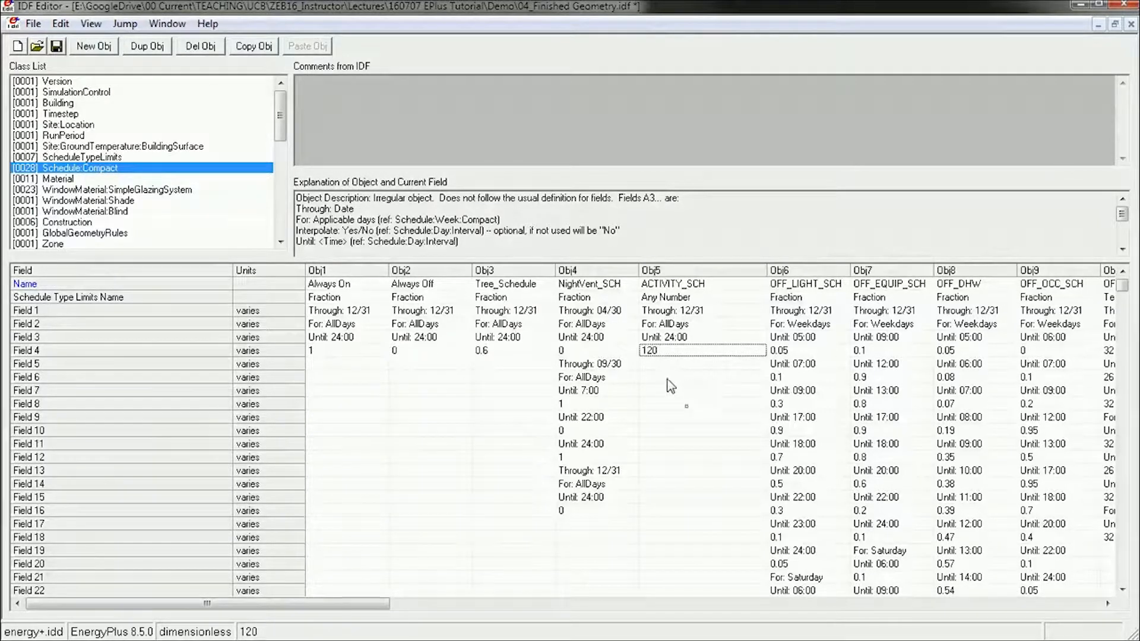
{"action": "mouse_move", "coordinate": [668, 415]}
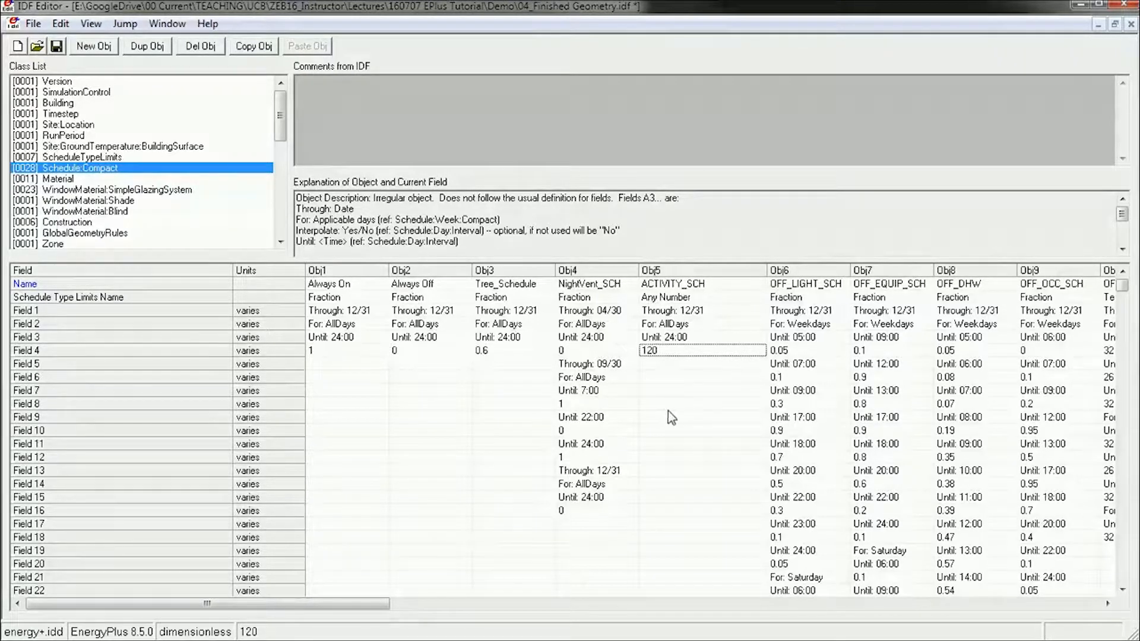
{"action": "mouse_move", "coordinate": [696, 276]}
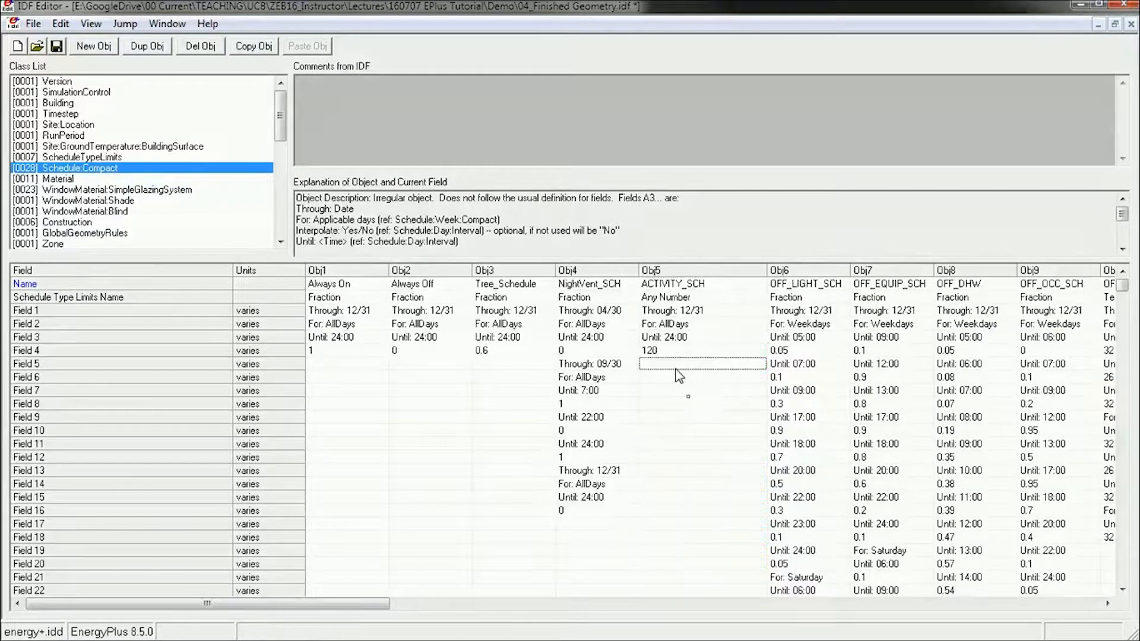
{"action": "left_click", "coordinate": [662, 269]}
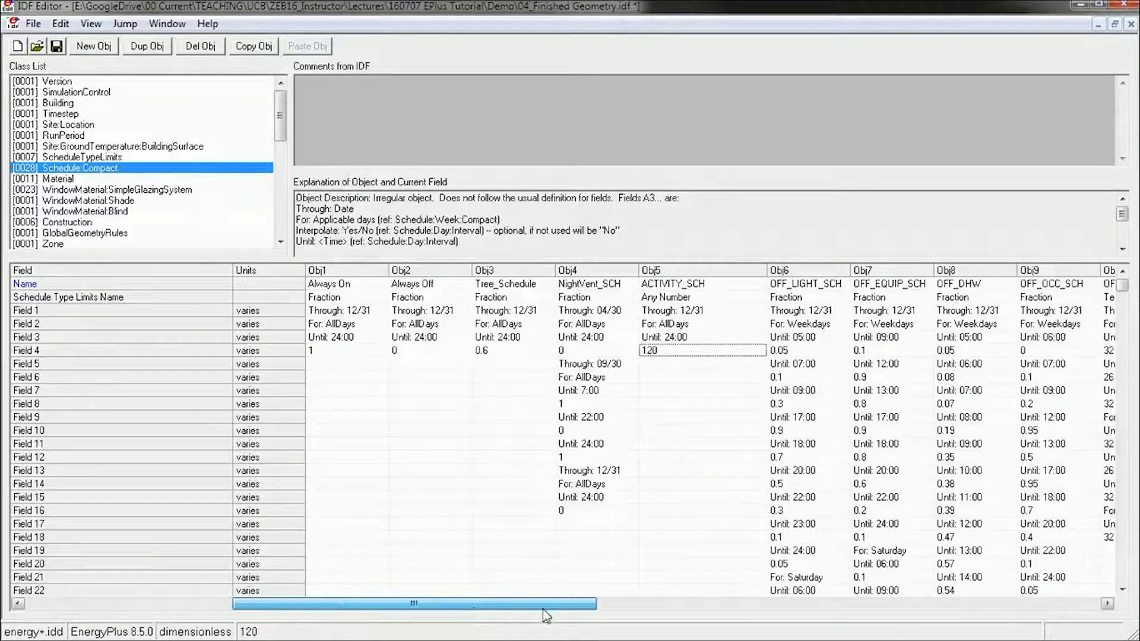
- Inspect the Always On schedule, with Fraction type limits and value 1
{"action": "left_click_drag", "start_coordinate": [413, 603], "coordinate": [849, 604]}
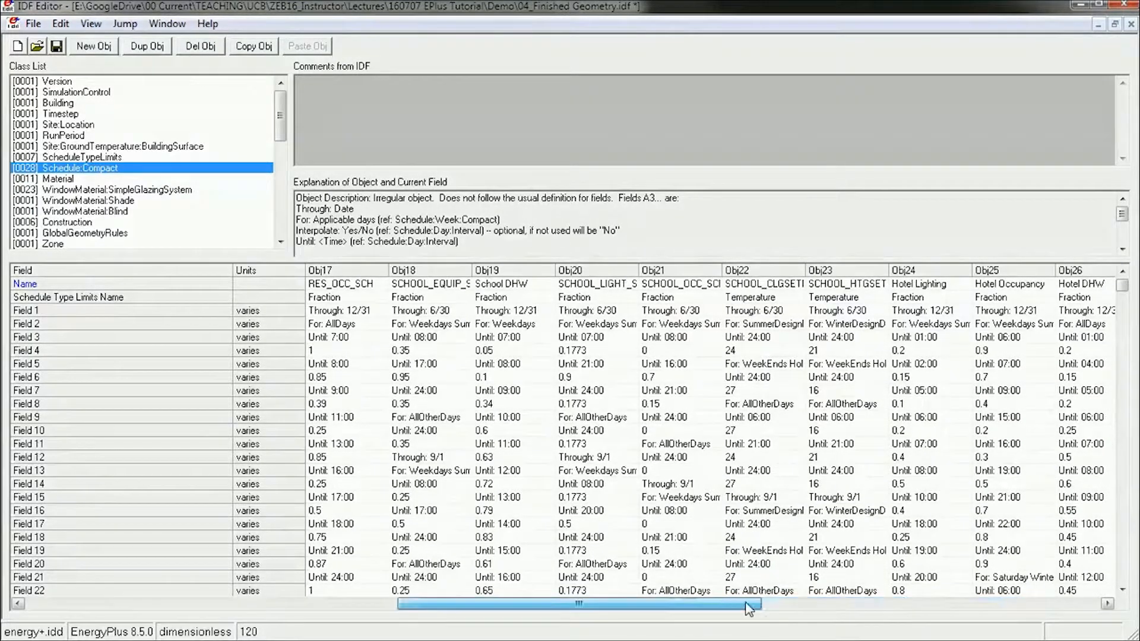
{"action": "left_click_drag", "start_coordinate": [749, 603], "coordinate": [324, 604]}
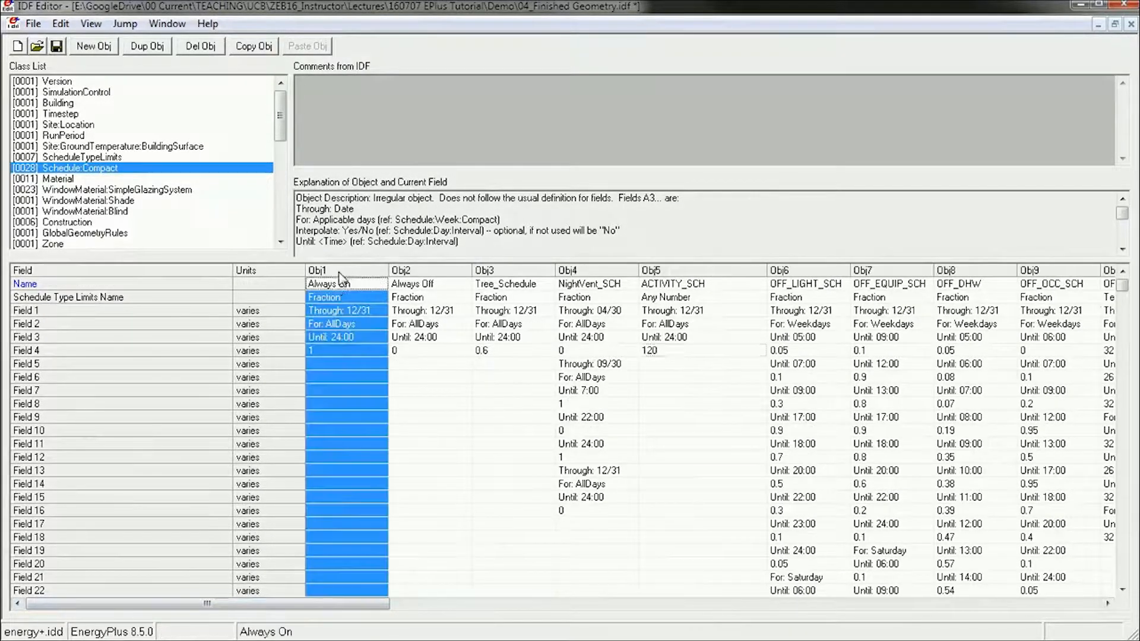
{"action": "left_click", "coordinate": [346, 350]}
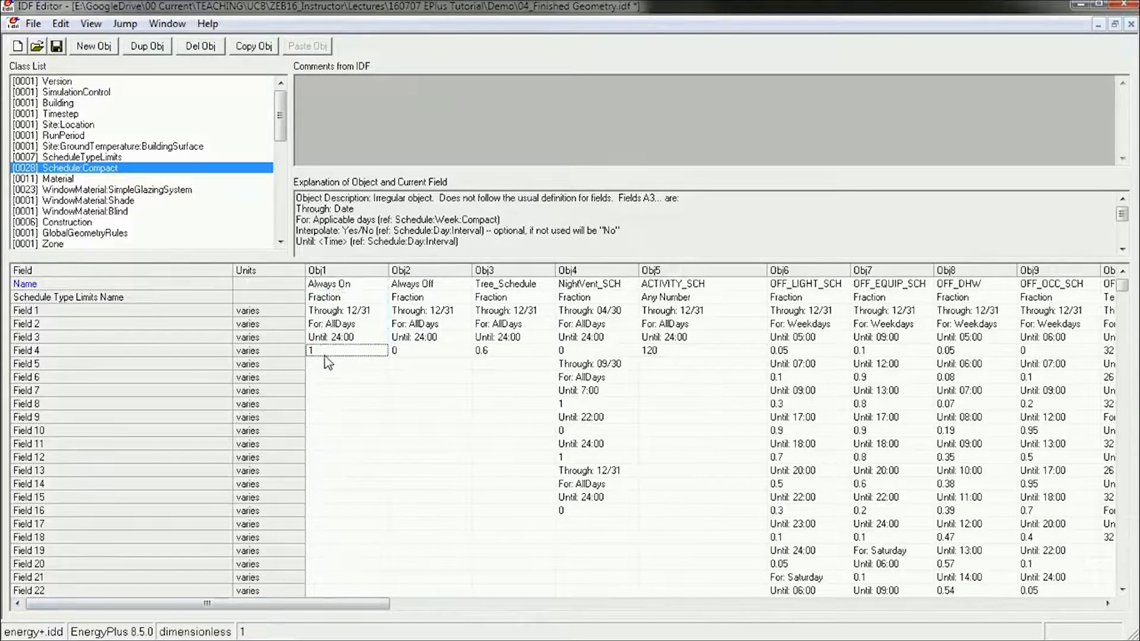
{"action": "left_click", "coordinate": [341, 297]}
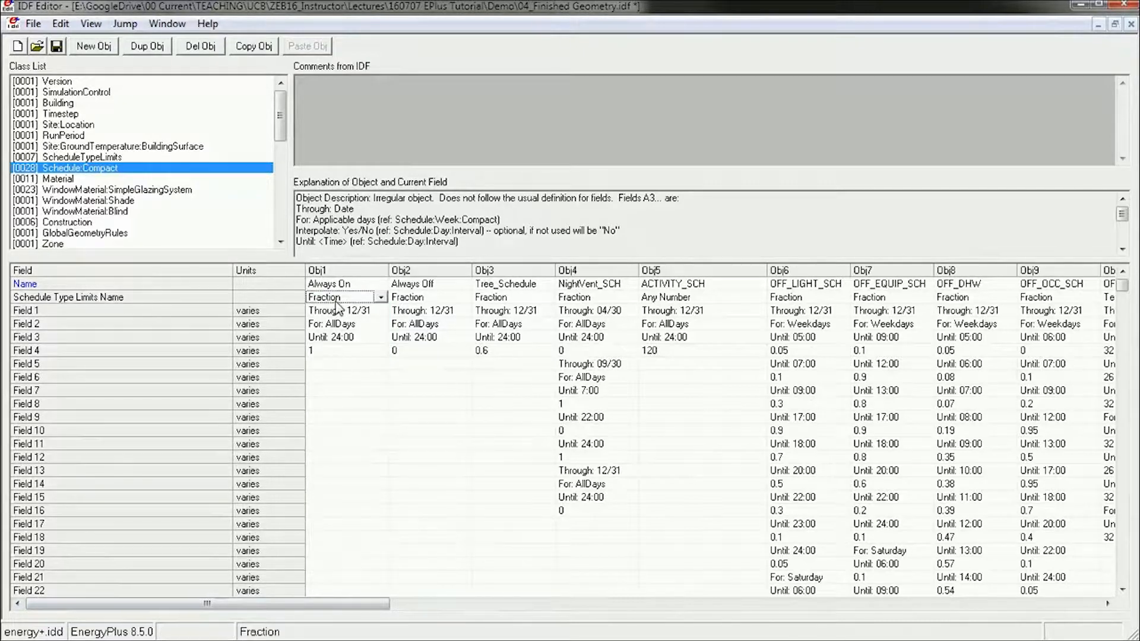
{"action": "left_click", "coordinate": [345, 350]}
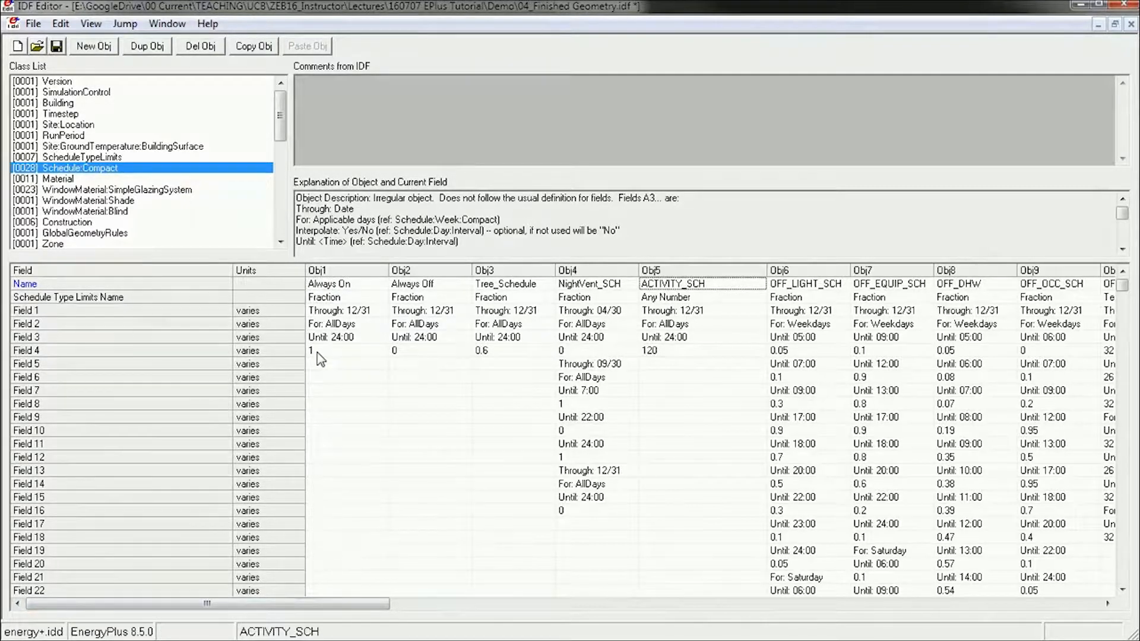
- Inspect the Always Off schedule's value of 0 and return to Zone 1 People
{"action": "left_click", "coordinate": [347, 350]}
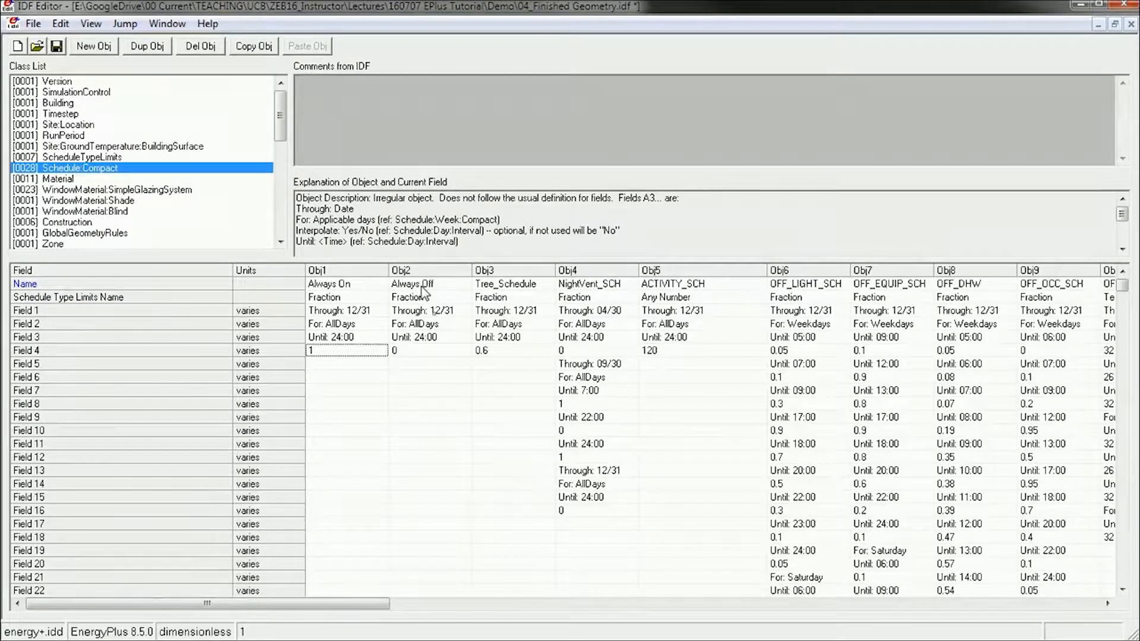
{"action": "left_click", "coordinate": [428, 283]}
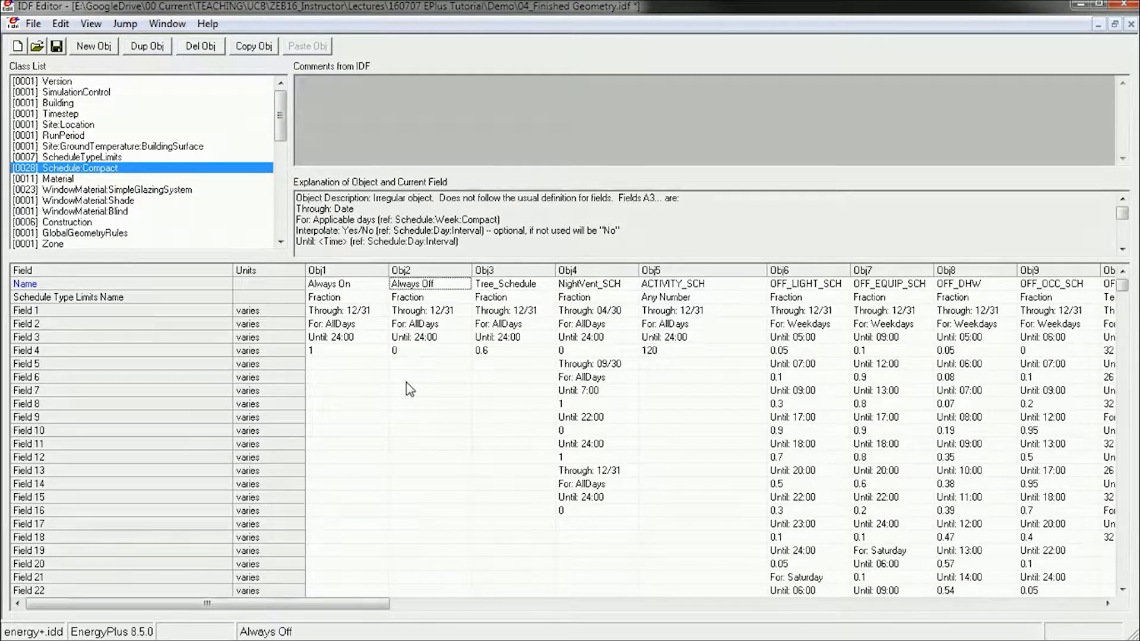
{"action": "left_click", "coordinate": [429, 350]}
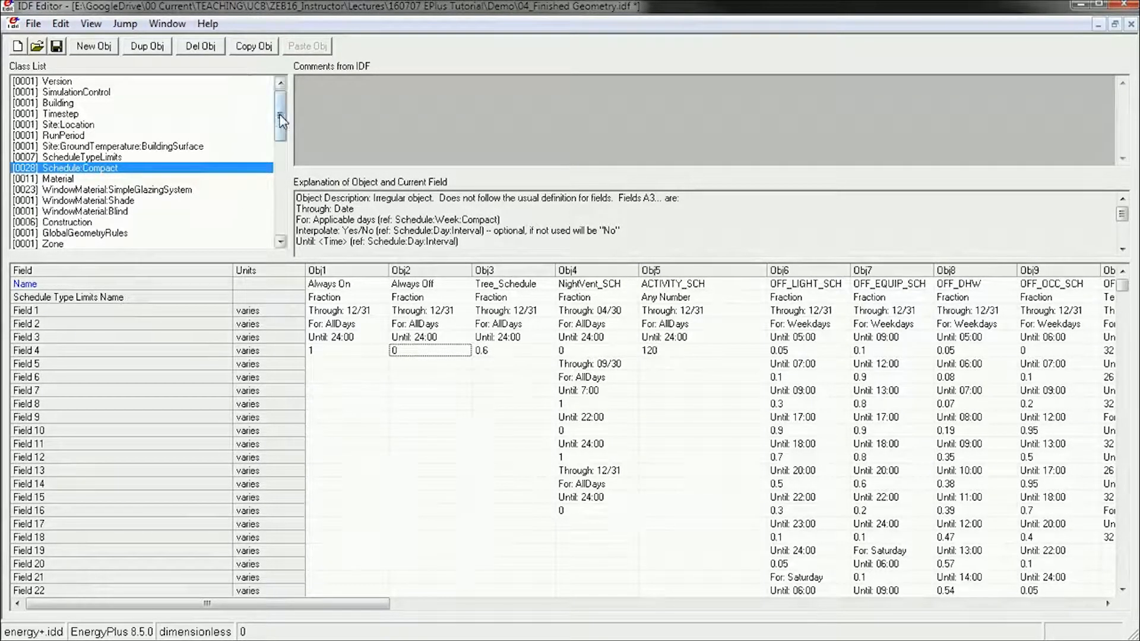
{"action": "left_click", "coordinate": [50, 124]}
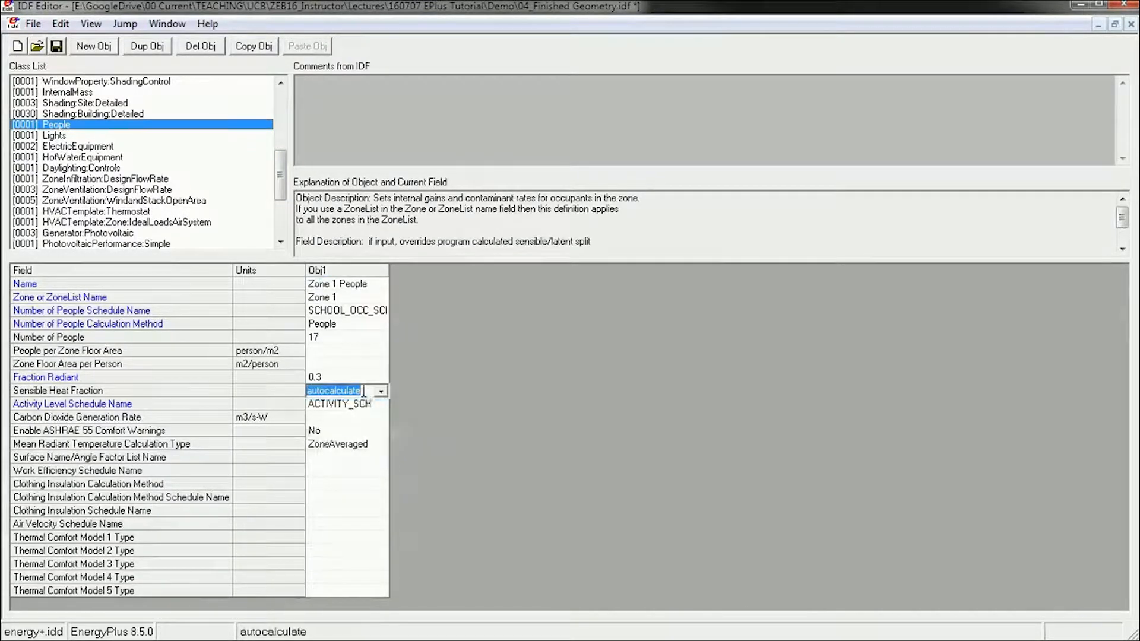
- Set the activity level schedule to Always On, then Always Off, then back to ACTIVITY_SCH
{"action": "left_click", "coordinate": [380, 404]}
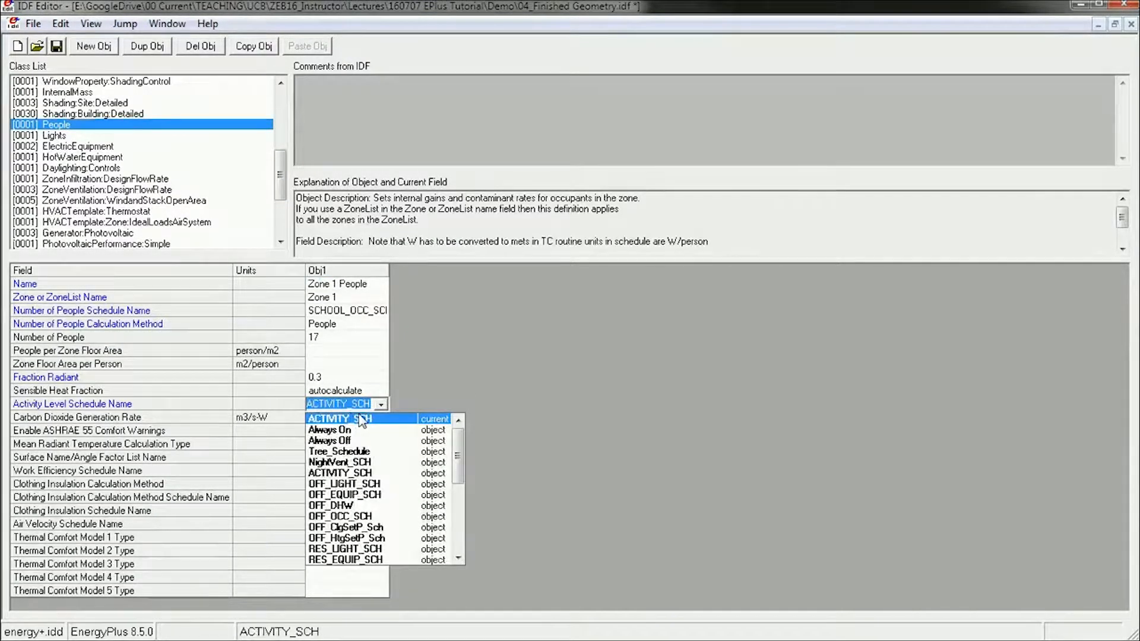
{"action": "left_click", "coordinate": [330, 430]}
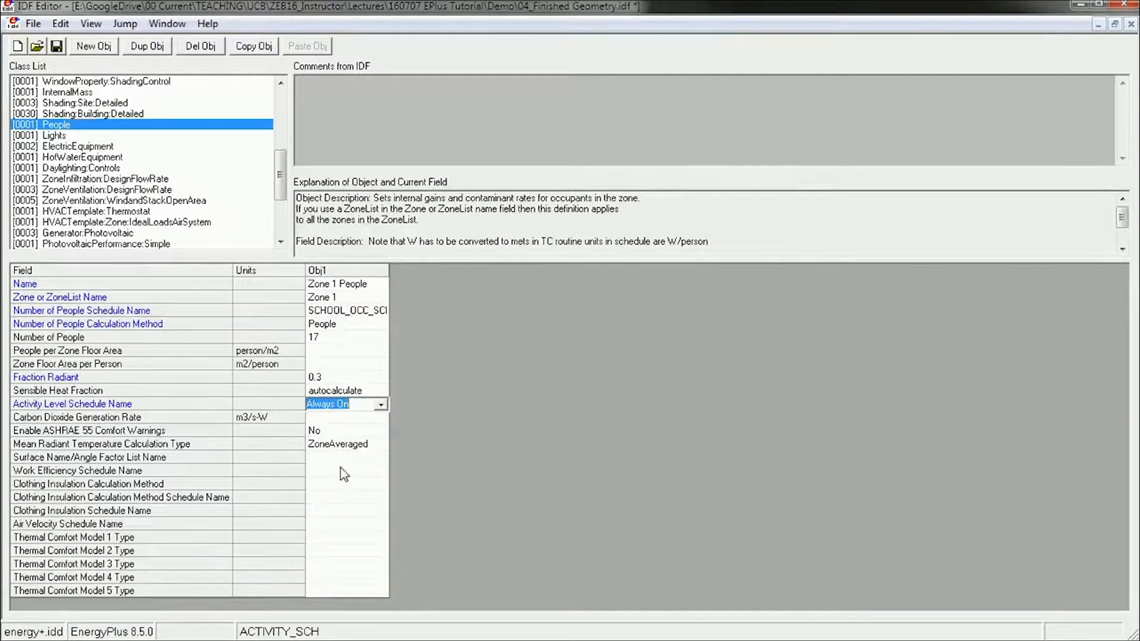
{"action": "left_click", "coordinate": [380, 405]}
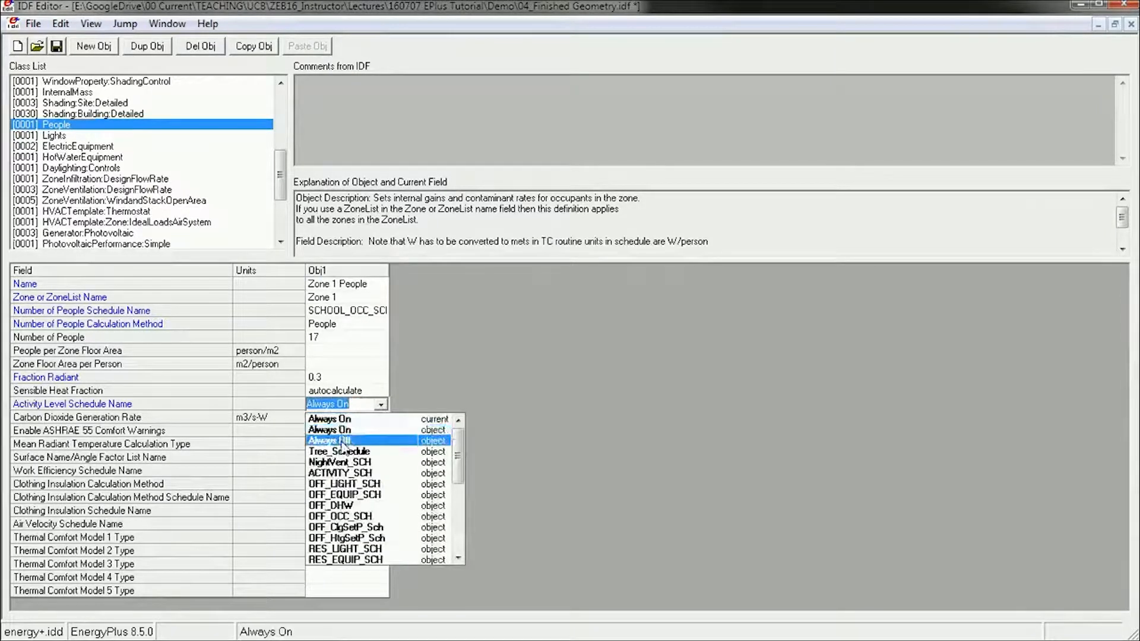
{"action": "left_click", "coordinate": [330, 440]}
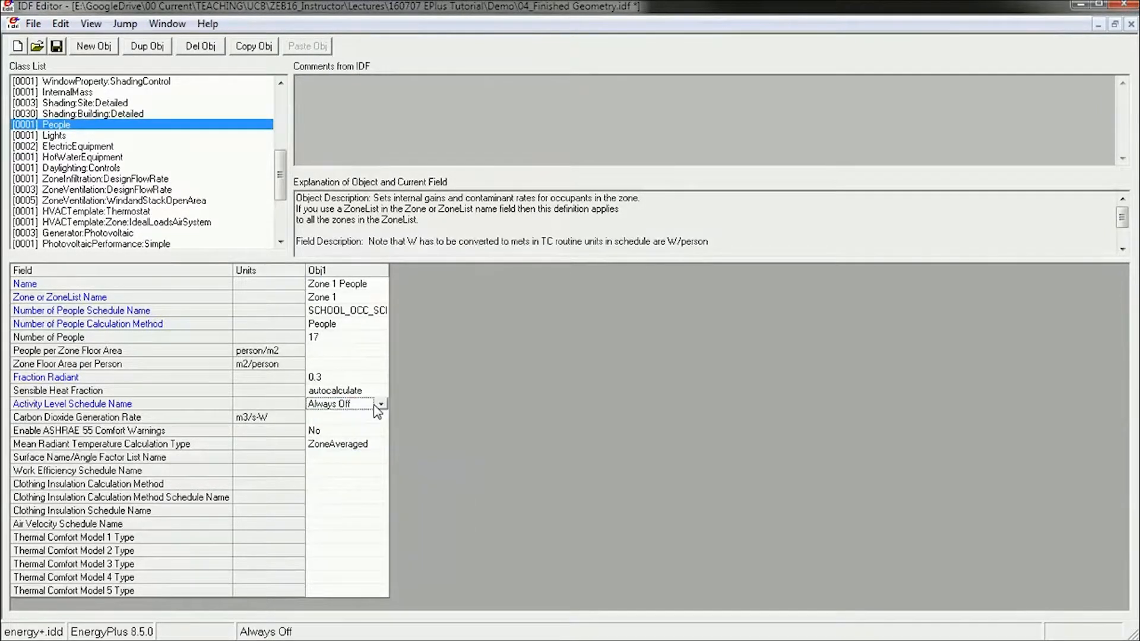
{"action": "left_click", "coordinate": [380, 404]}
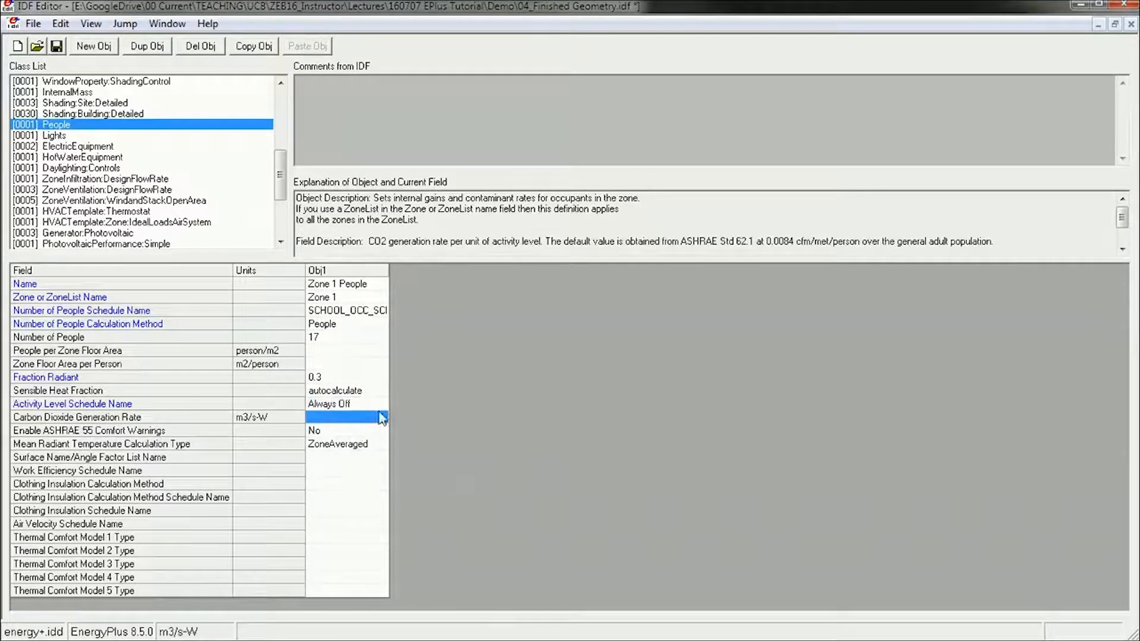
{"action": "left_click", "coordinate": [378, 404]}
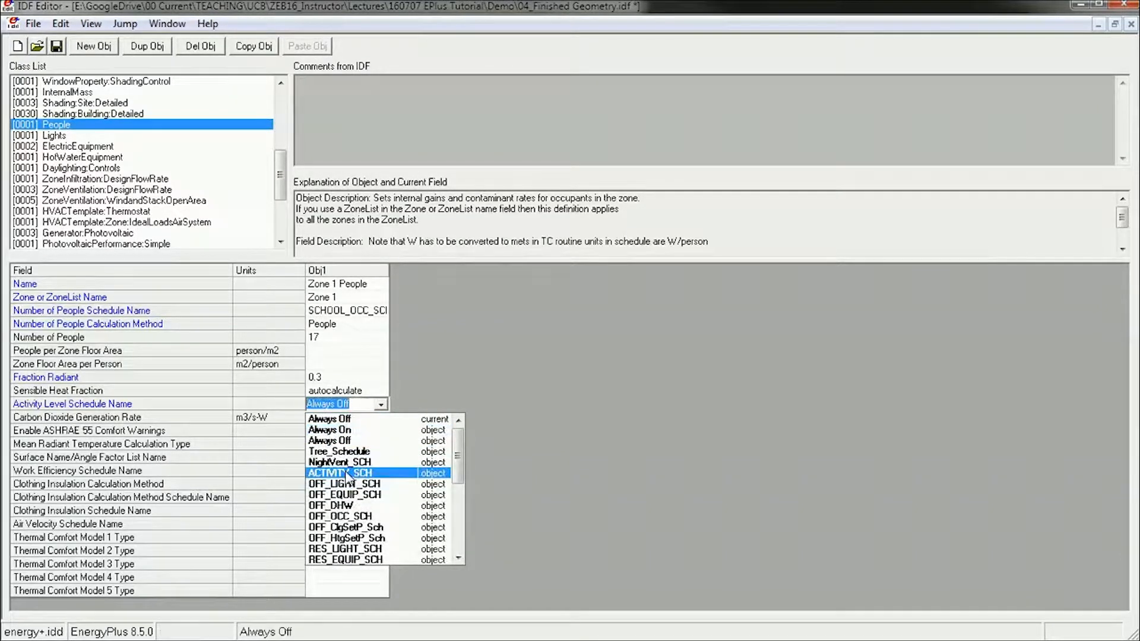
{"action": "left_click", "coordinate": [337, 472]}
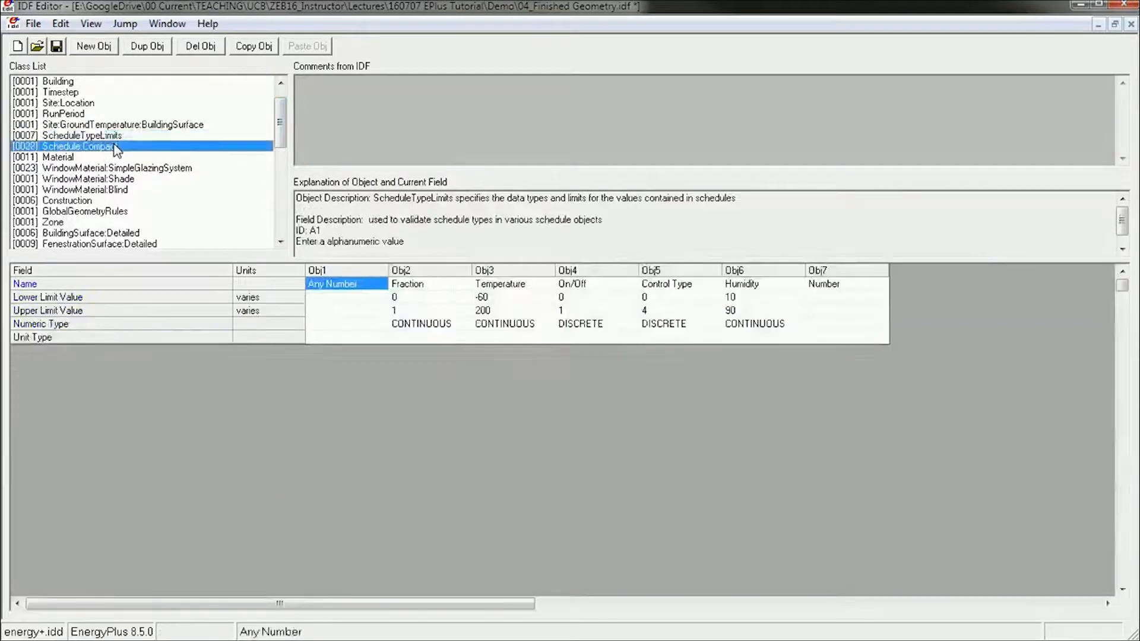
- Show compact schedules and inspect Tree_Schedule, NightVent_SCH, OFF_EQUIP_SCH, OFF_DHW and OFF_OCC_SCH
{"action": "left_click", "coordinate": [77, 146]}
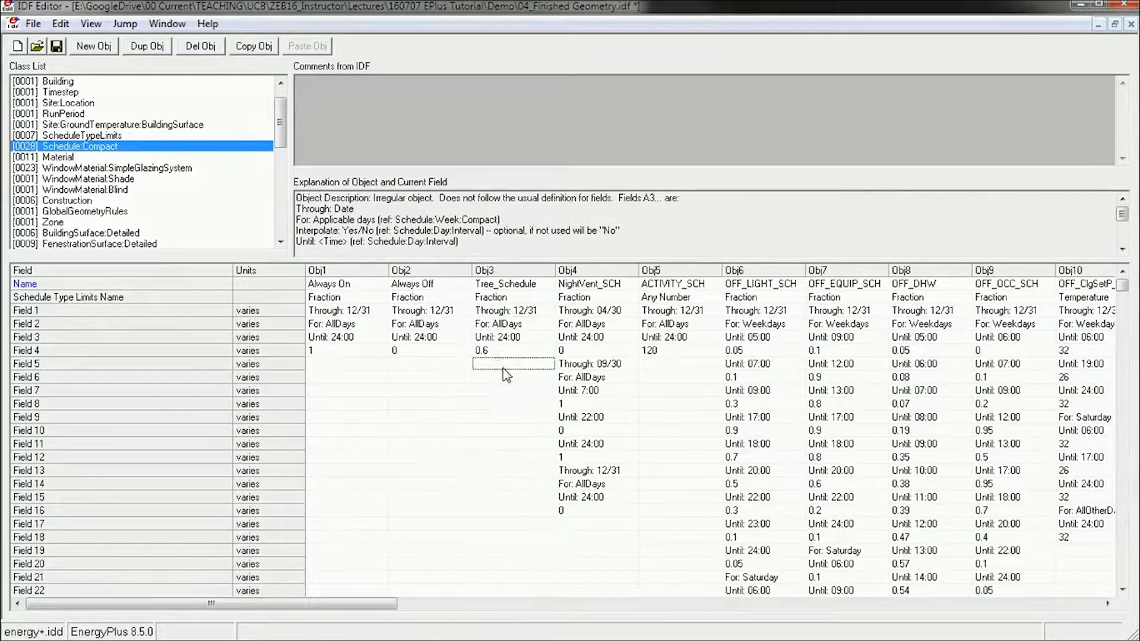
{"action": "left_click", "coordinate": [512, 336]}
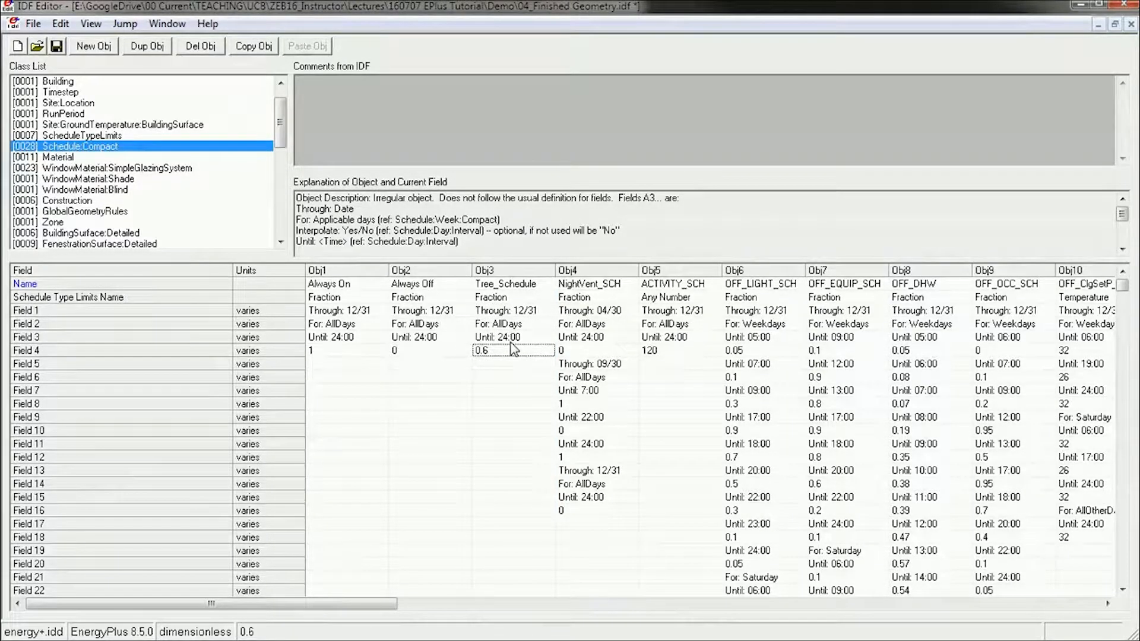
{"action": "left_click", "coordinate": [596, 270]}
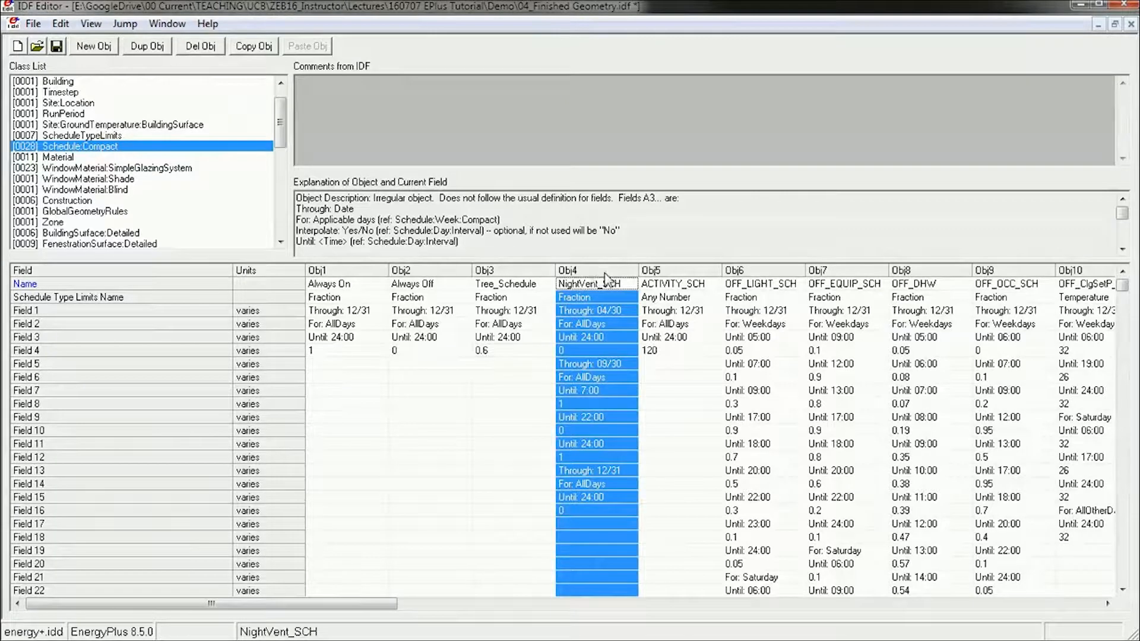
{"action": "left_click", "coordinate": [679, 390]}
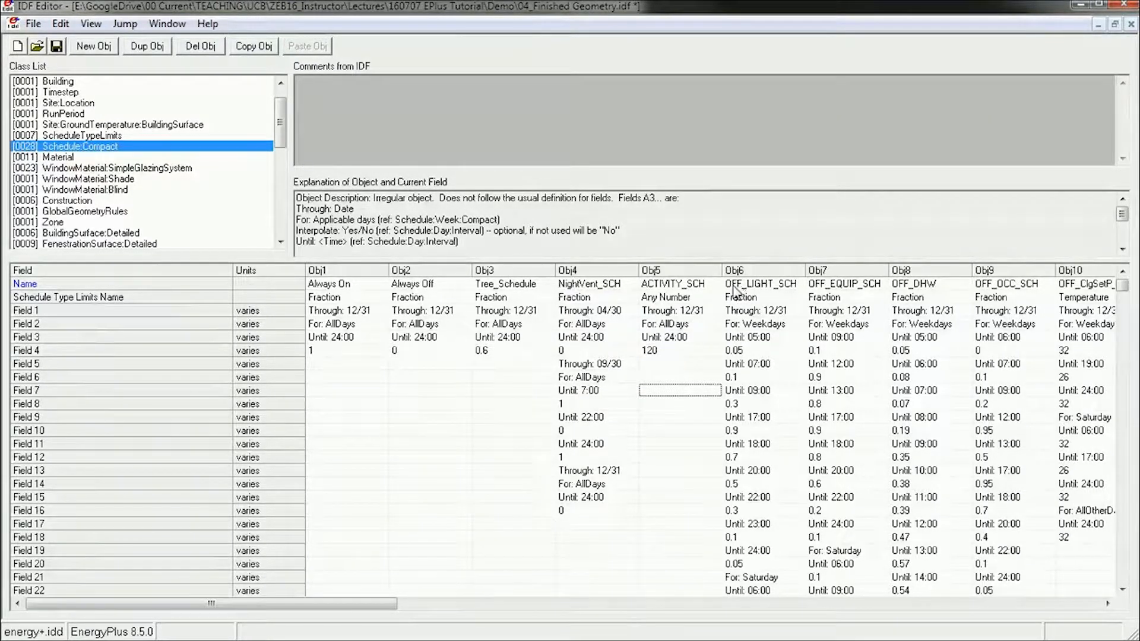
{"action": "left_click", "coordinate": [761, 284]}
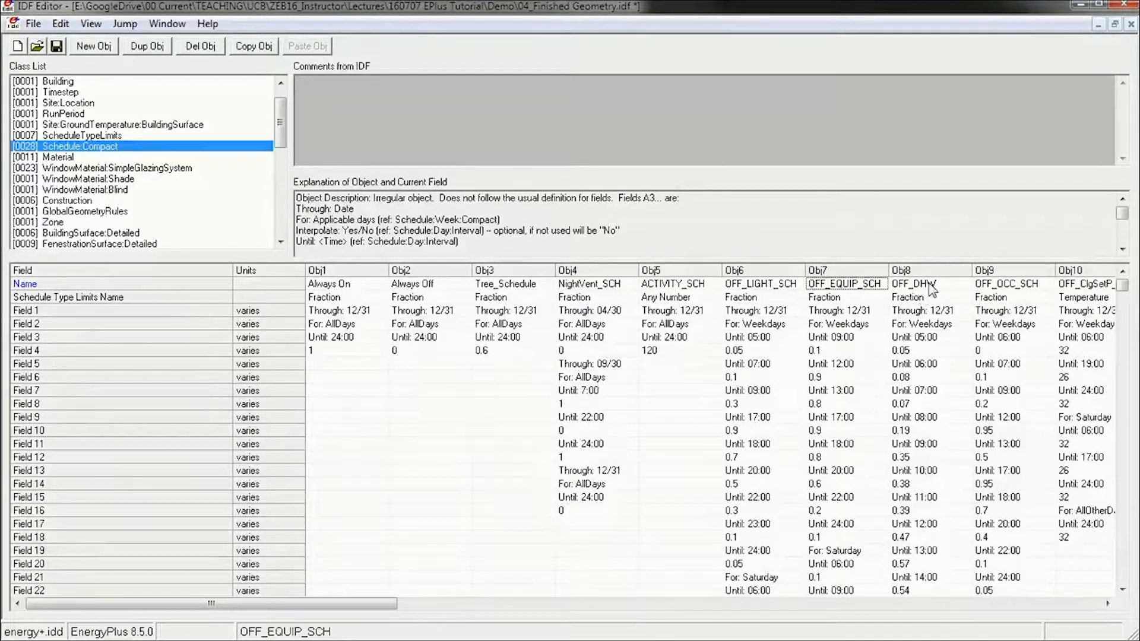
{"action": "left_click", "coordinate": [927, 284]}
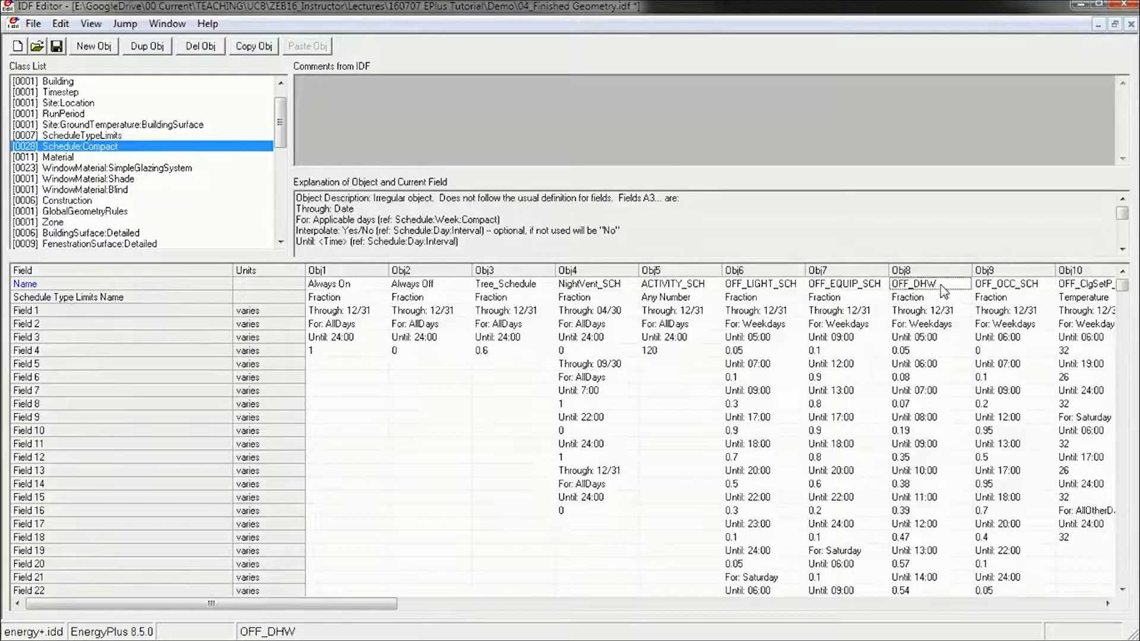
{"action": "left_click", "coordinate": [1006, 283]}
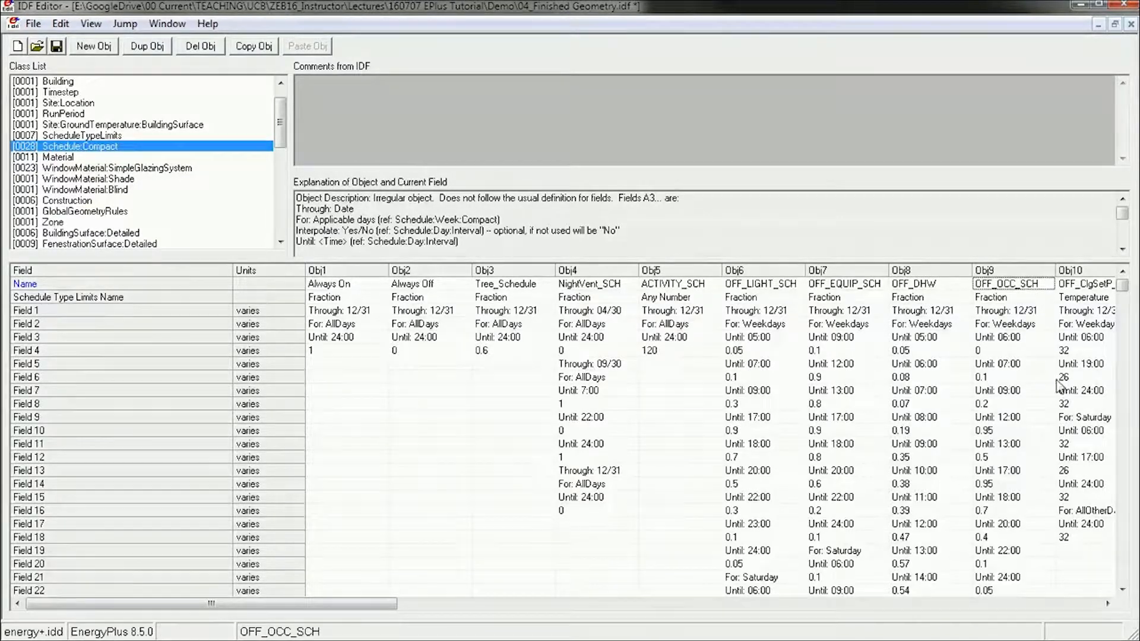
- Inspect the OFF_ClgSetP_Sch, residential, School DHW and school cooling setpoint schedules
{"action": "scroll", "scroll_direction": "right", "scroll_amount": 3}
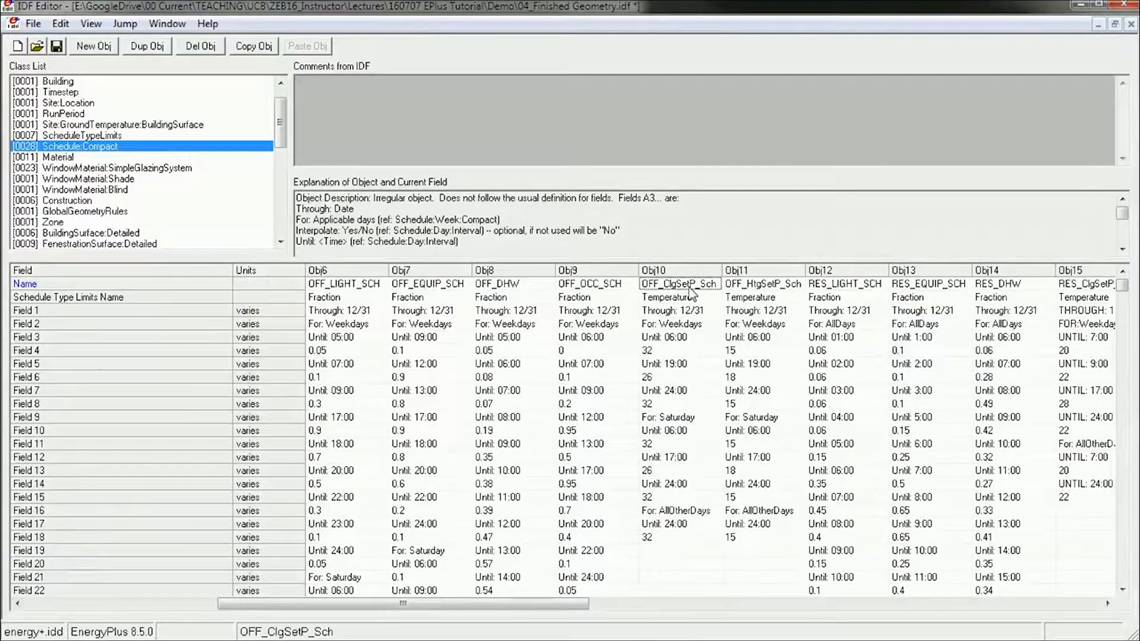
{"action": "mouse_move", "coordinate": [662, 294]}
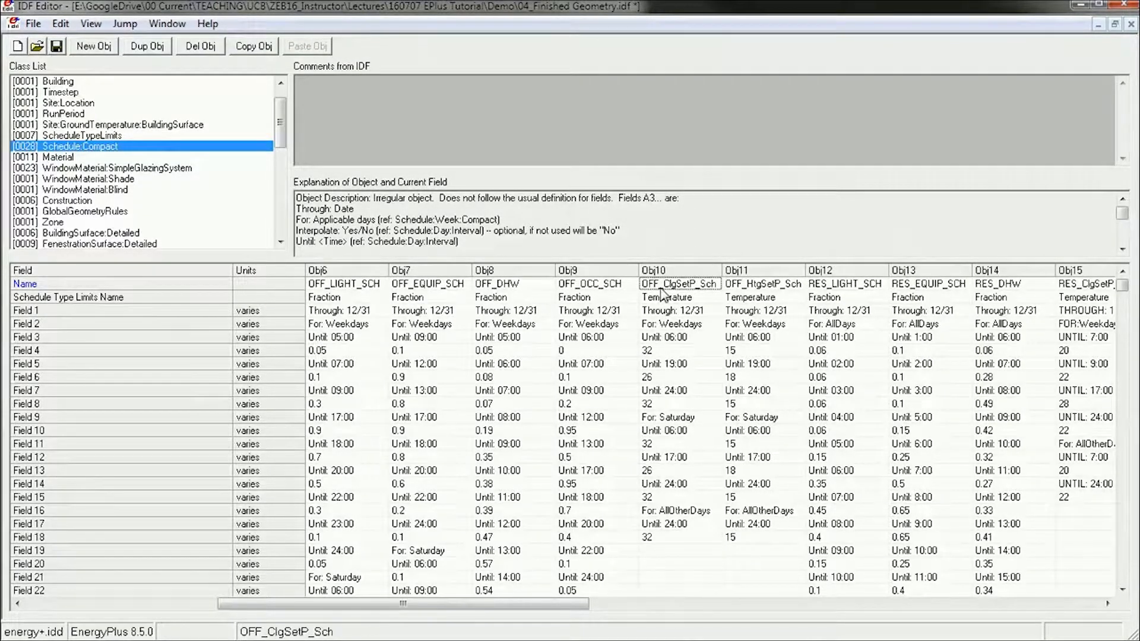
{"action": "left_click", "coordinate": [762, 284]}
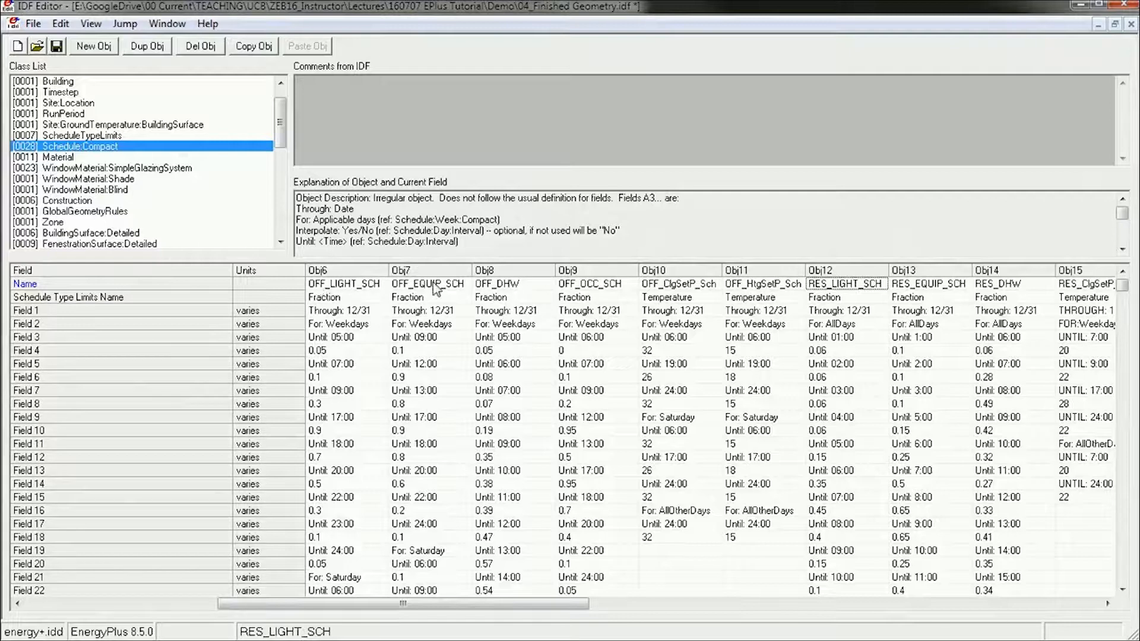
{"action": "mouse_move", "coordinate": [842, 298]}
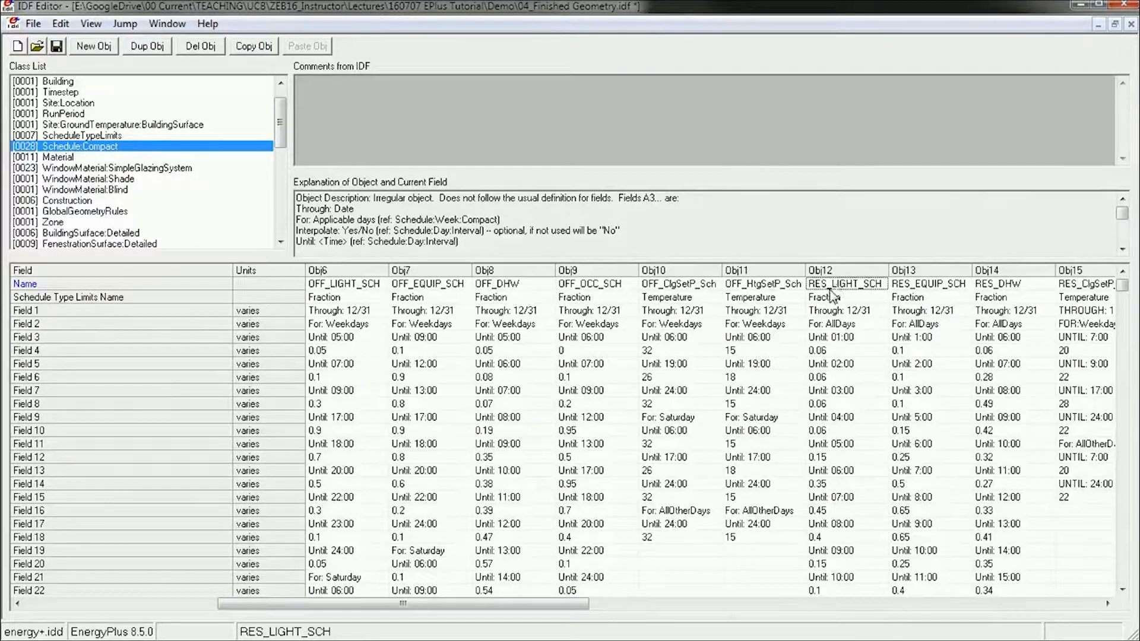
{"action": "mouse_move", "coordinate": [864, 308]}
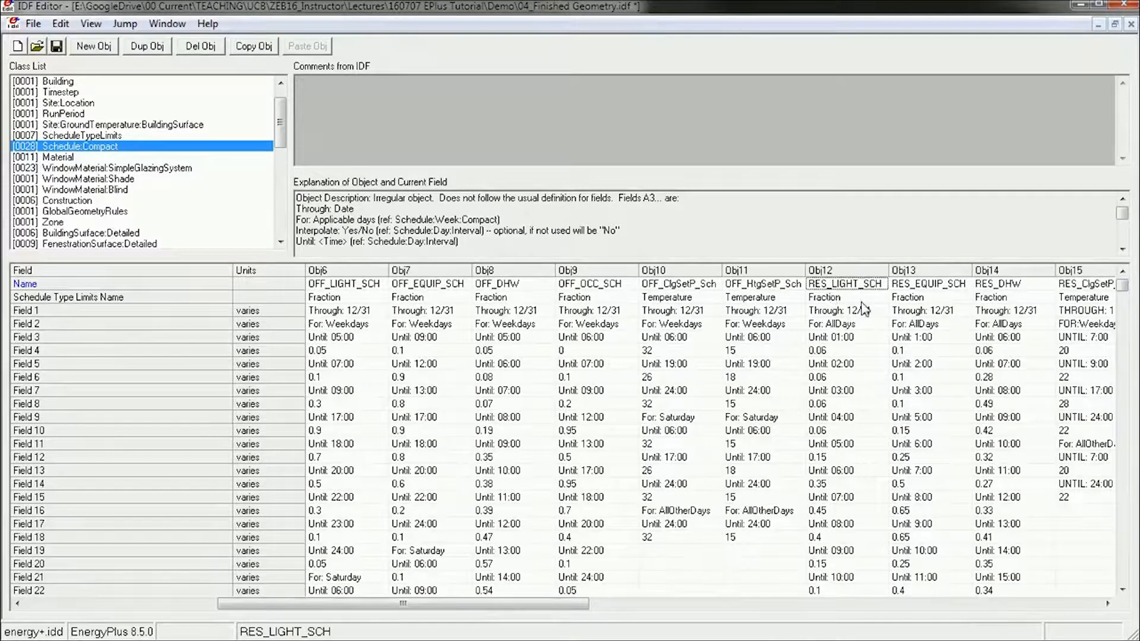
{"action": "mouse_move", "coordinate": [884, 301]}
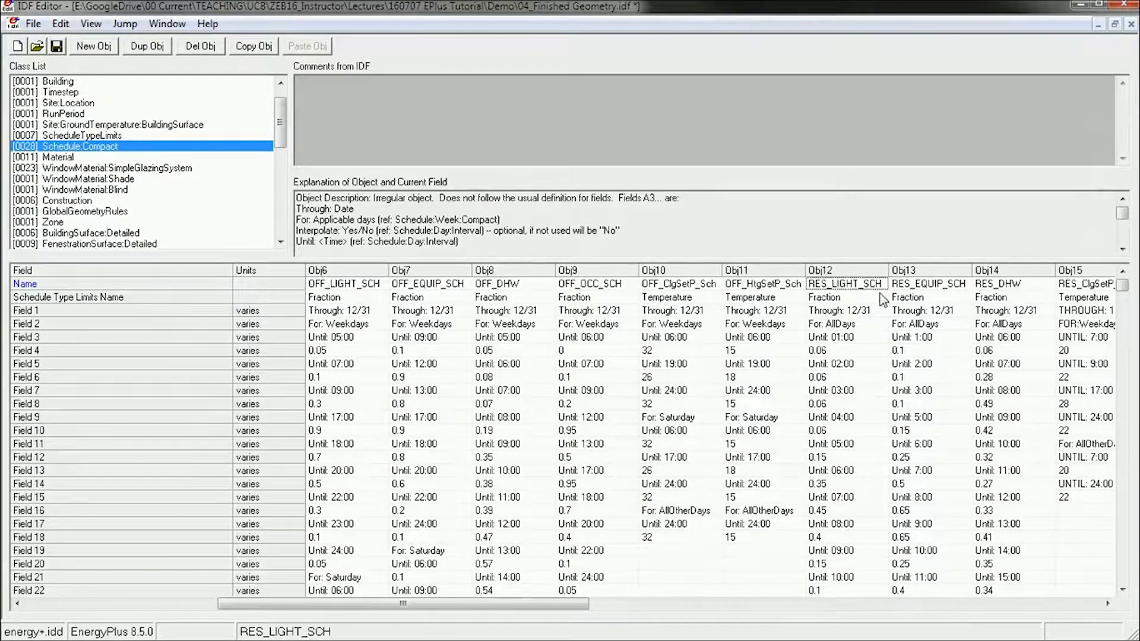
{"action": "mouse_move", "coordinate": [940, 285]}
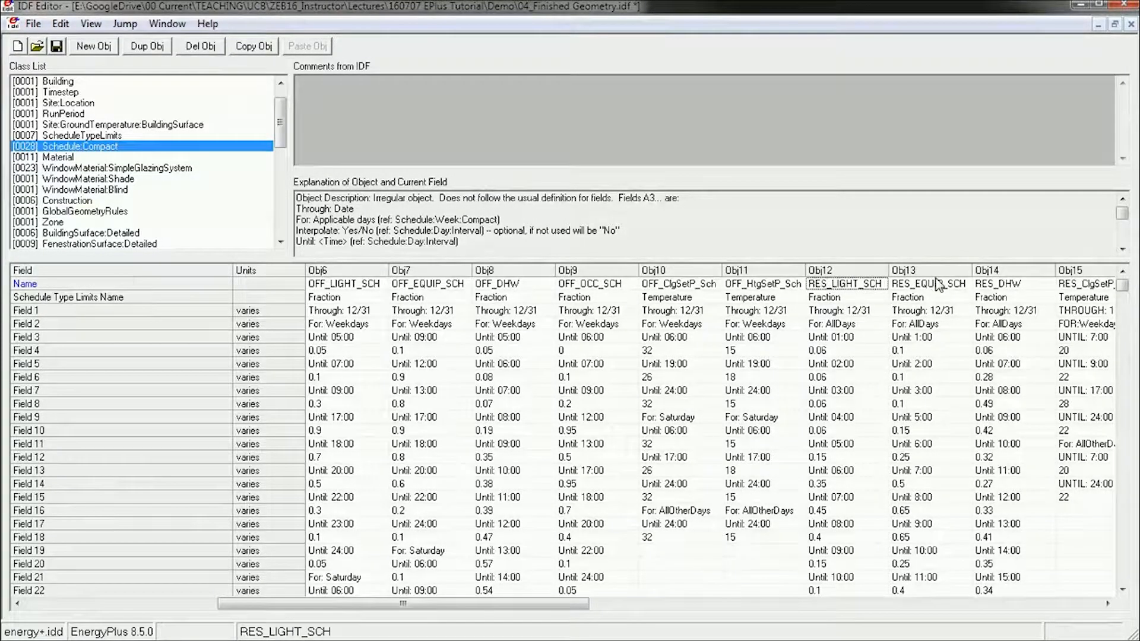
{"action": "mouse_move", "coordinate": [1073, 547]}
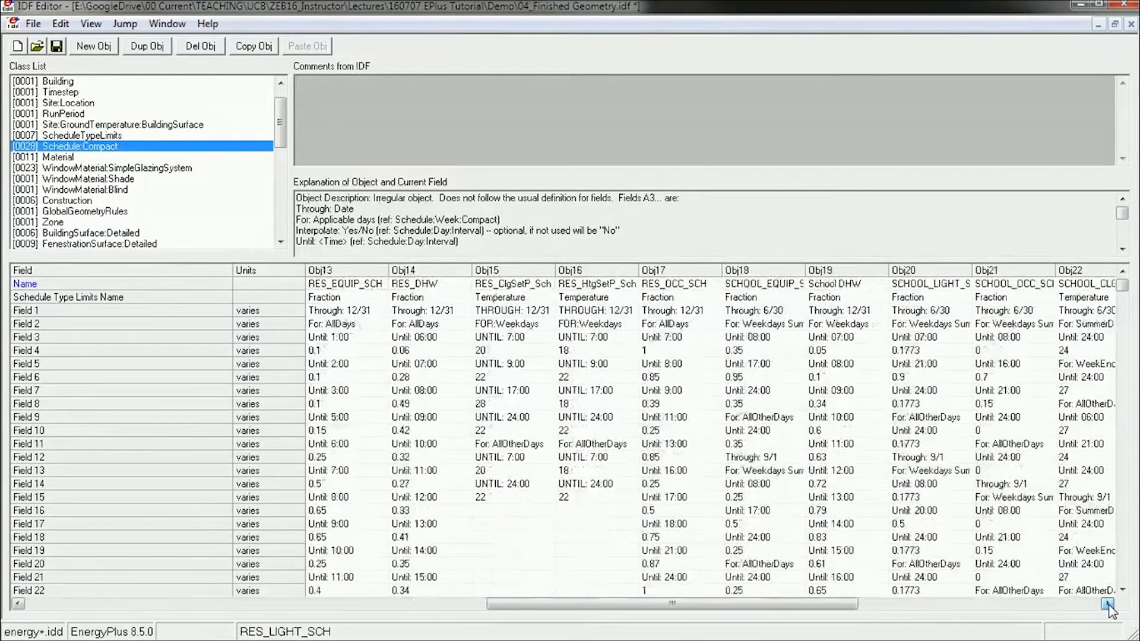
{"action": "left_click", "coordinate": [1108, 604]}
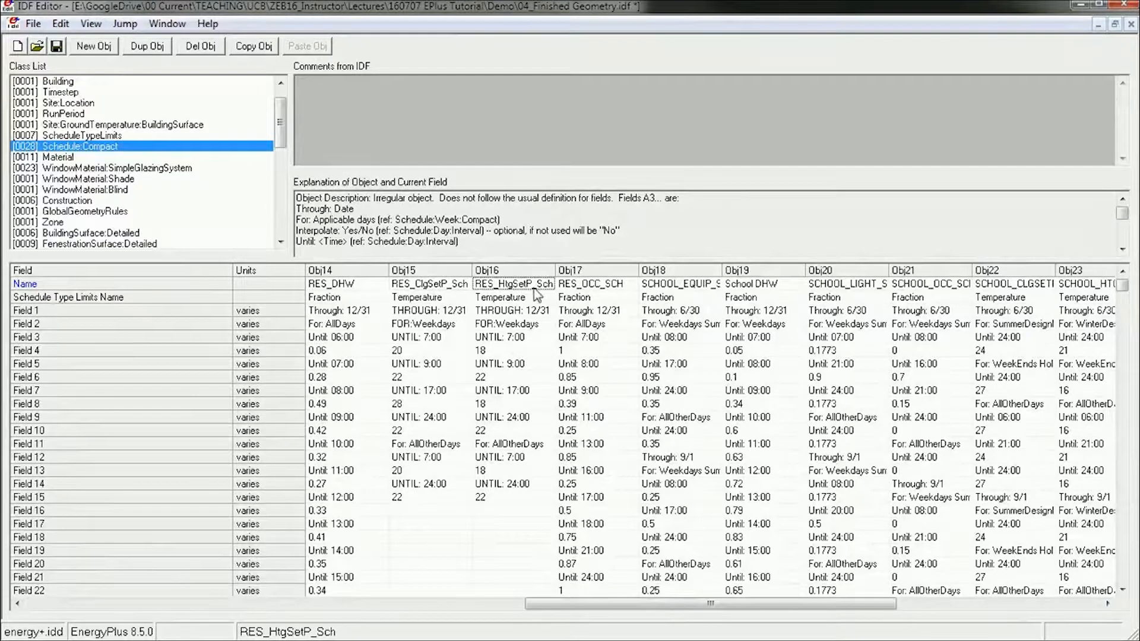
{"action": "left_click", "coordinate": [592, 283]}
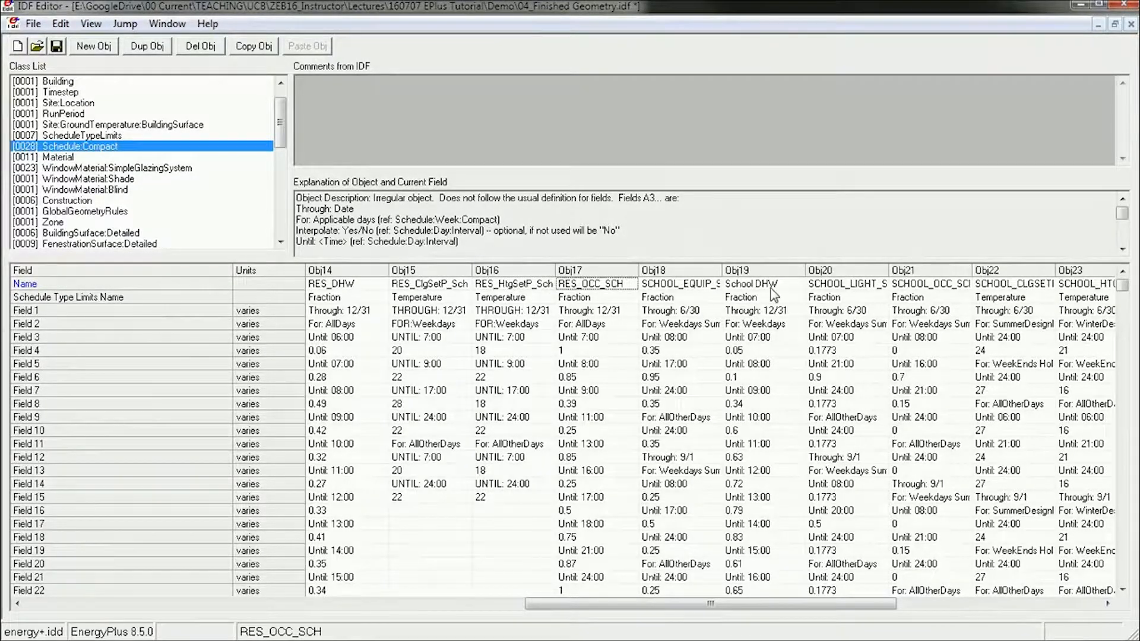
{"action": "mouse_move", "coordinate": [690, 282]}
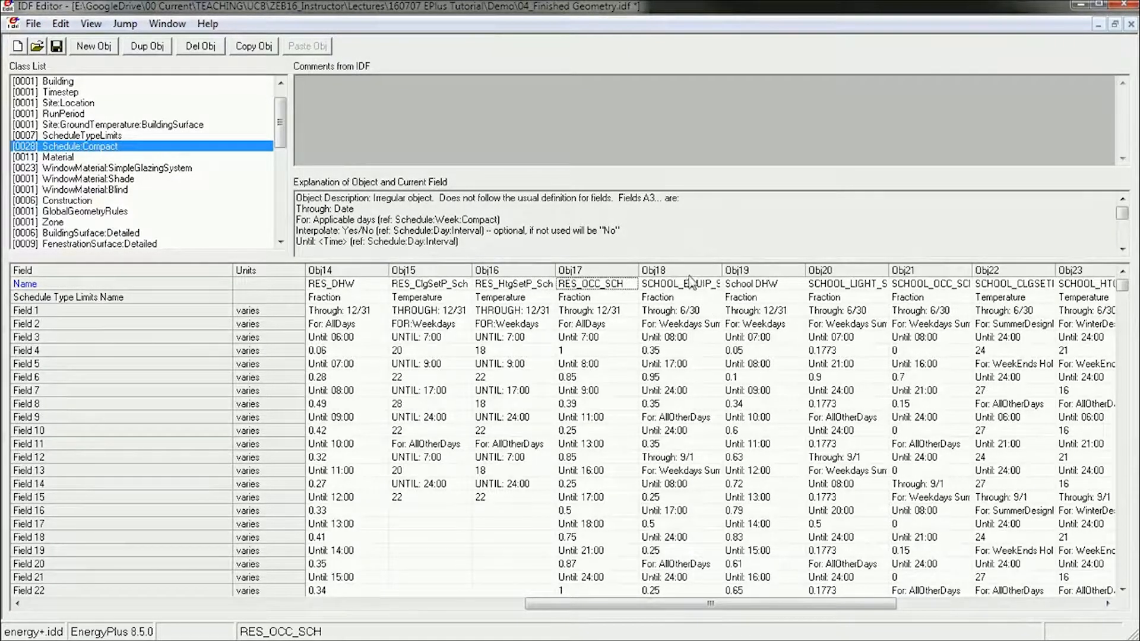
{"action": "mouse_move", "coordinate": [679, 275]}
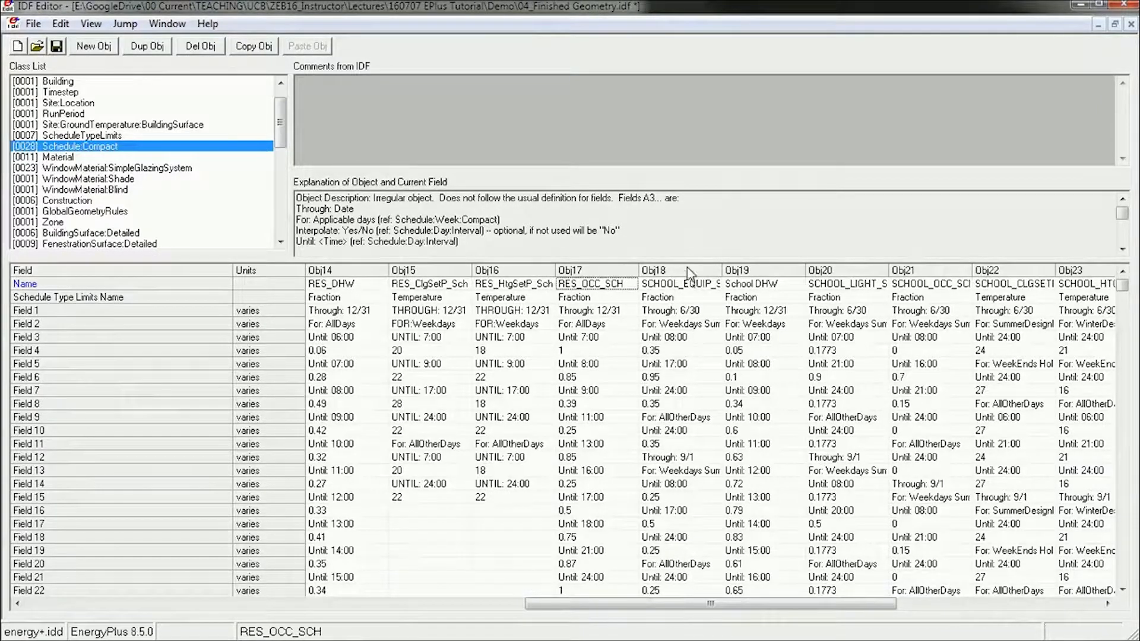
{"action": "left_click", "coordinate": [740, 270]}
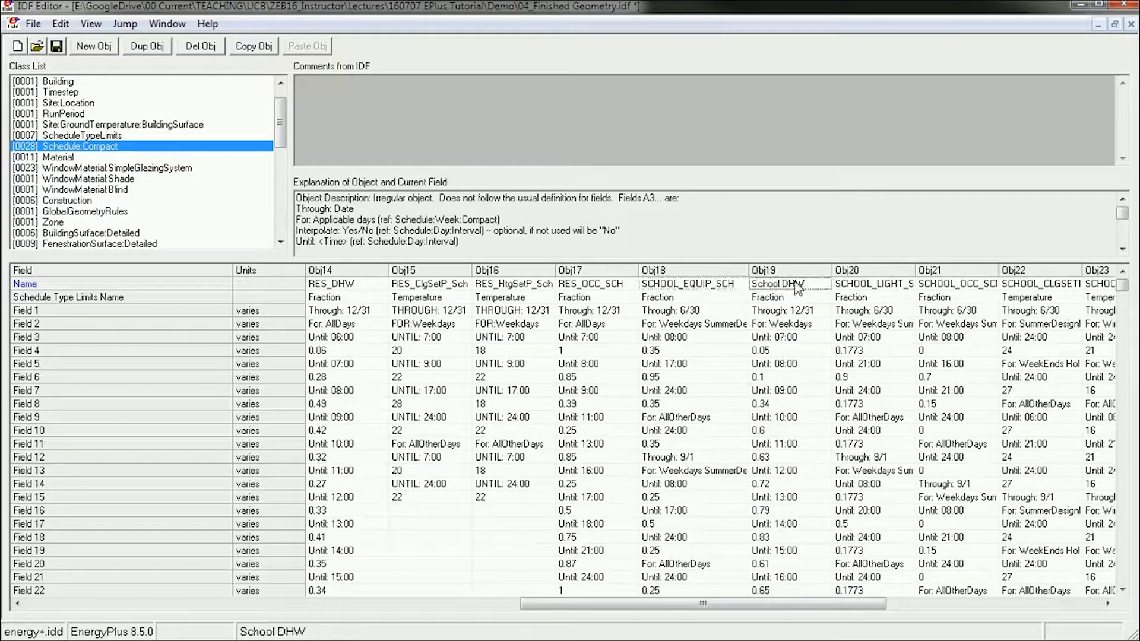
{"action": "left_click", "coordinate": [873, 284]}
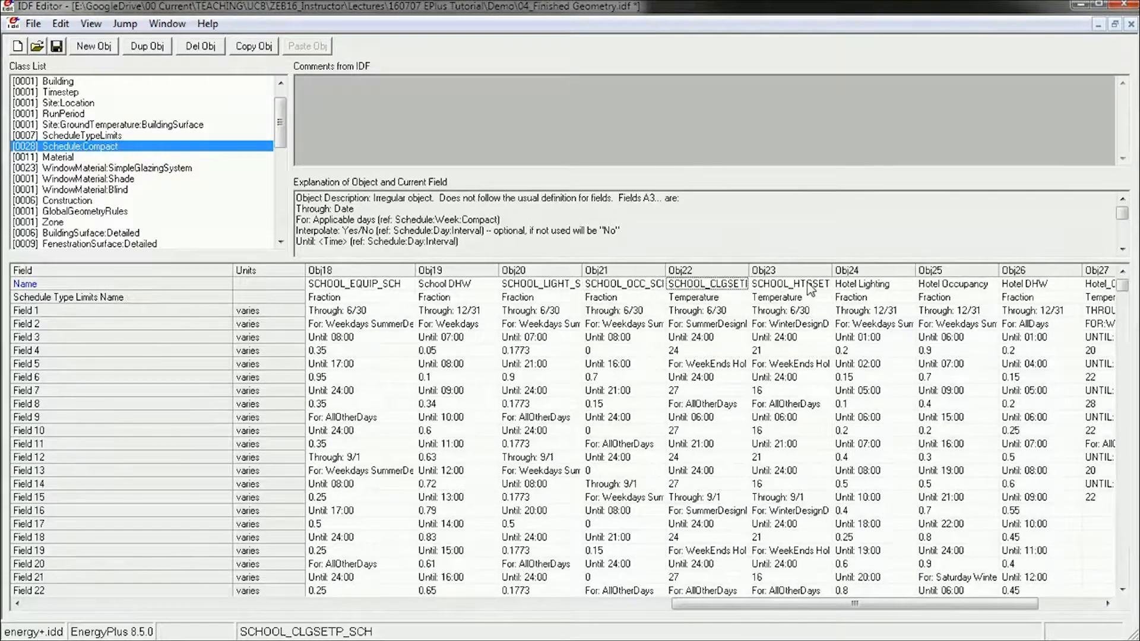
- Select the Obj22 and Obj23 school cooling and heating setpoint columns
{"action": "left_click", "coordinate": [789, 283]}
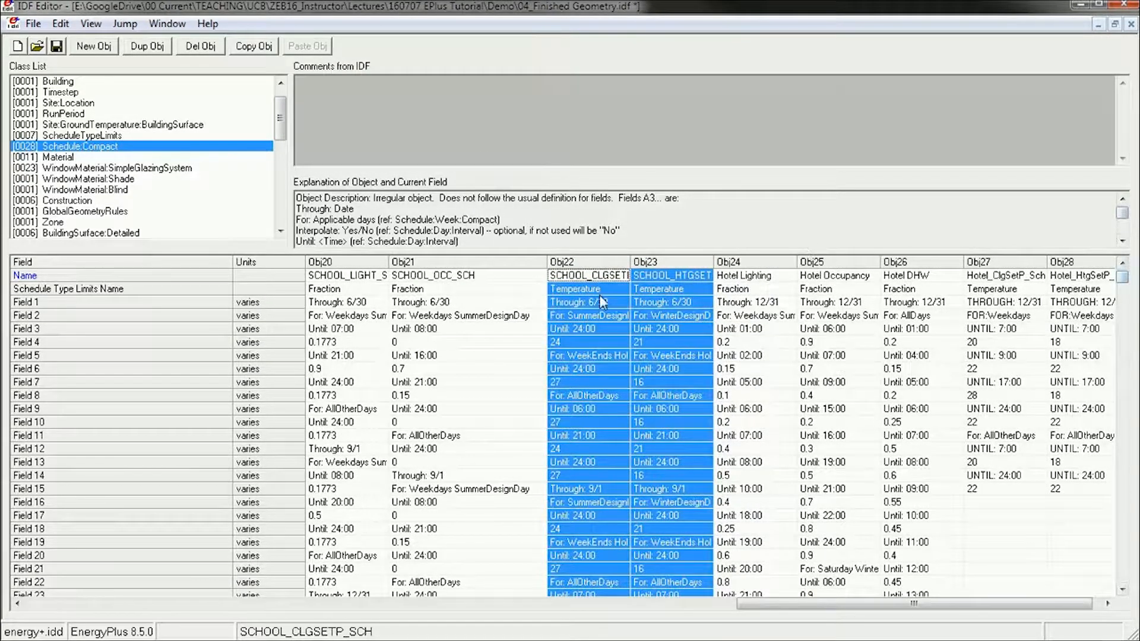
{"action": "left_click", "coordinate": [433, 275]}
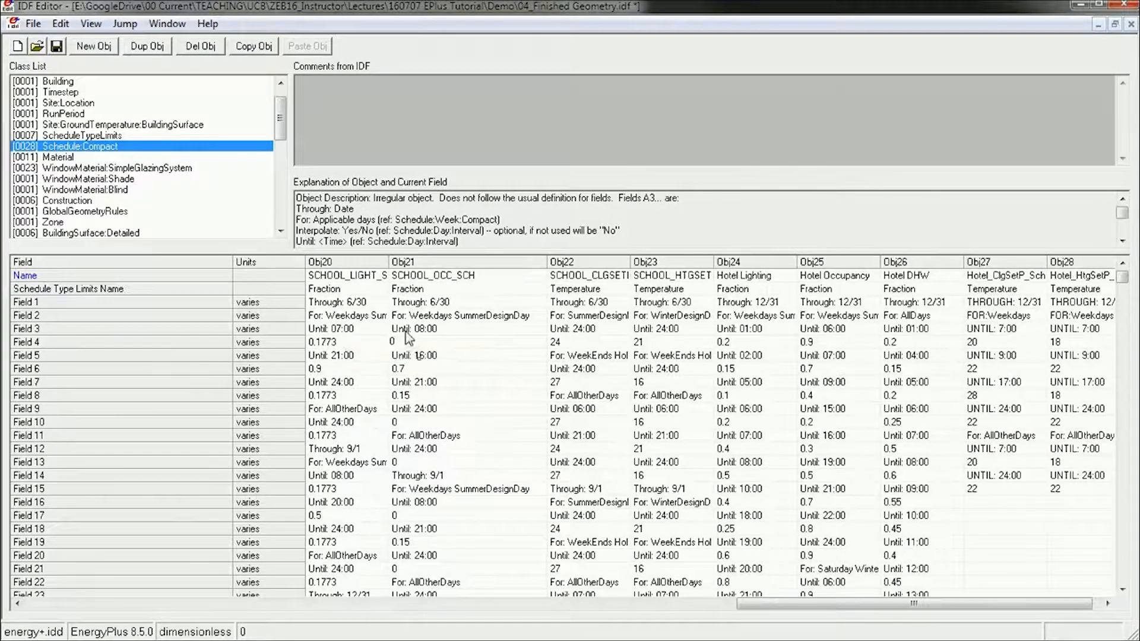
{"action": "mouse_move", "coordinate": [437, 335]}
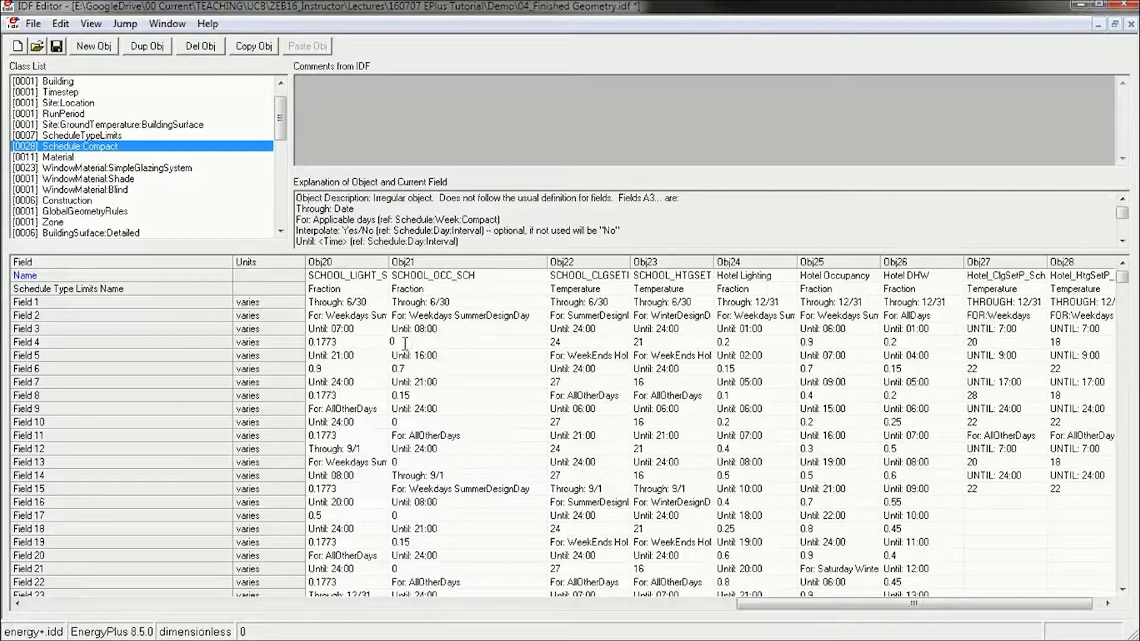
{"action": "left_click", "coordinate": [392, 342]}
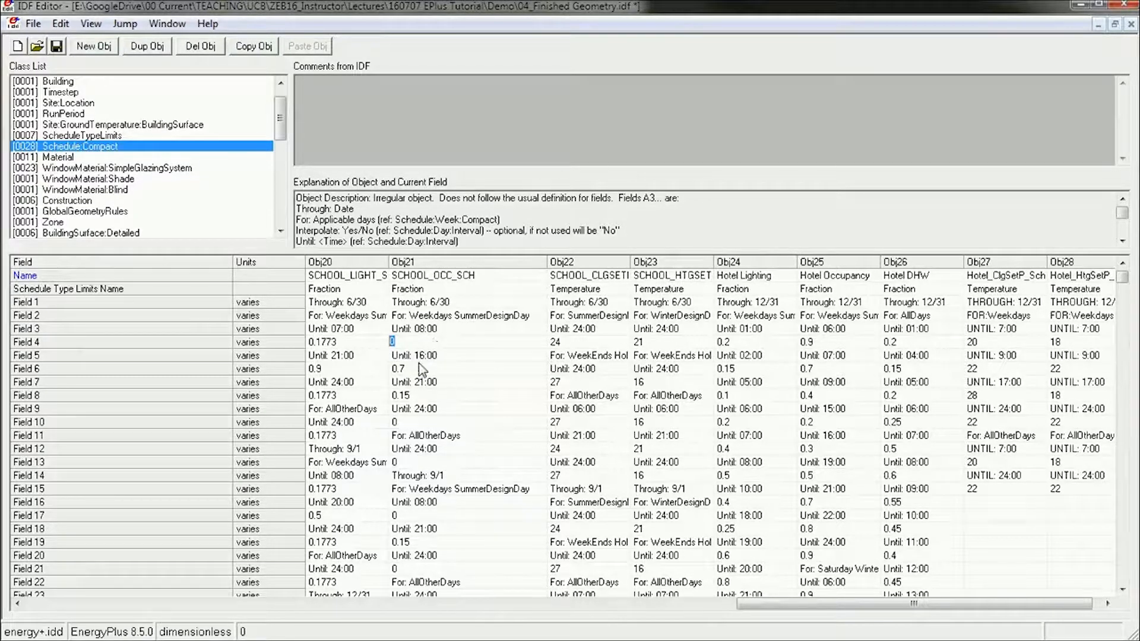
{"action": "left_click", "coordinate": [466, 368]}
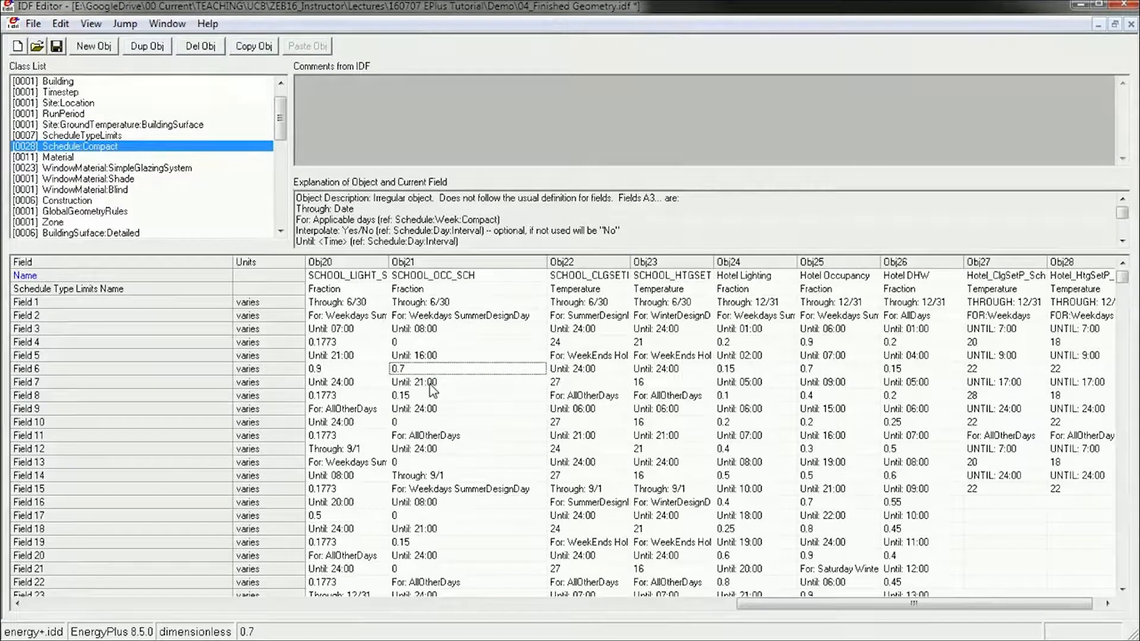
{"action": "left_click", "coordinate": [467, 394]}
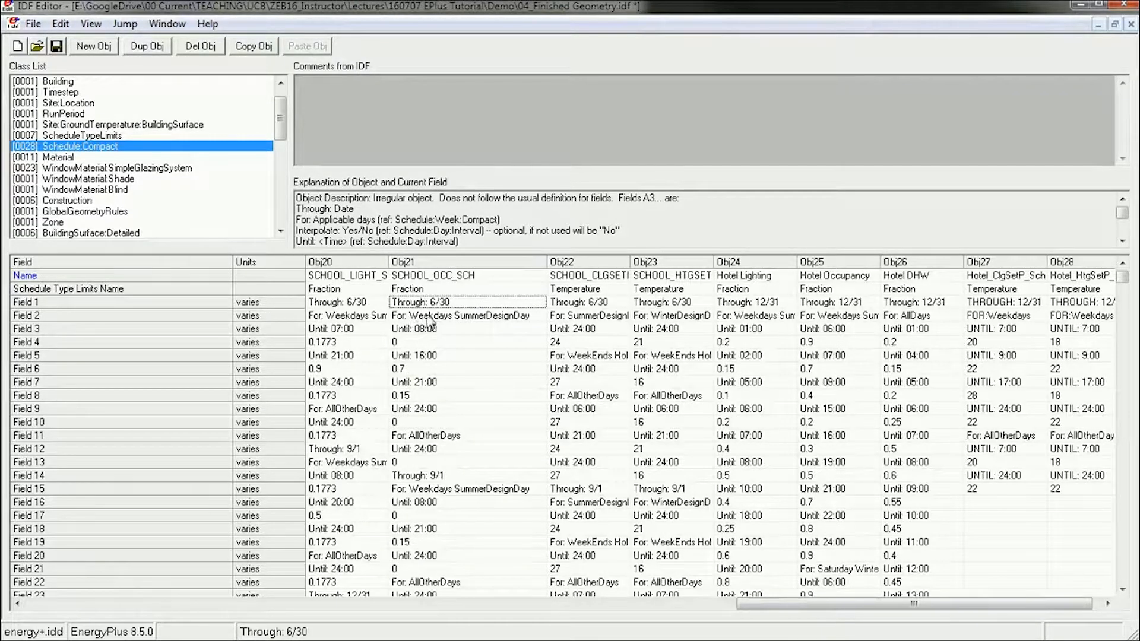
{"action": "mouse_move", "coordinate": [540, 329]}
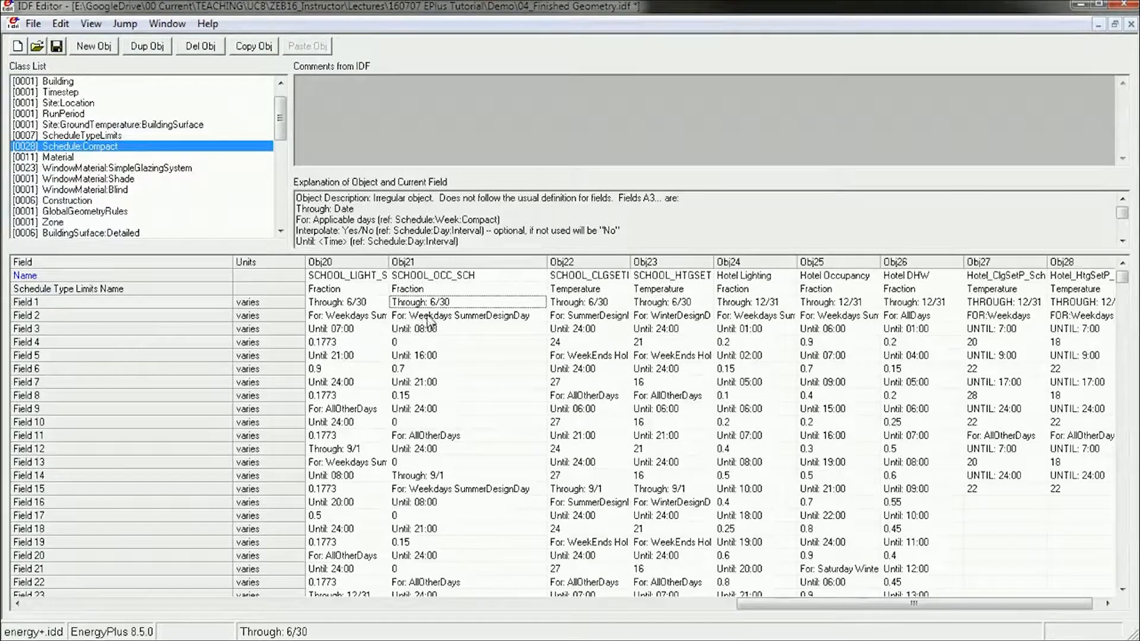
{"action": "left_click", "coordinate": [465, 315]}
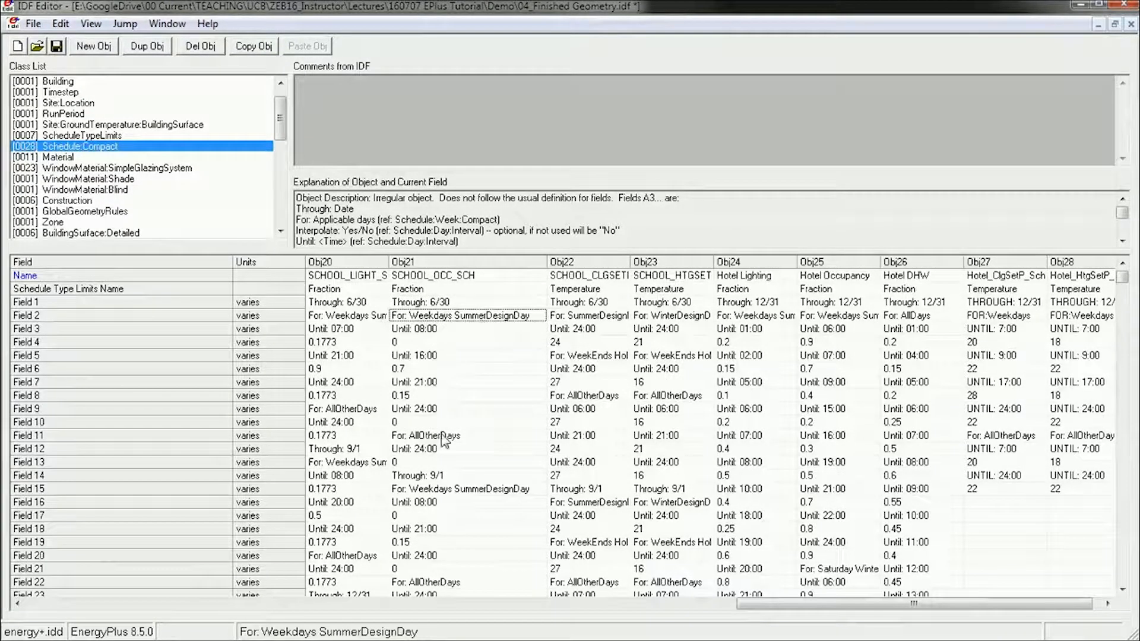
{"action": "left_click", "coordinate": [424, 434]}
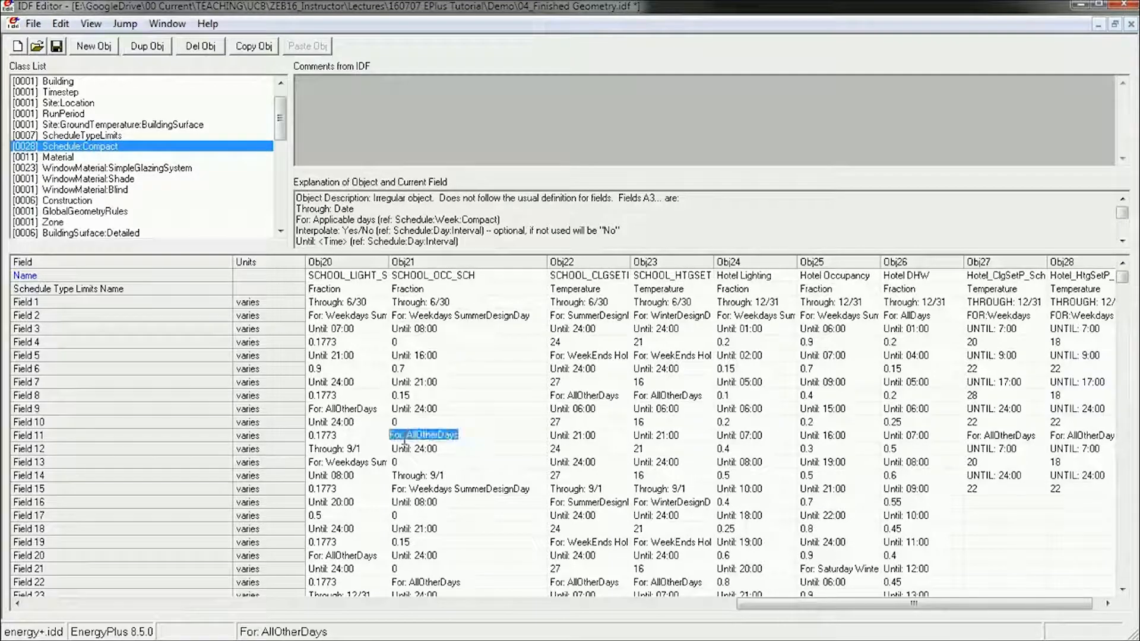
{"action": "left_click", "coordinate": [467, 408]}
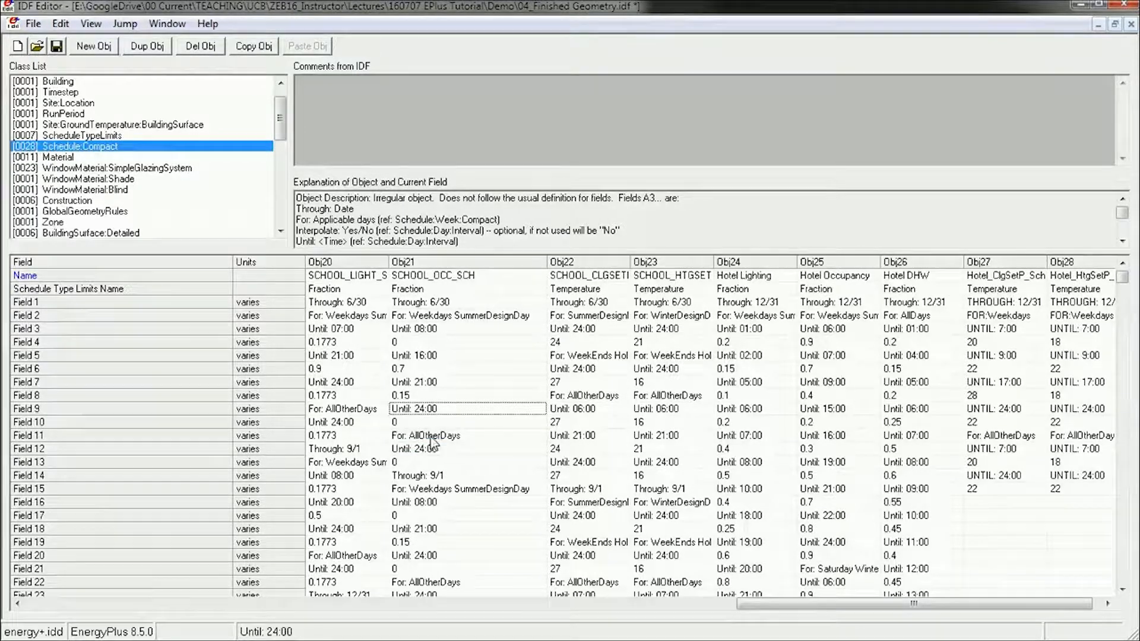
{"action": "left_click", "coordinate": [466, 435]}
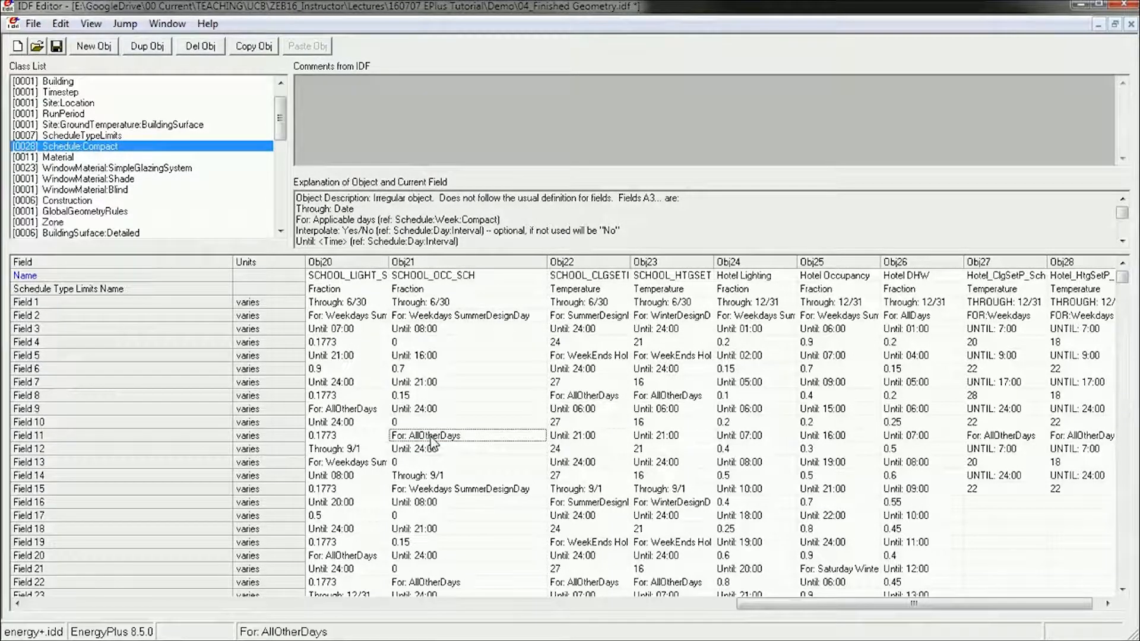
{"action": "left_click", "coordinate": [467, 449]}
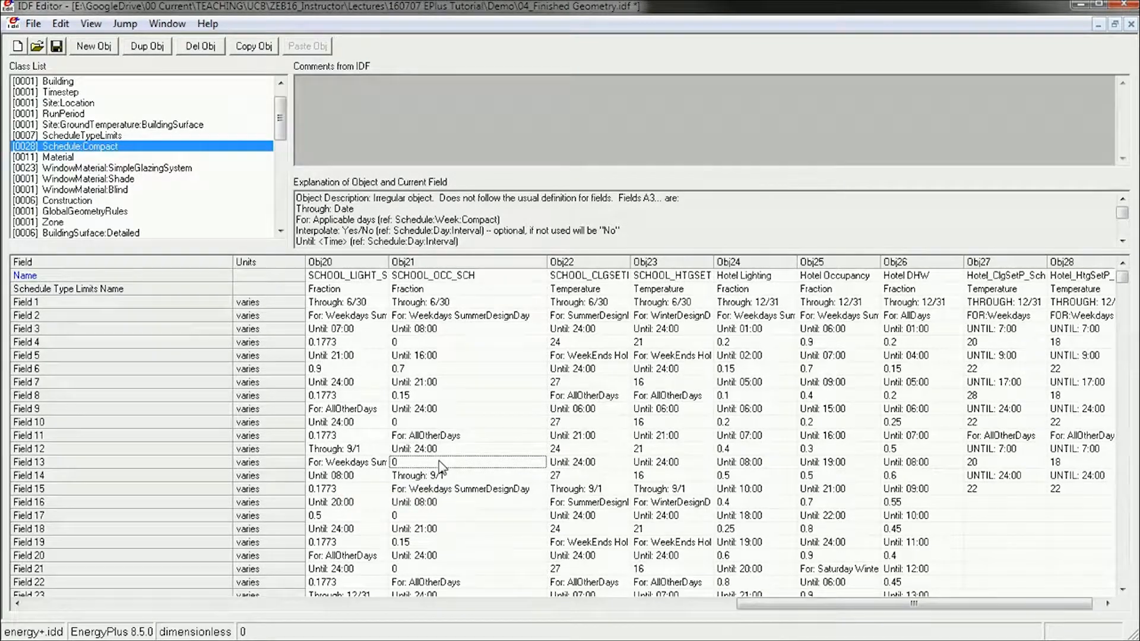
{"action": "scroll", "scroll_direction": "down", "scroll_amount": 3}
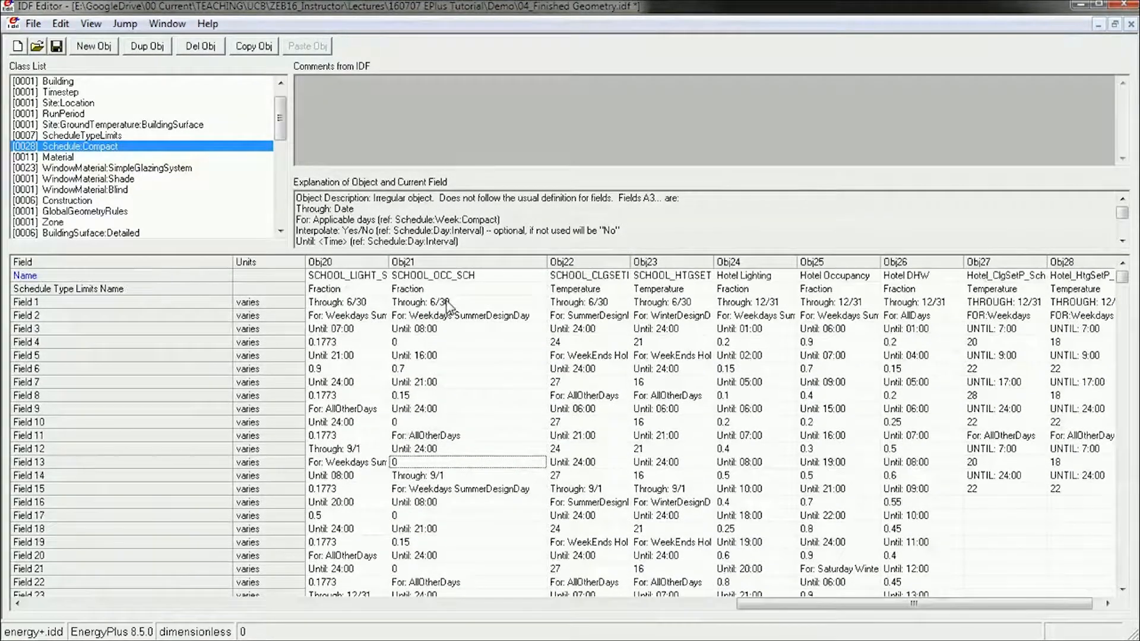
{"action": "left_click", "coordinate": [467, 475]}
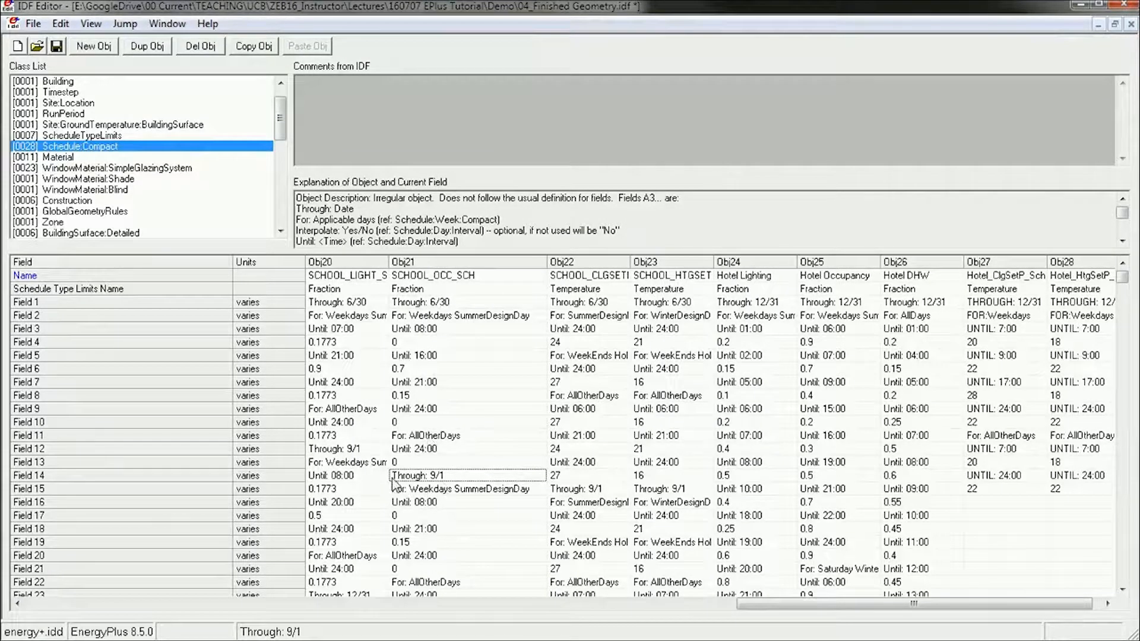
{"action": "scroll", "scroll_direction": "down", "scroll_amount": 3}
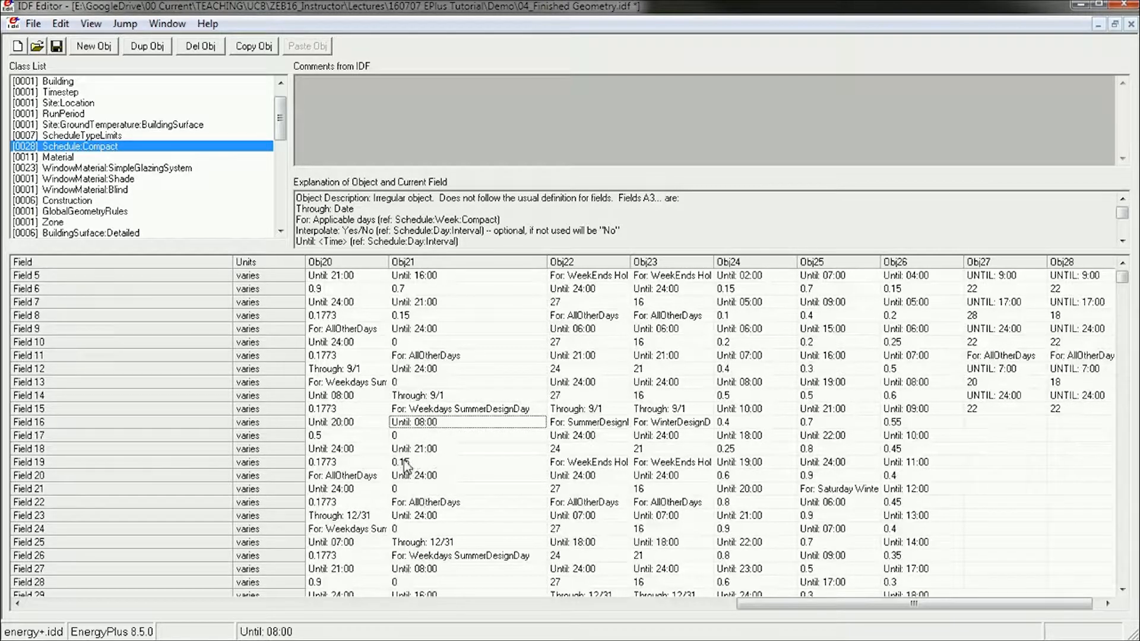
{"action": "left_click", "coordinate": [469, 462]}
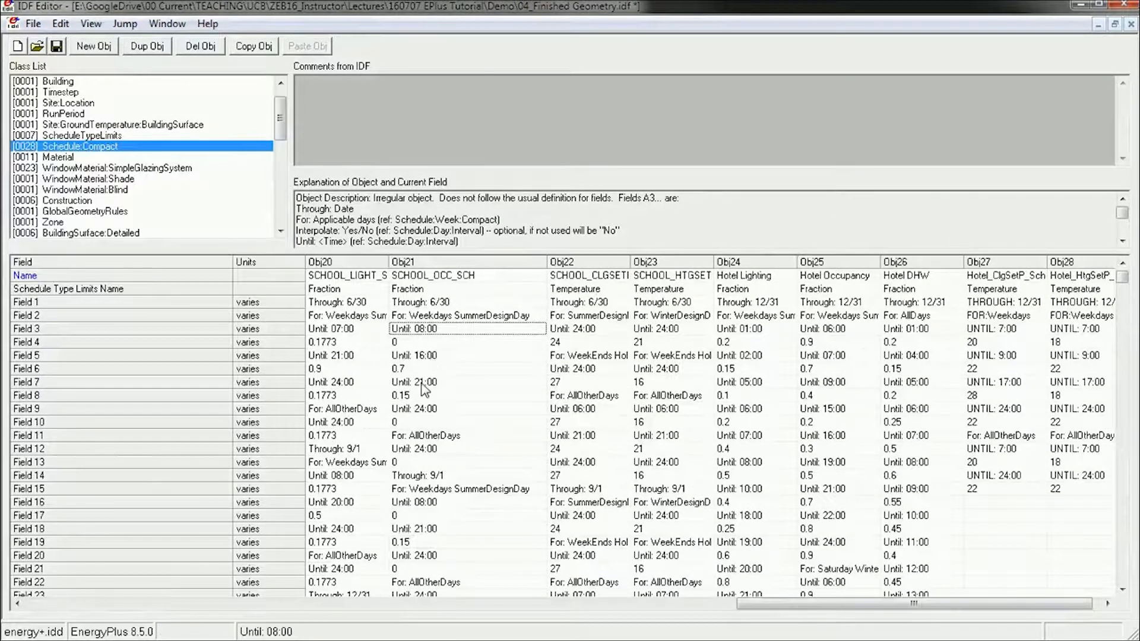
{"action": "left_click", "coordinate": [468, 382]}
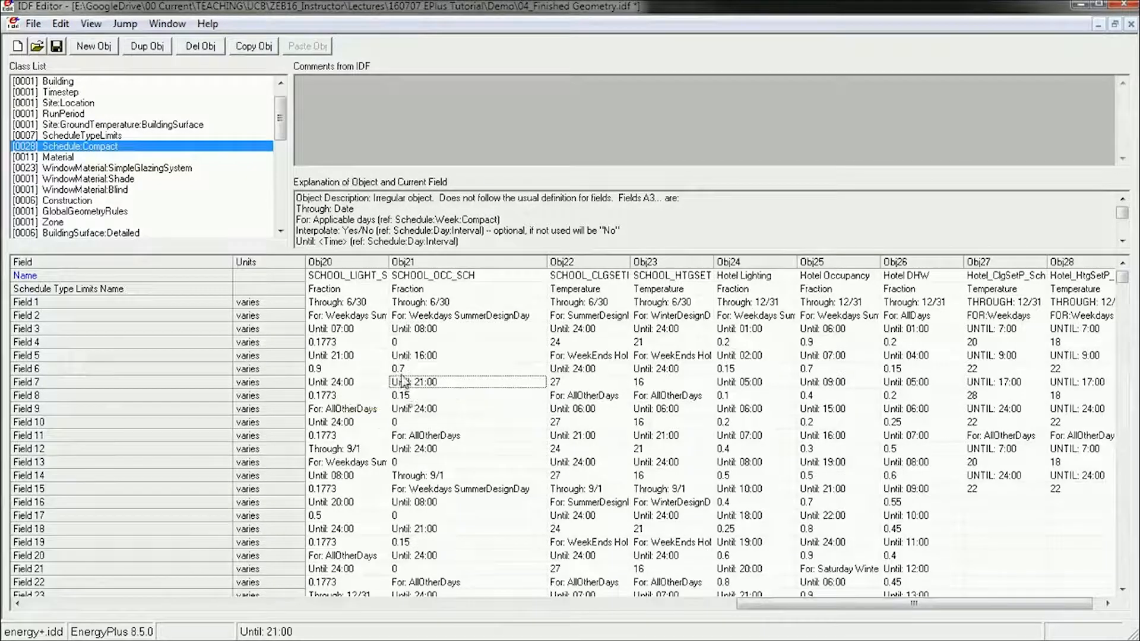
{"action": "mouse_move", "coordinate": [415, 405]}
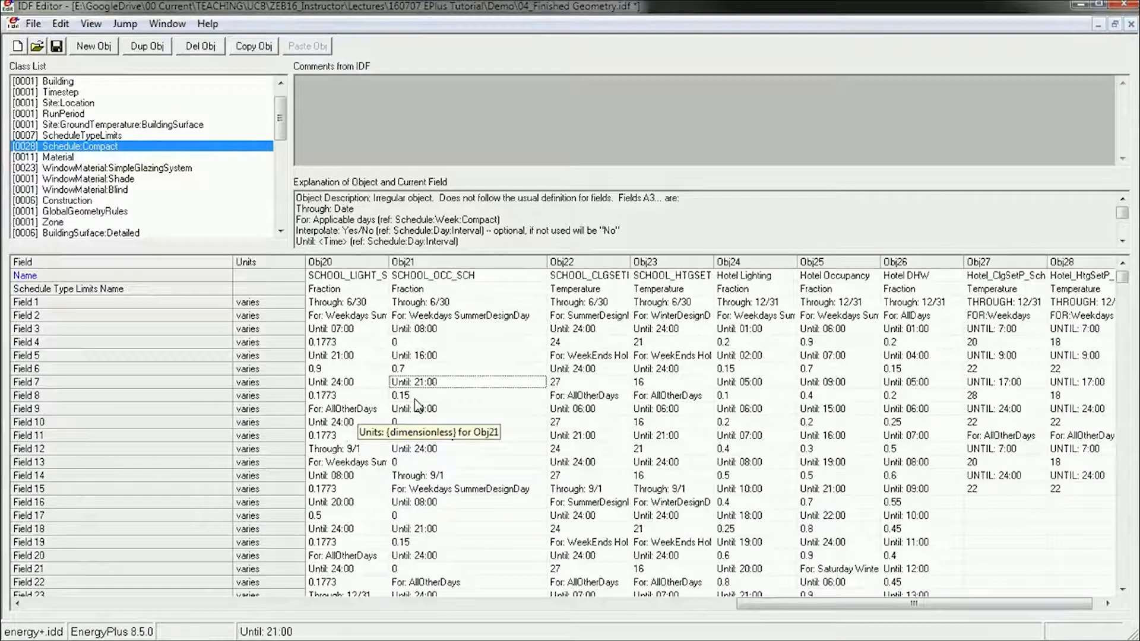
{"action": "scroll", "scroll_direction": "down", "scroll_amount": 3}
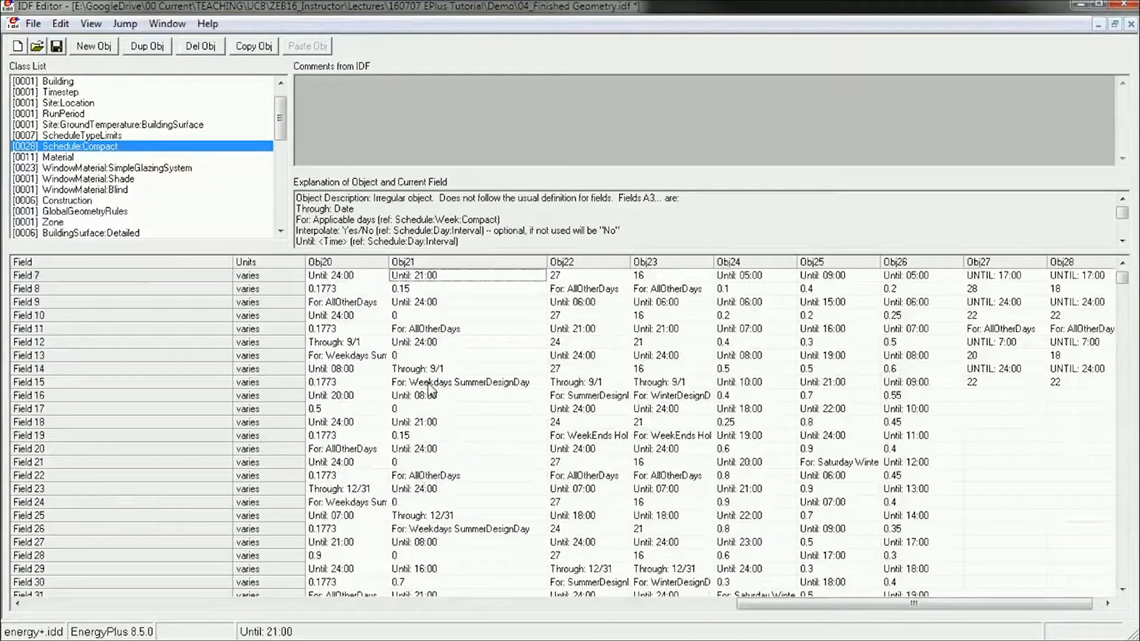
{"action": "scroll", "scroll_direction": "down", "scroll_amount": 3}
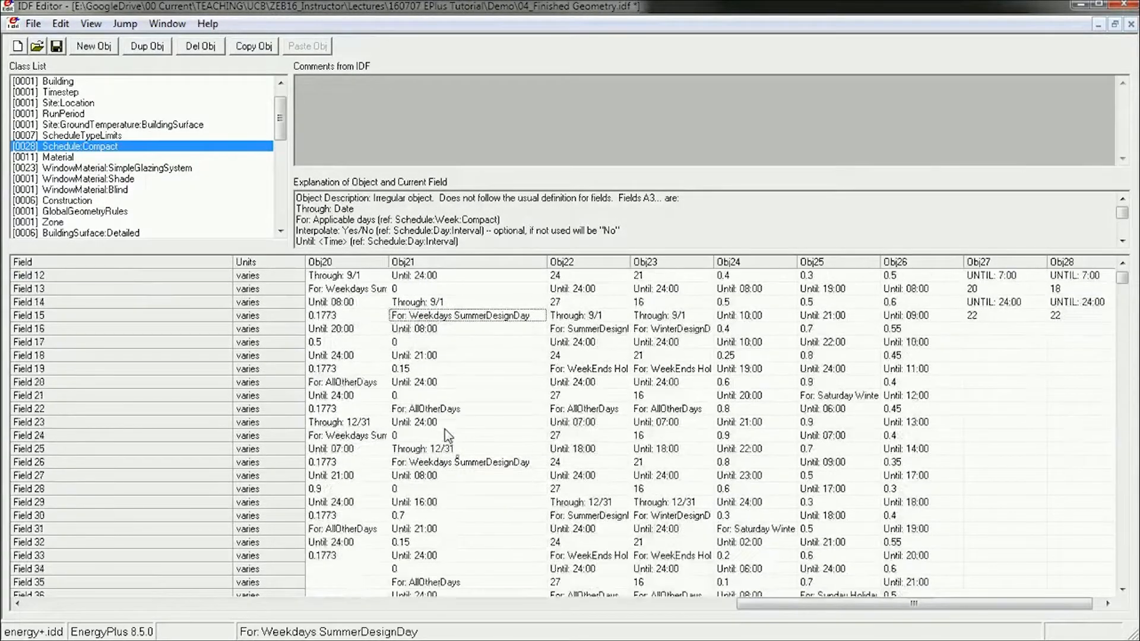
{"action": "left_click", "coordinate": [466, 409]}
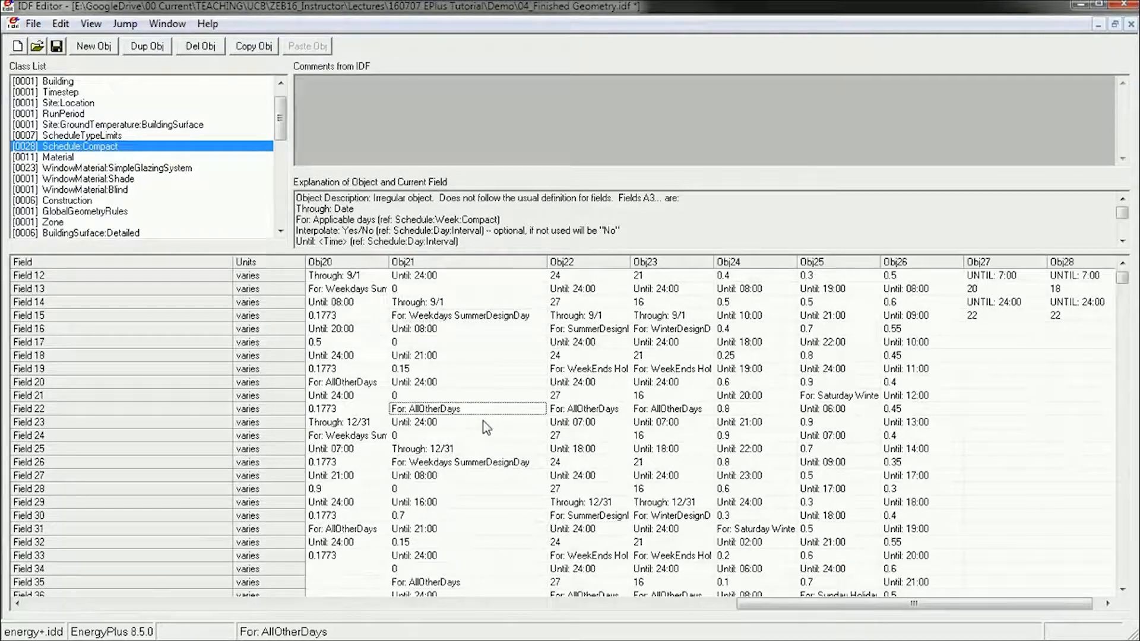
{"action": "scroll", "scroll_direction": "down", "scroll_amount": 3}
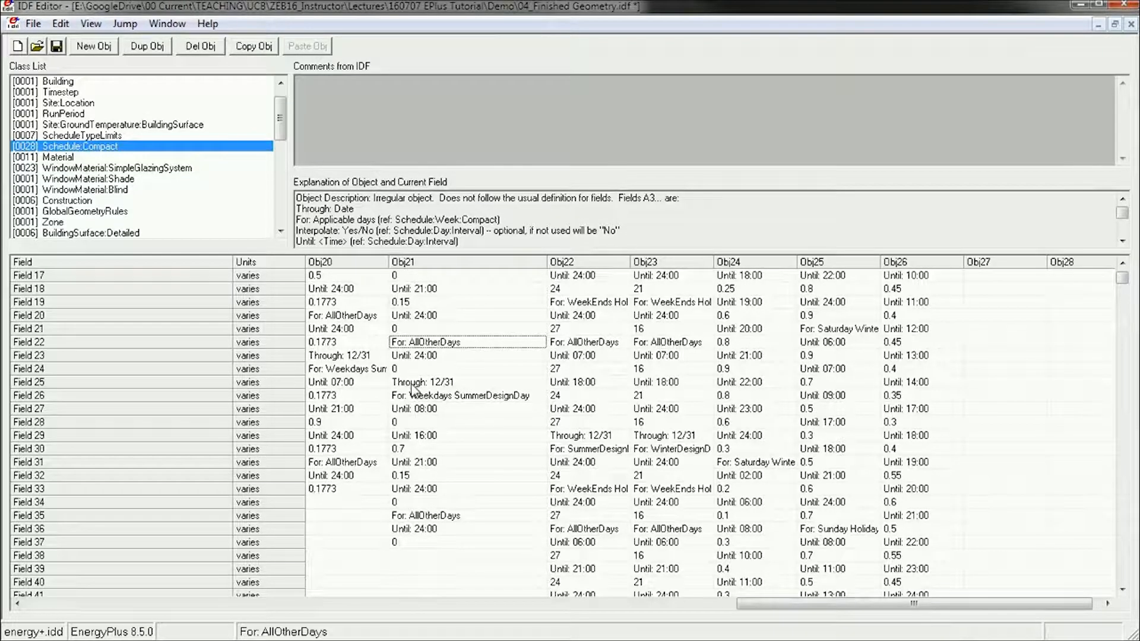
{"action": "left_click", "coordinate": [466, 382]}
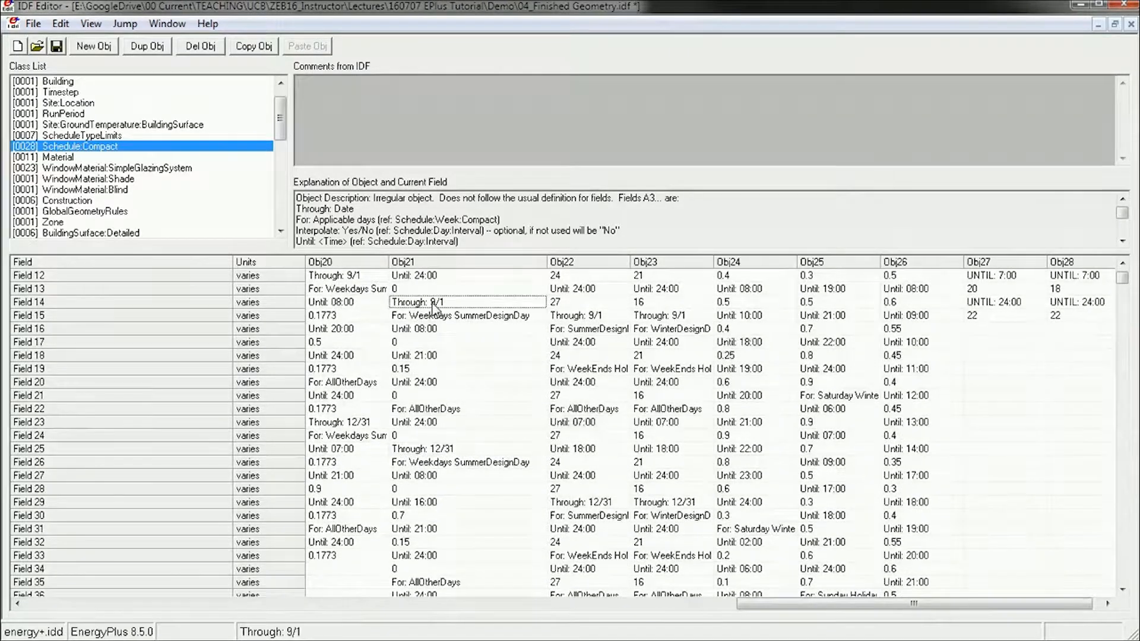
{"action": "left_click", "coordinate": [467, 449]}
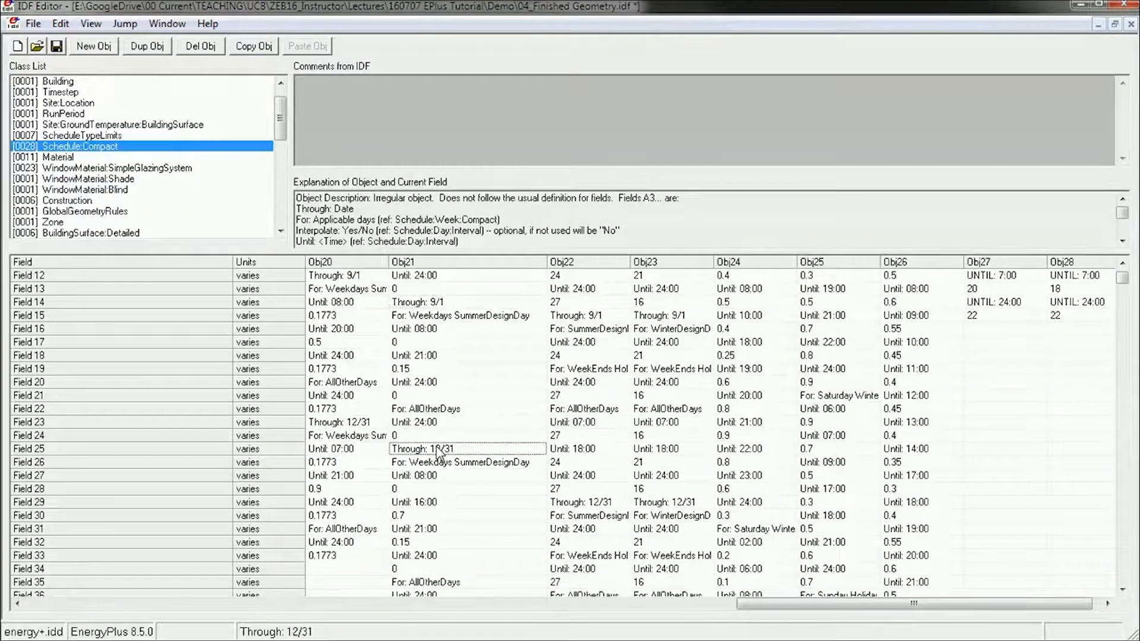
{"action": "scroll", "scroll_direction": "down", "scroll_amount": 3}
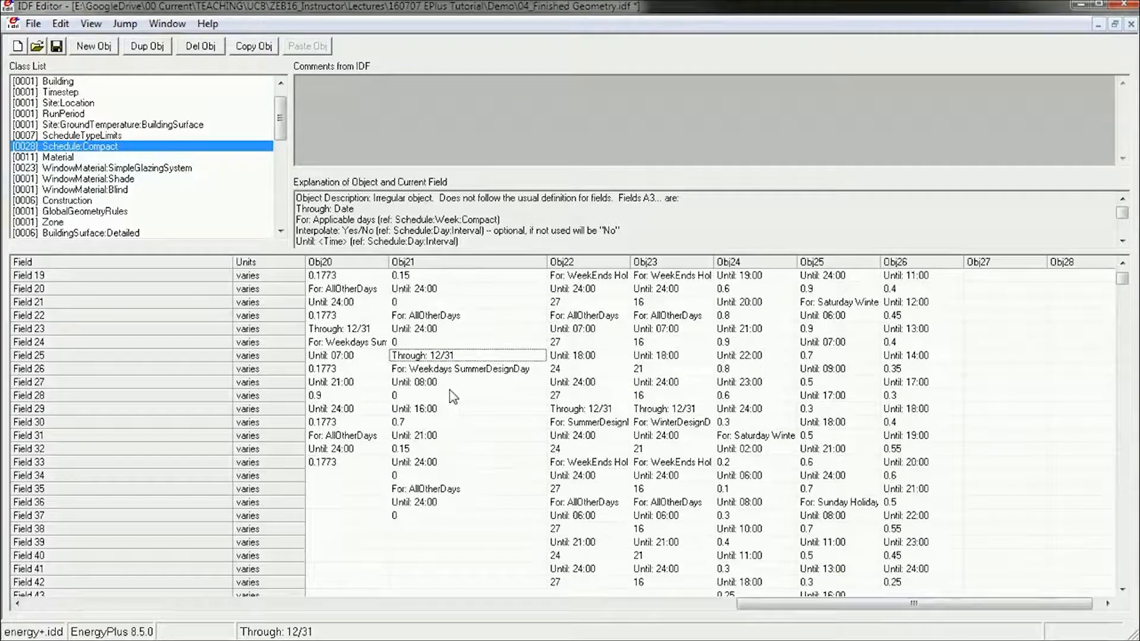
{"action": "mouse_move", "coordinate": [433, 422]}
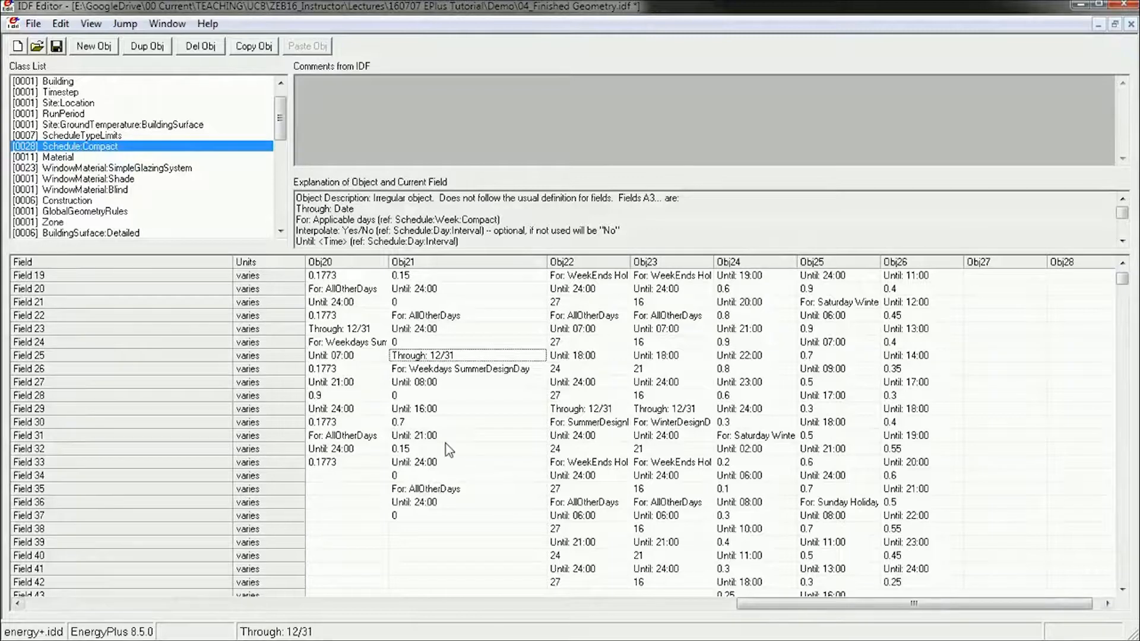
{"action": "mouse_move", "coordinate": [411, 502]}
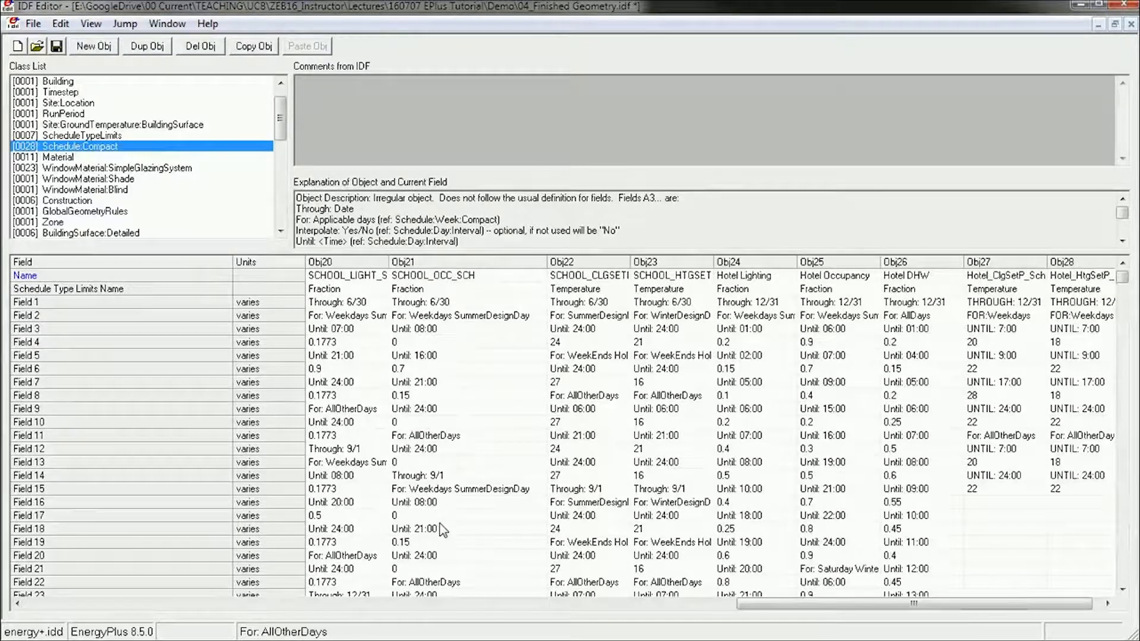
{"action": "mouse_move", "coordinate": [429, 366]}
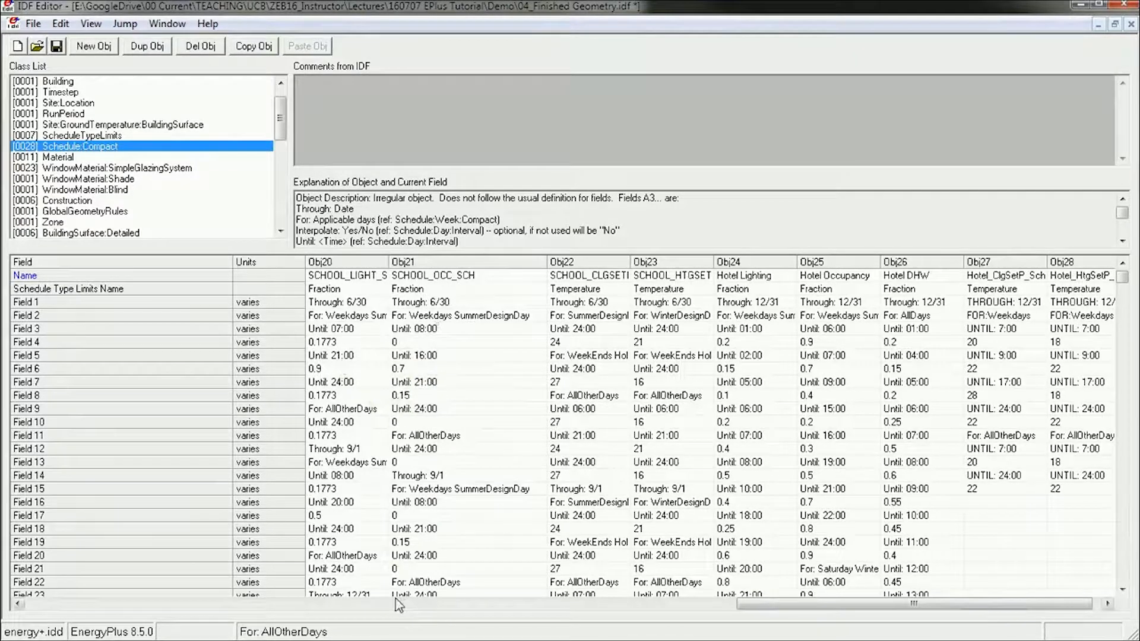
{"action": "mouse_move", "coordinate": [404, 346]}
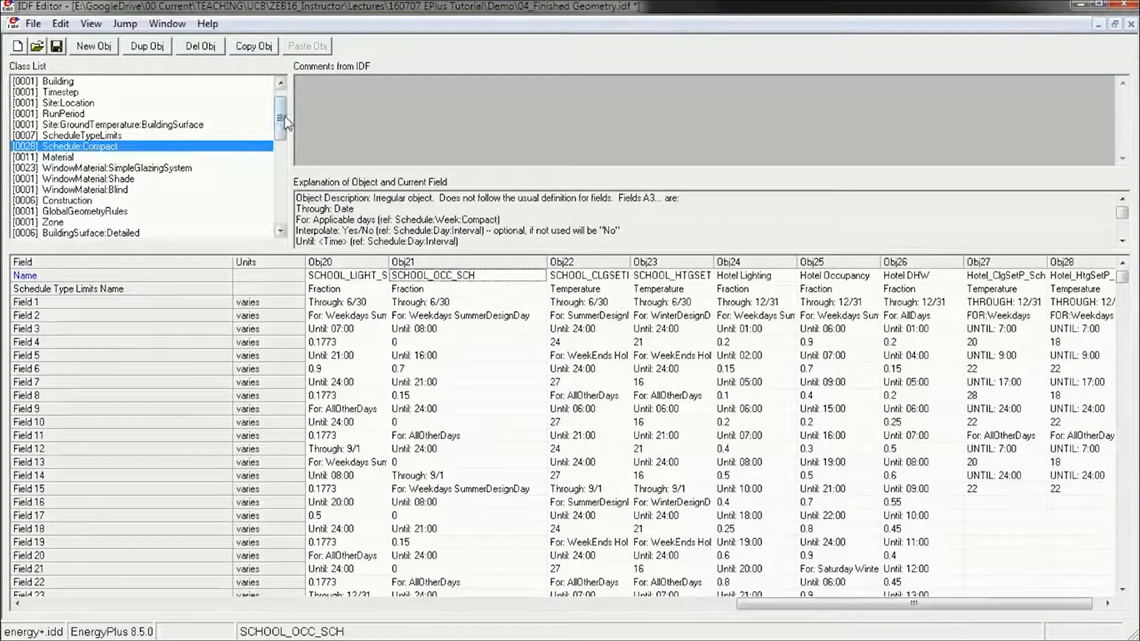
- Show the Zone 1 People object with SCHOOL_OCC_SCH and 17 people
{"action": "scroll", "scroll_direction": "down", "scroll_amount": 3}
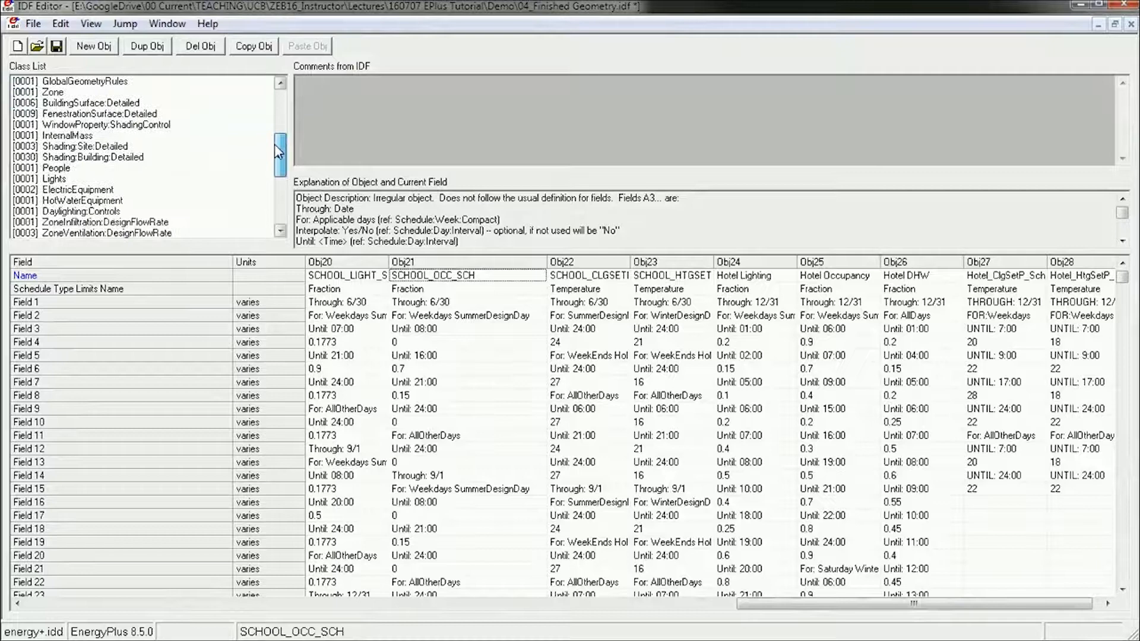
{"action": "left_click", "coordinate": [55, 168]}
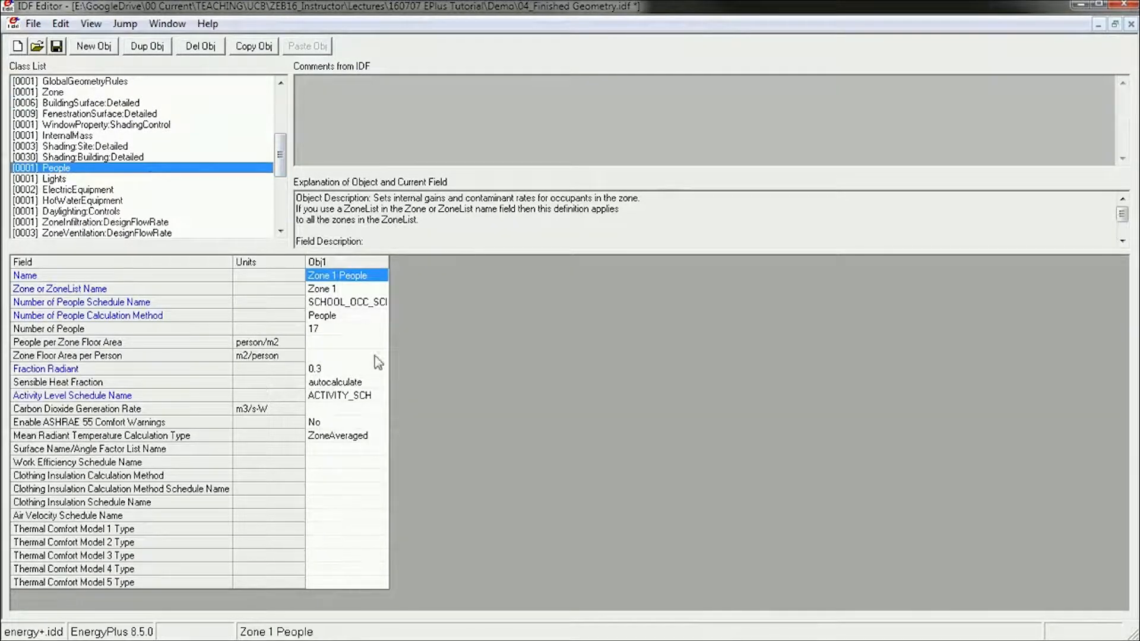
- Show the Zone 1 Lights object and review its calculation method and Lighting Level fields
{"action": "left_click", "coordinate": [55, 178]}
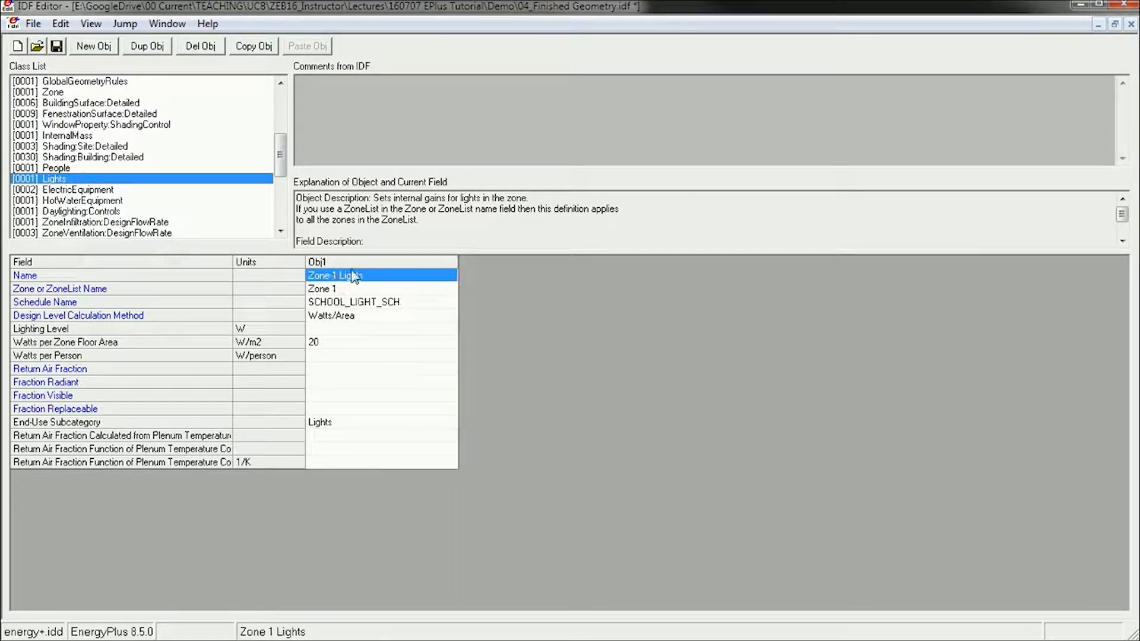
{"action": "mouse_move", "coordinate": [331, 295]}
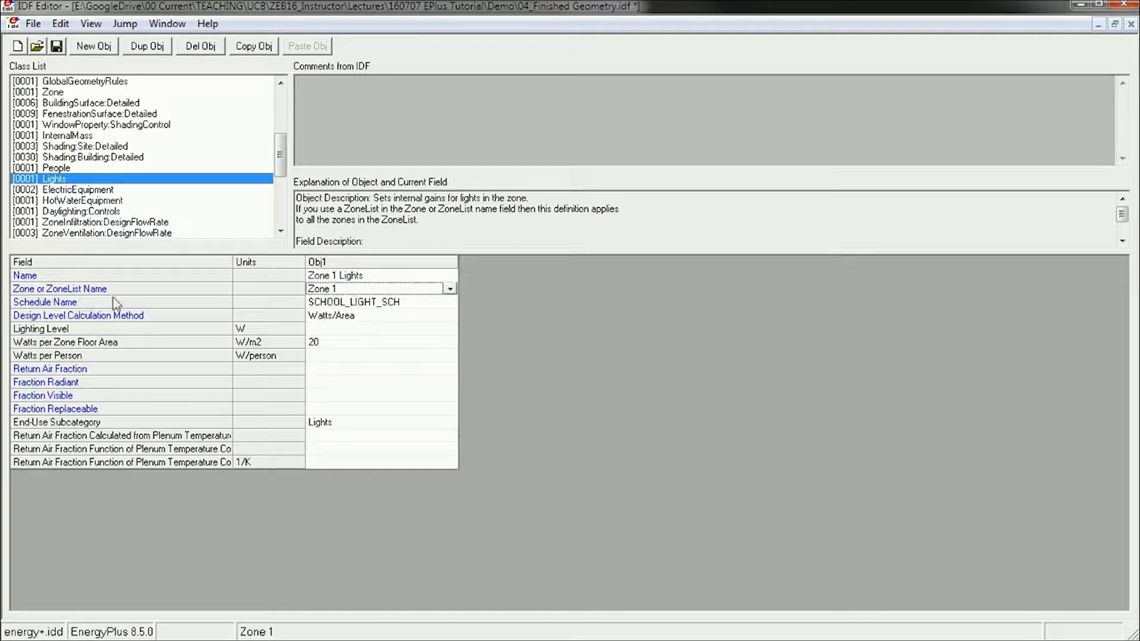
{"action": "left_click", "coordinate": [450, 301]}
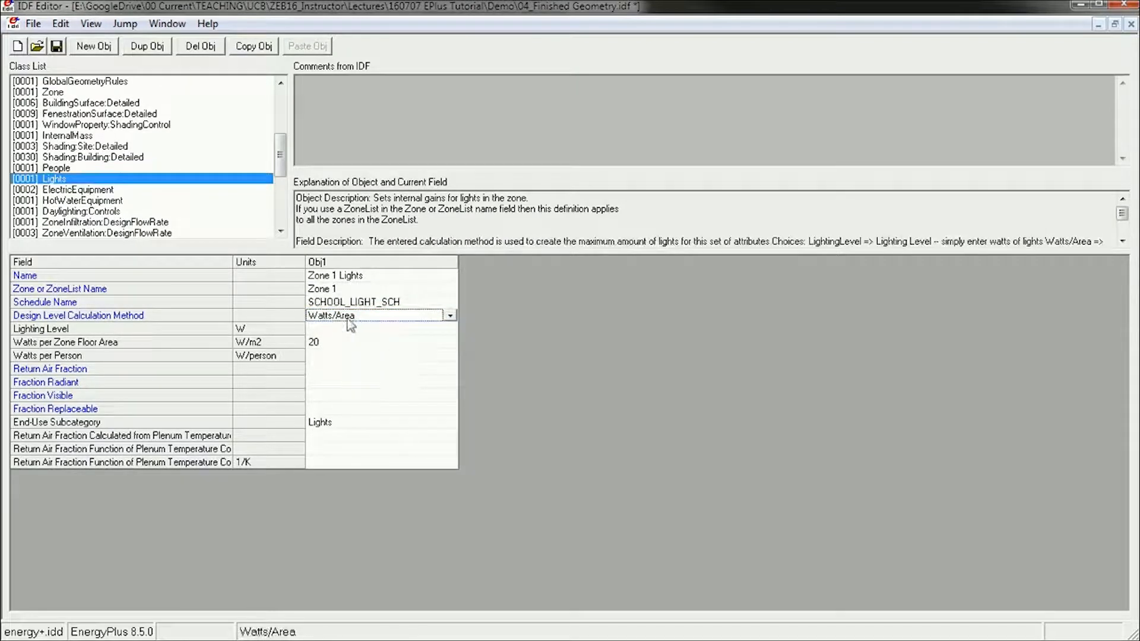
{"action": "left_click", "coordinate": [378, 327]}
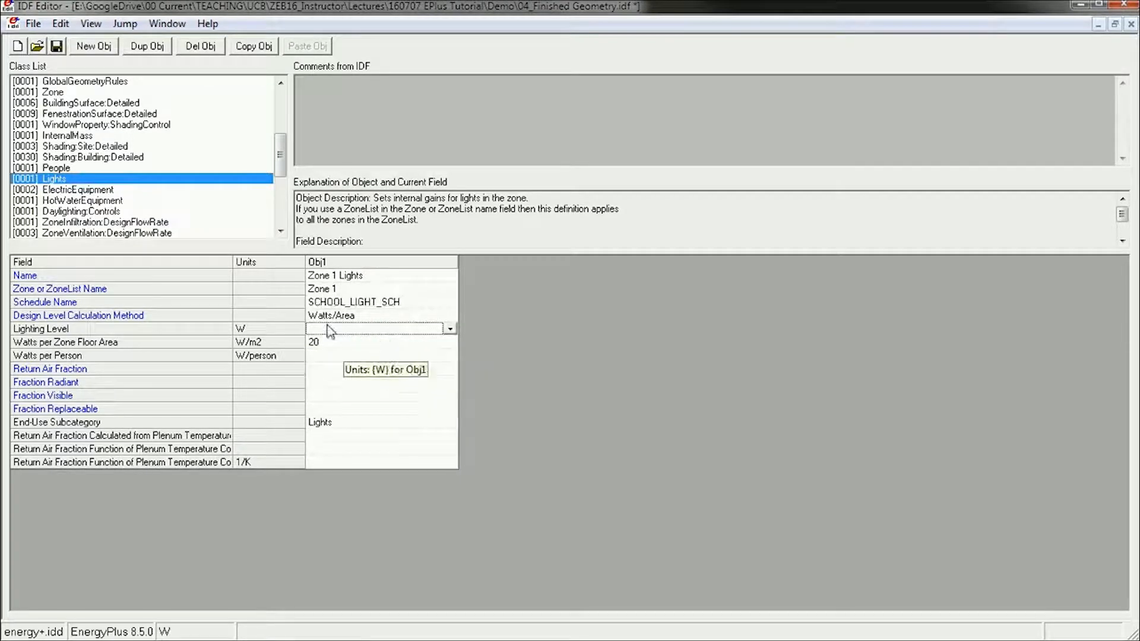
- Try the LightingLevel method with 5, then confirm Watts/Area 20 W/m2 and SCHOOL_LIGHT_SCH
{"action": "left_click", "coordinate": [450, 315]}
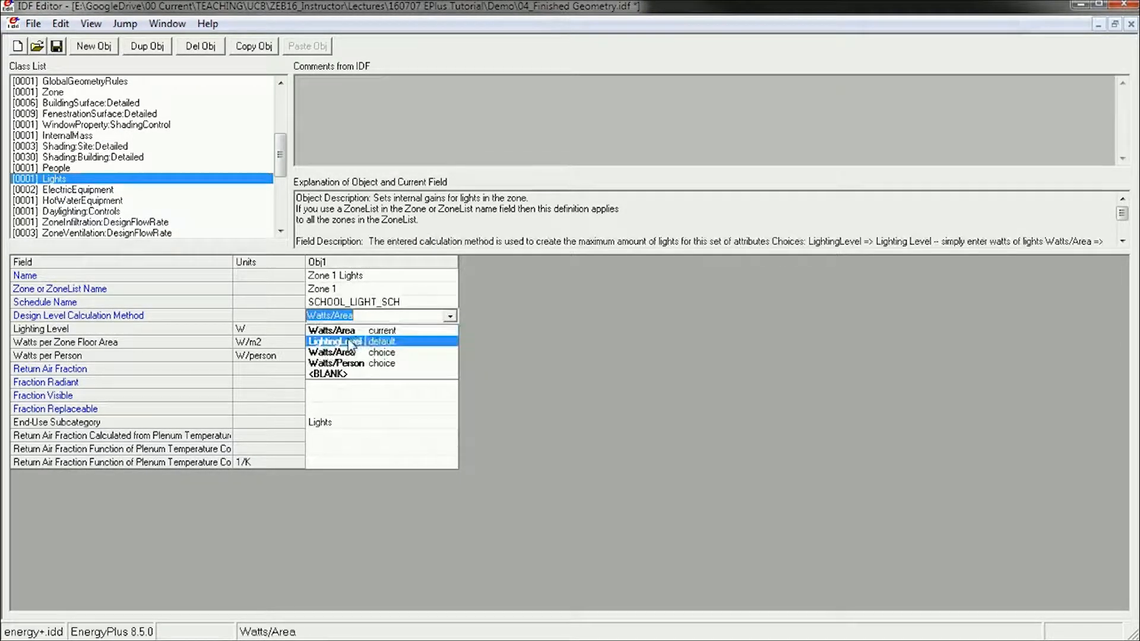
{"action": "left_click", "coordinate": [334, 340]}
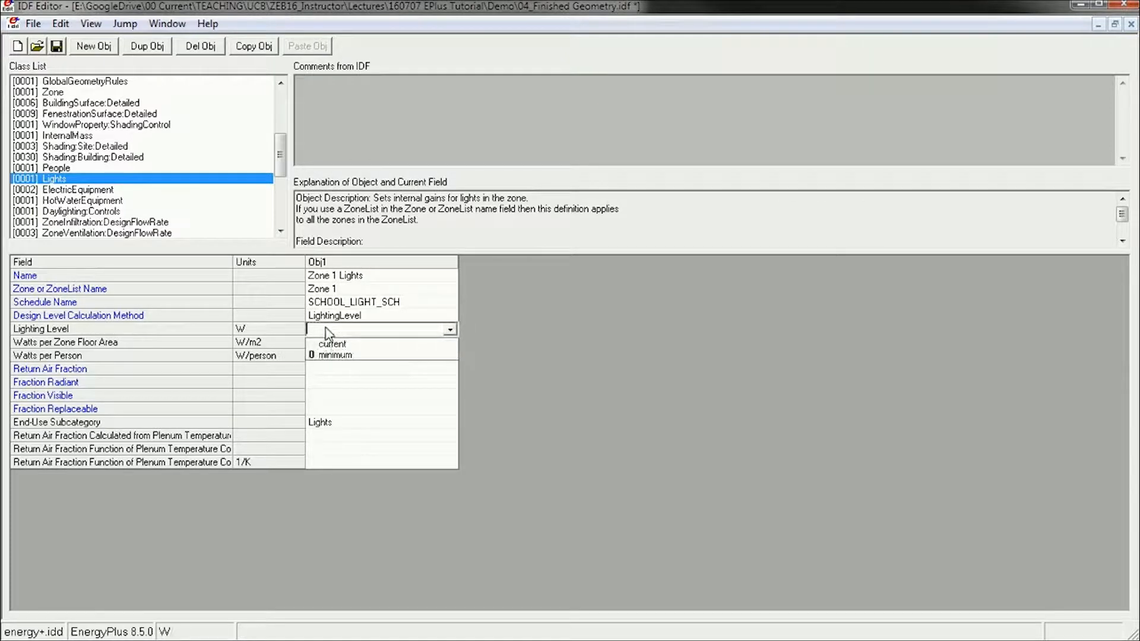
{"action": "type", "text": "5"}
{"action": "left_click", "coordinate": [381, 342]}
{"action": "type", "text": "20"}
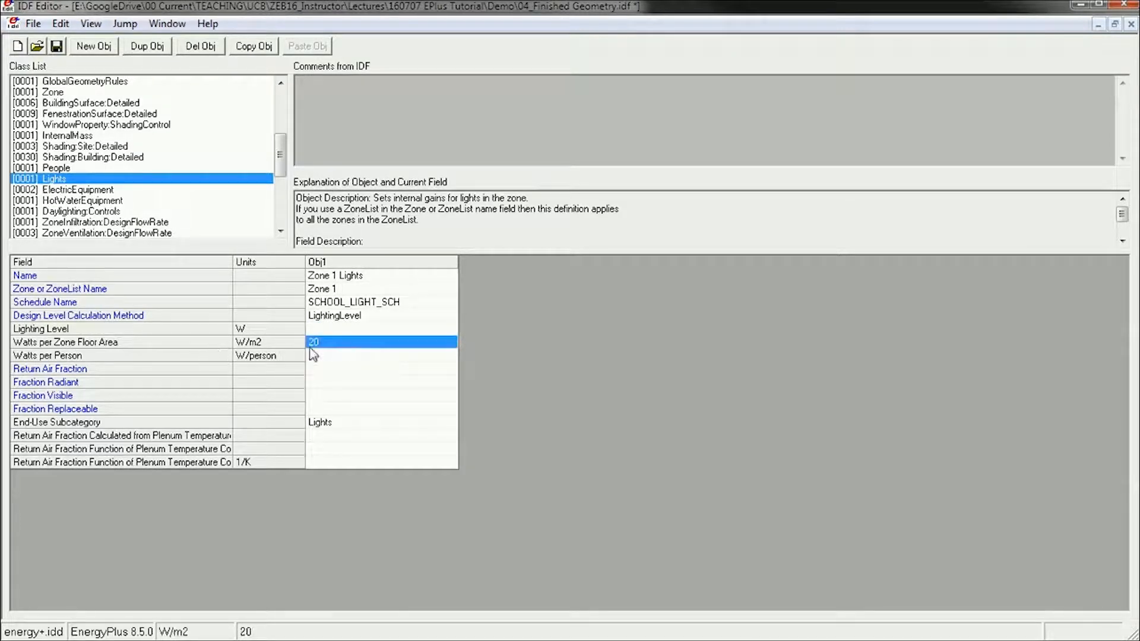
{"action": "left_click", "coordinate": [349, 314]}
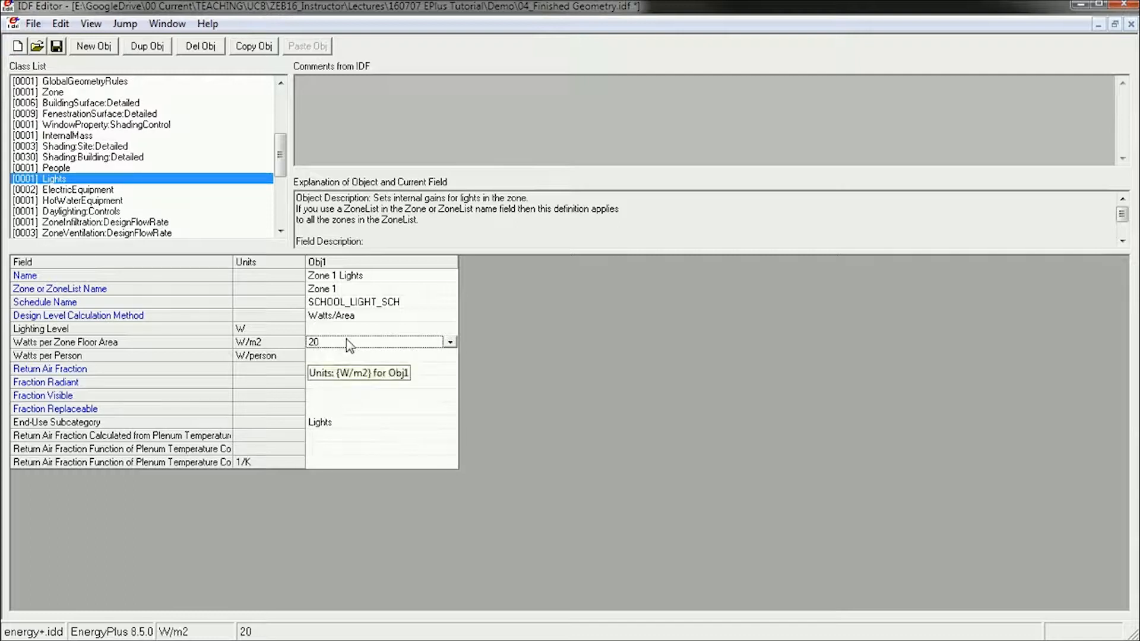
{"action": "mouse_move", "coordinate": [305, 354]}
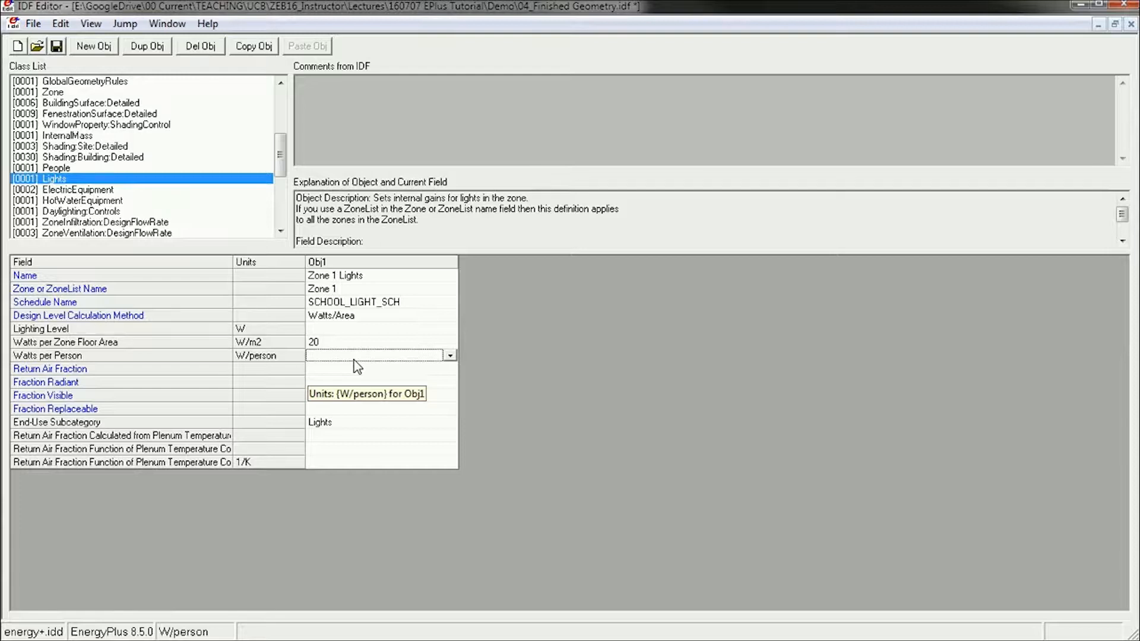
{"action": "mouse_move", "coordinate": [365, 310]}
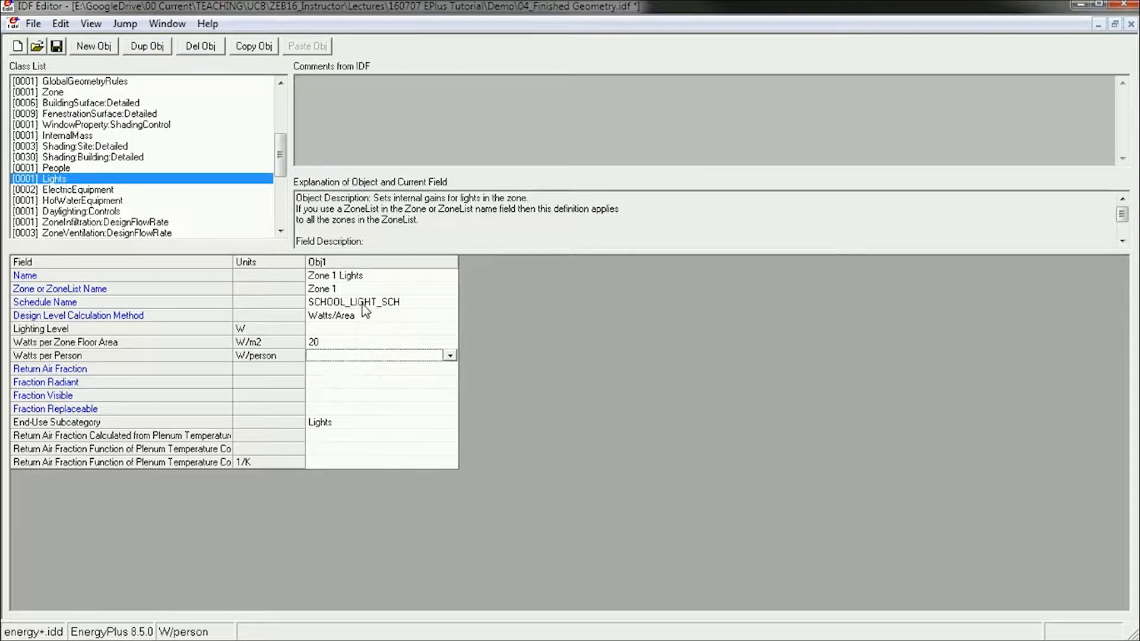
{"action": "left_click", "coordinate": [352, 301]}
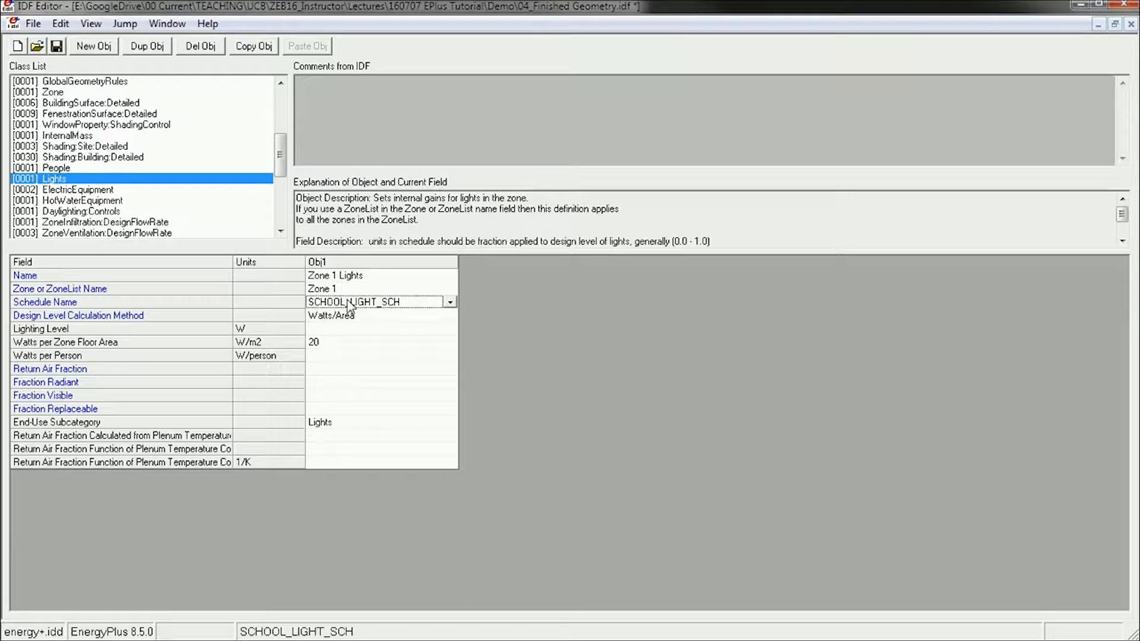
{"action": "mouse_move", "coordinate": [417, 308]}
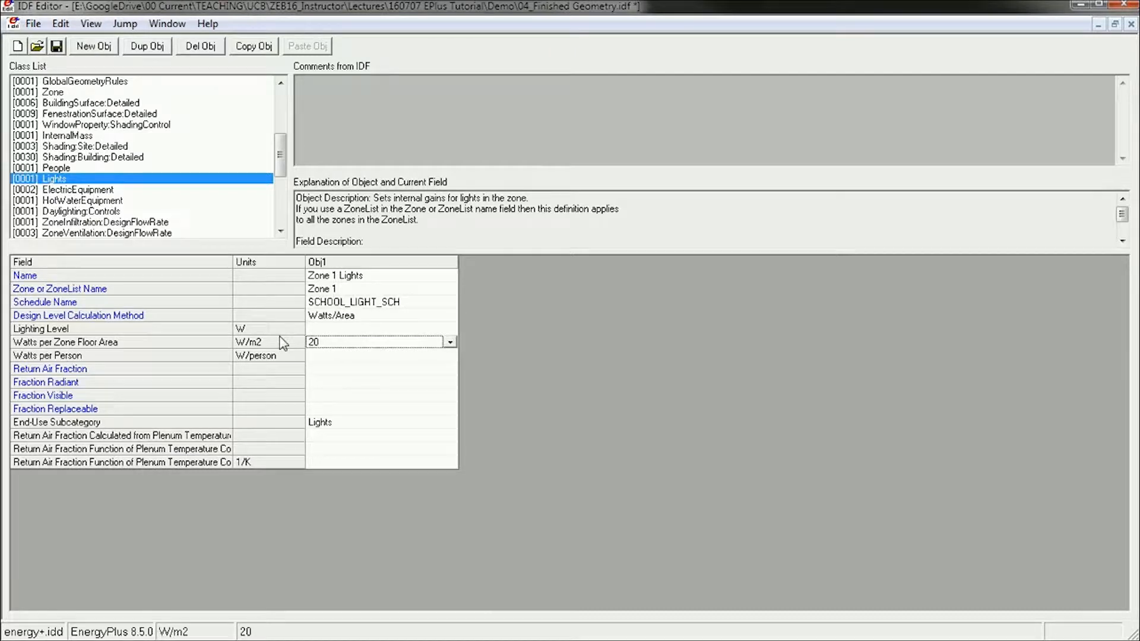
{"action": "mouse_move", "coordinate": [321, 349]}
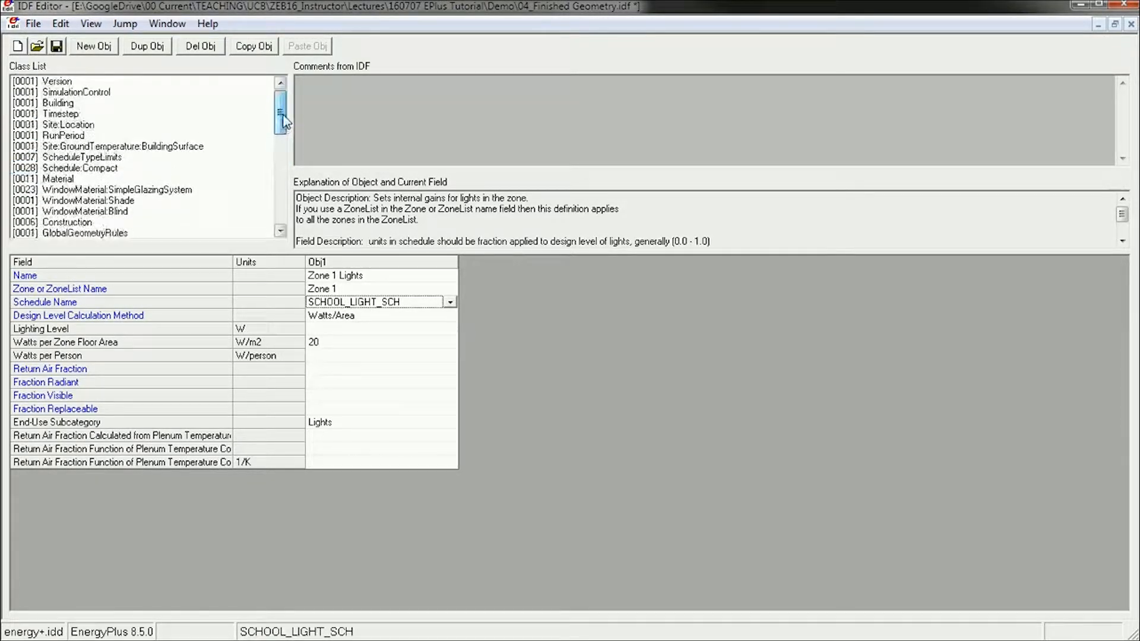
{"action": "left_click", "coordinate": [80, 168]}
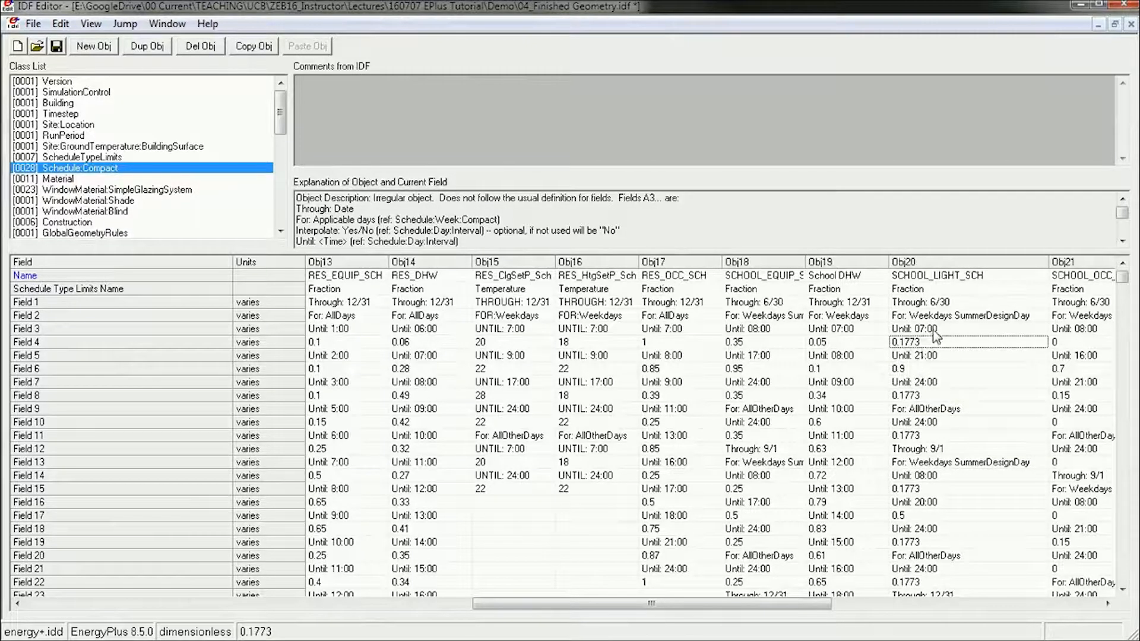
{"action": "left_click", "coordinate": [933, 368]}
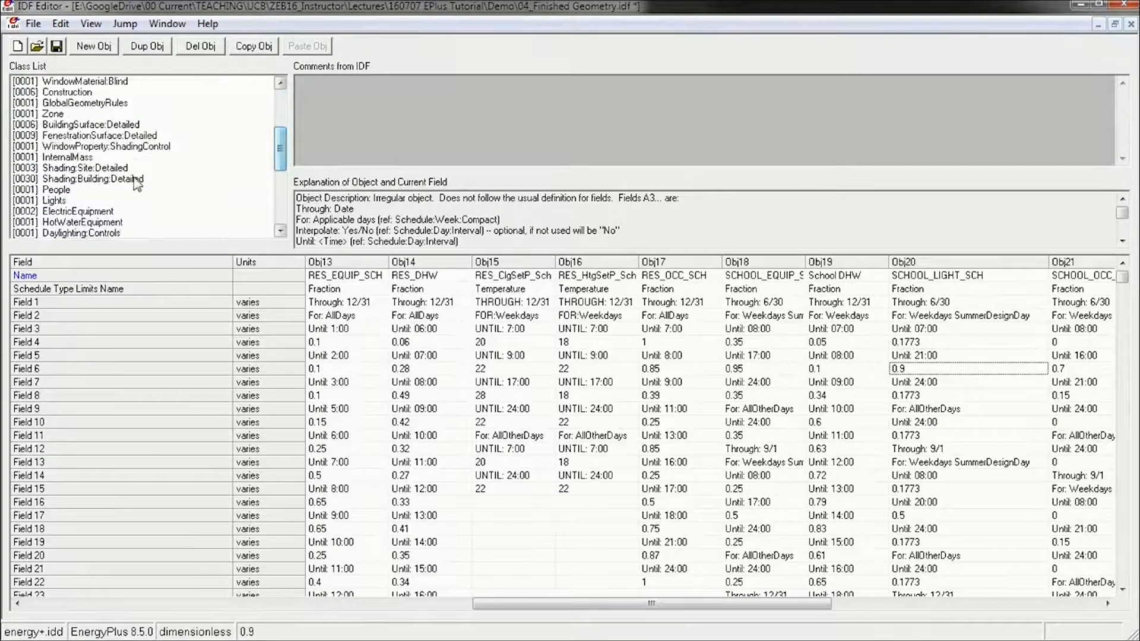
{"action": "left_click", "coordinate": [52, 200]}
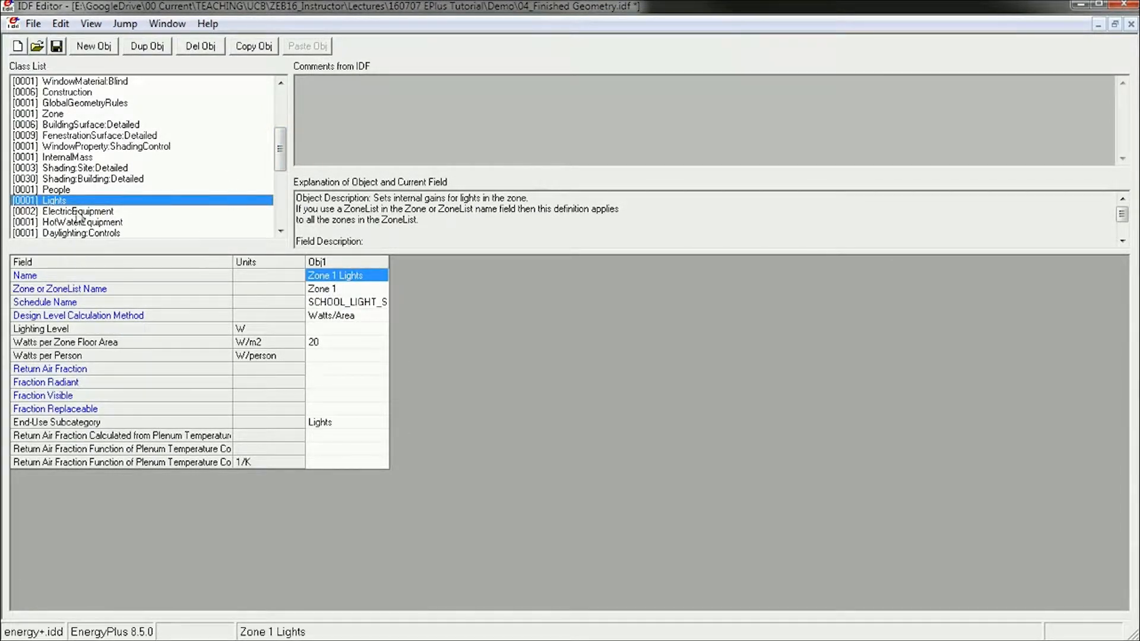
- View the Equipment (2000 W) and Process (100 W) objects with columns widened to show SCHOOL_EQUIP_SCH
{"action": "left_click", "coordinate": [77, 211]}
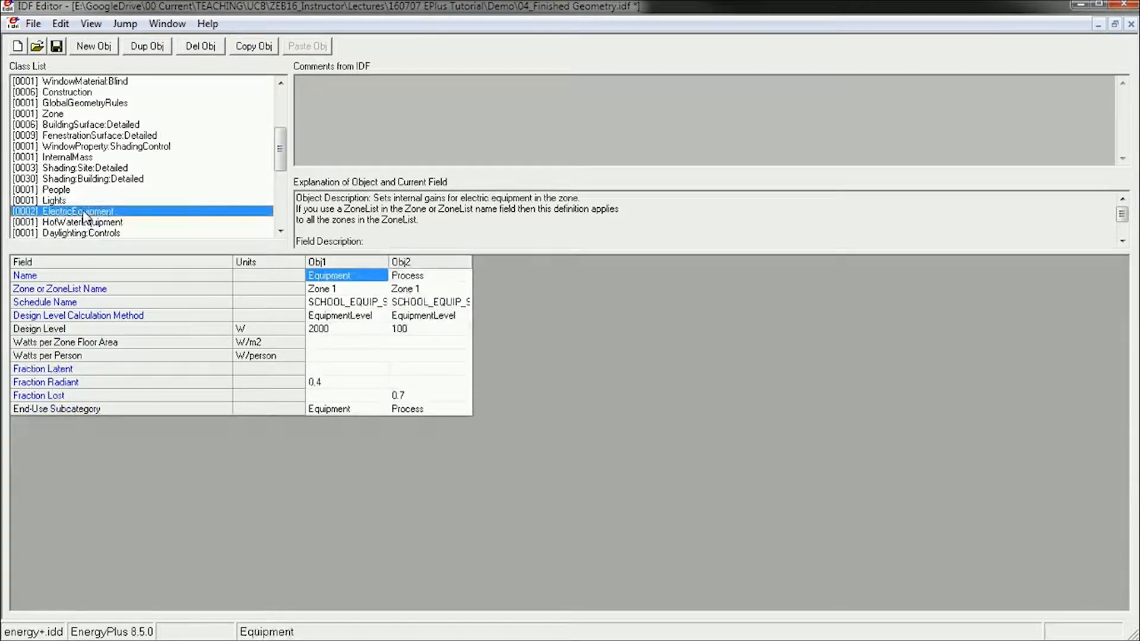
{"action": "left_click", "coordinate": [429, 262]}
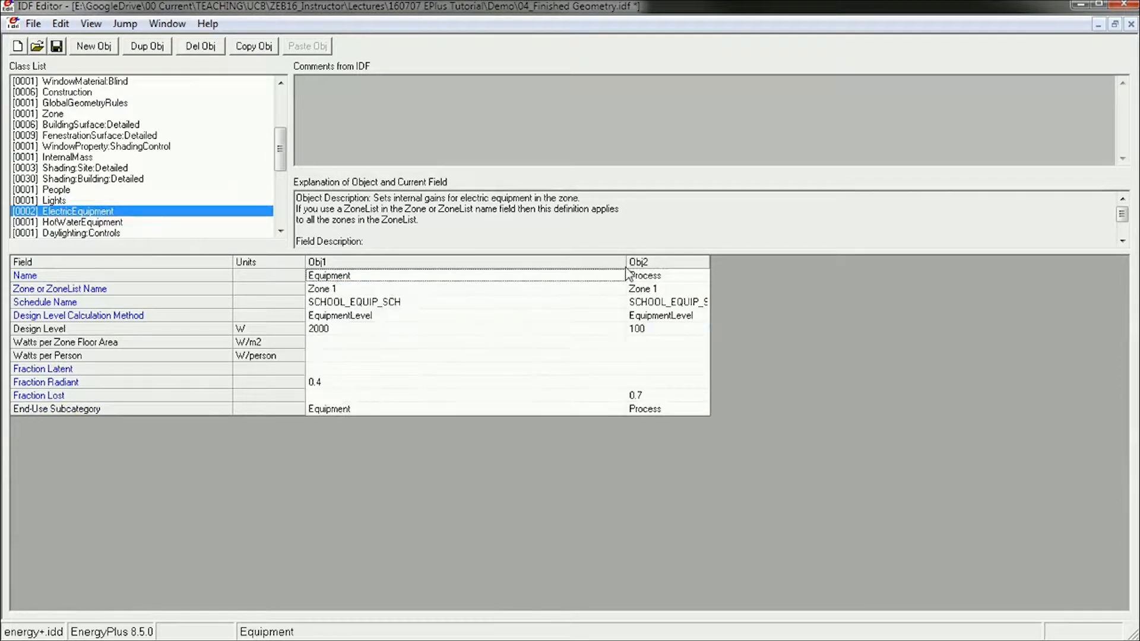
{"action": "left_click", "coordinate": [665, 261]}
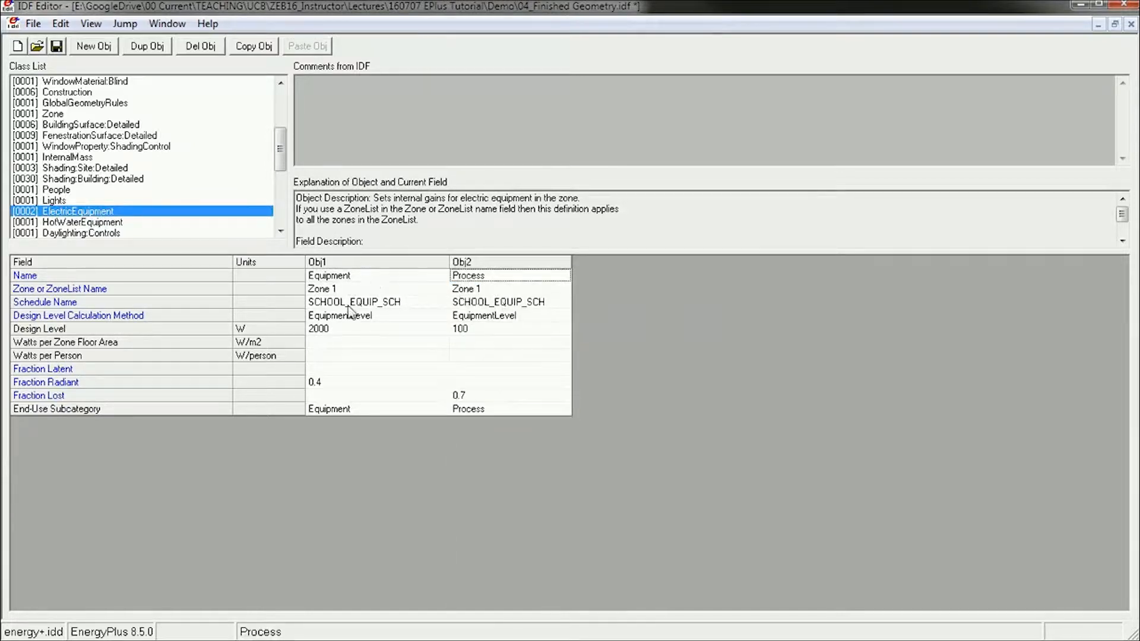
{"action": "mouse_move", "coordinate": [342, 331]}
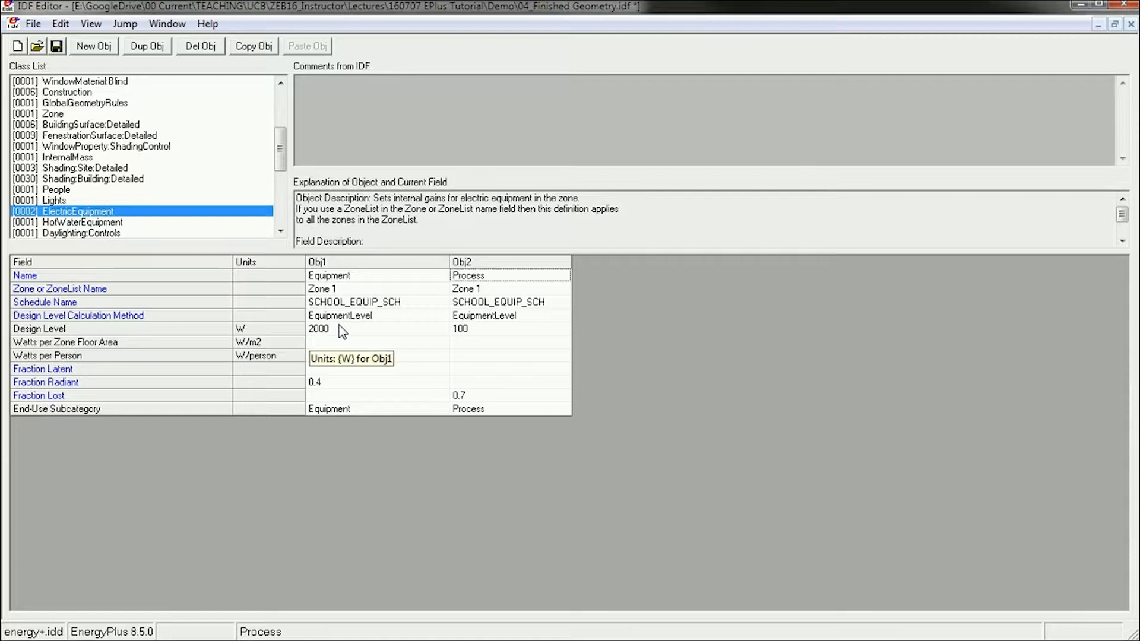
{"action": "mouse_move", "coordinate": [404, 353]}
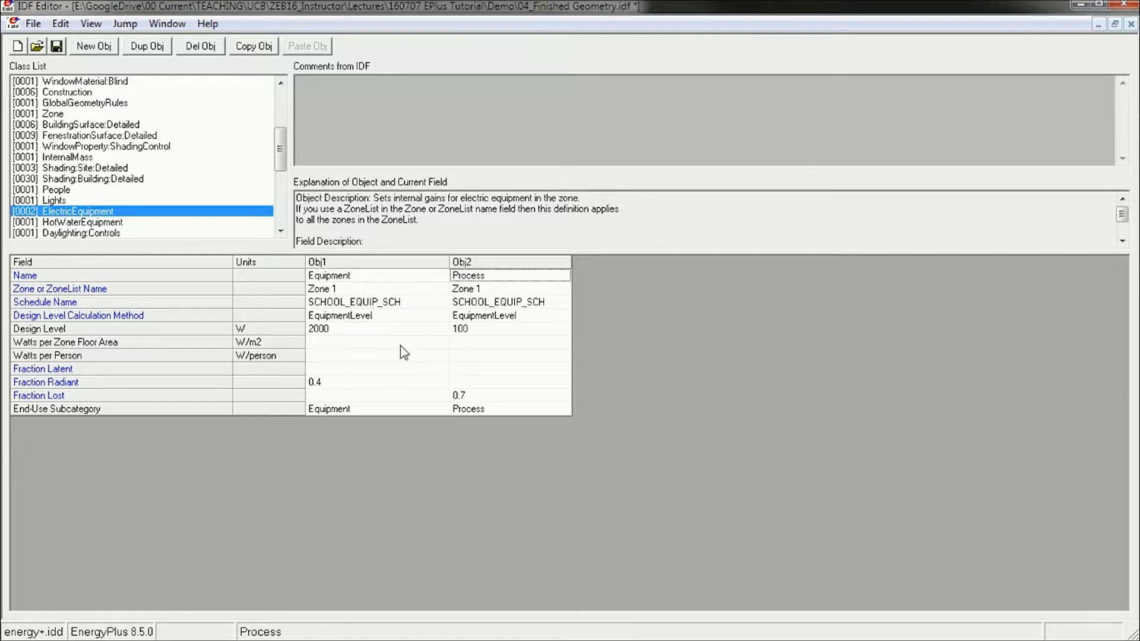
{"action": "mouse_move", "coordinate": [335, 310]}
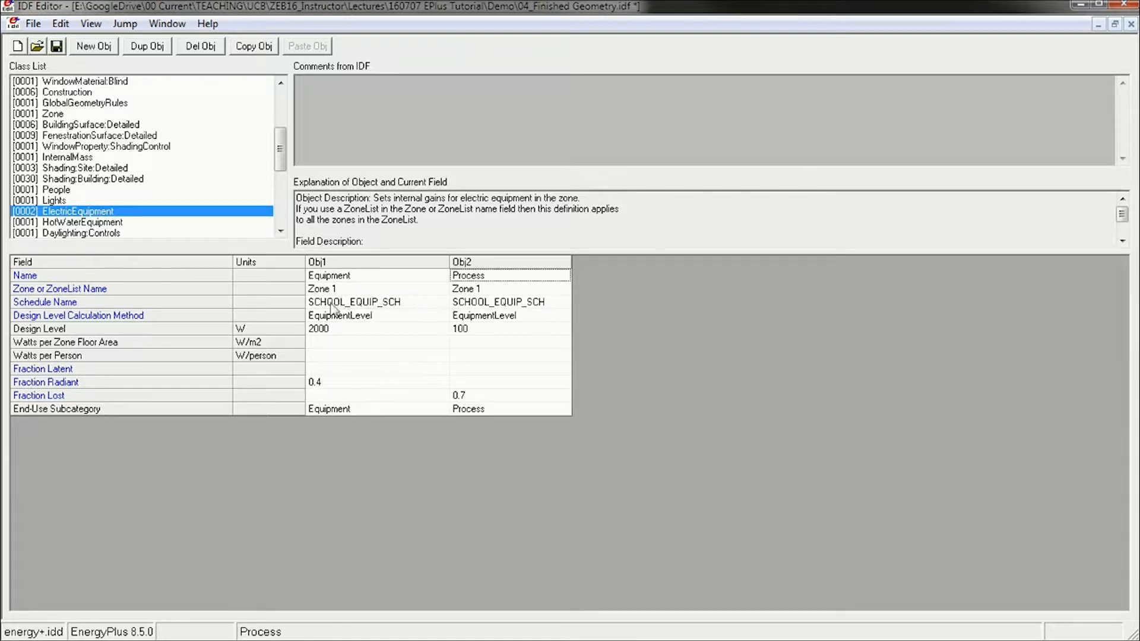
{"action": "mouse_move", "coordinate": [333, 363]}
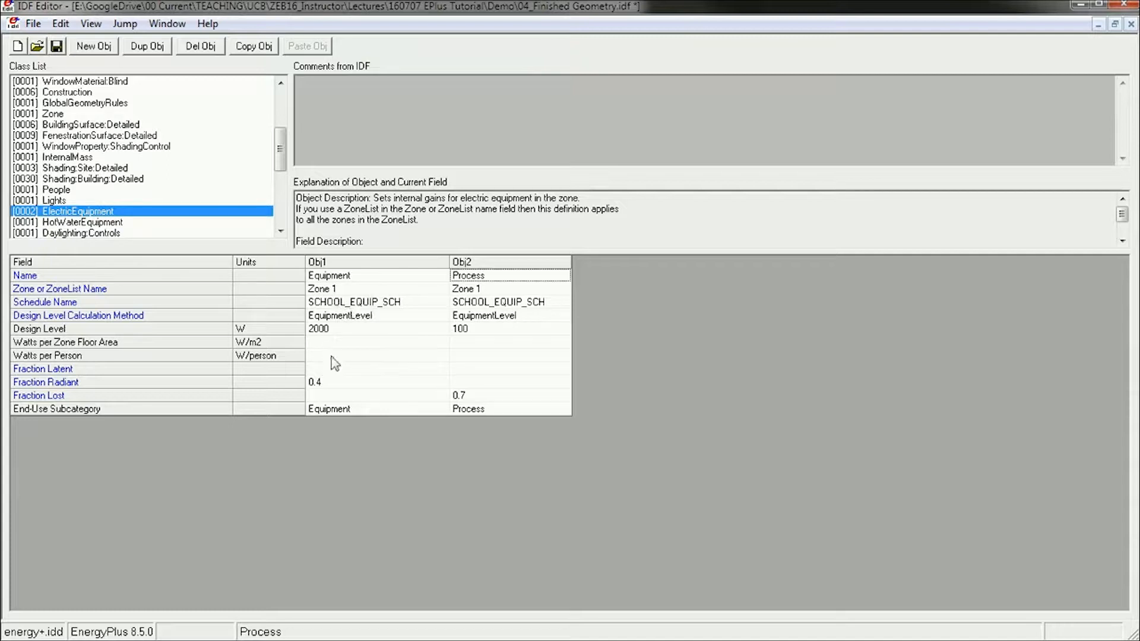
{"action": "mouse_move", "coordinate": [347, 336]}
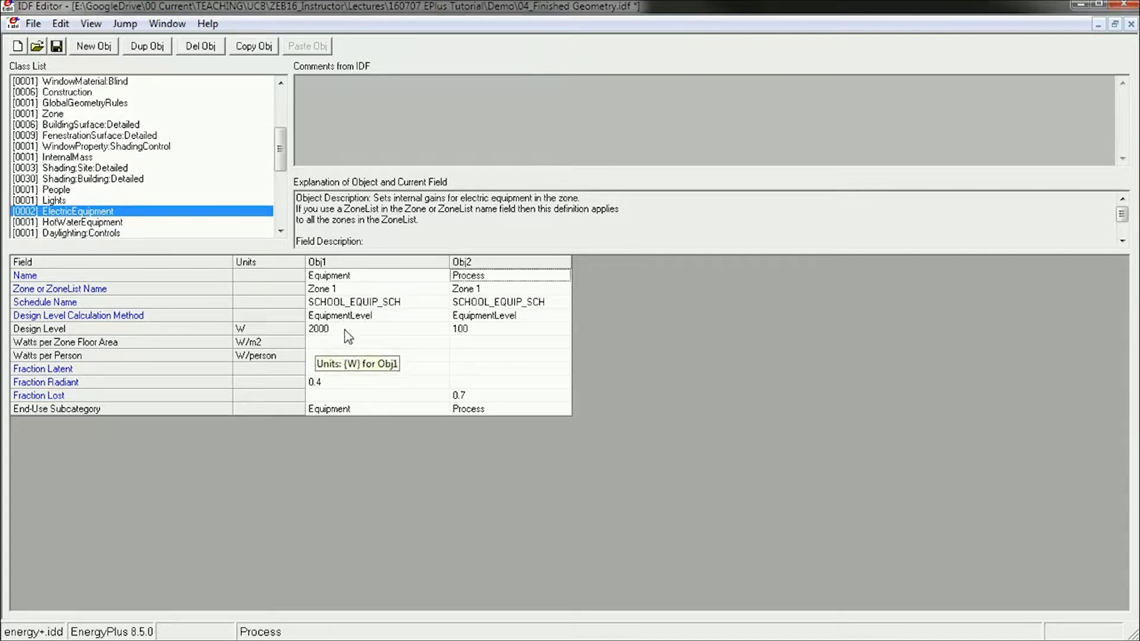
{"action": "mouse_move", "coordinate": [385, 336]}
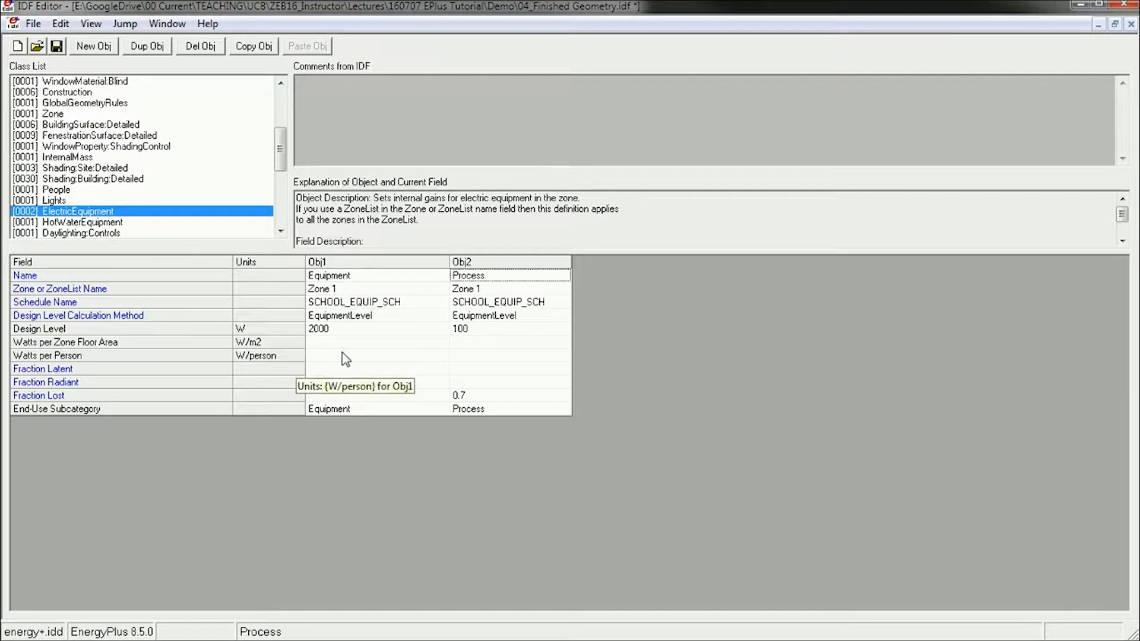
{"action": "mouse_move", "coordinate": [340, 347]}
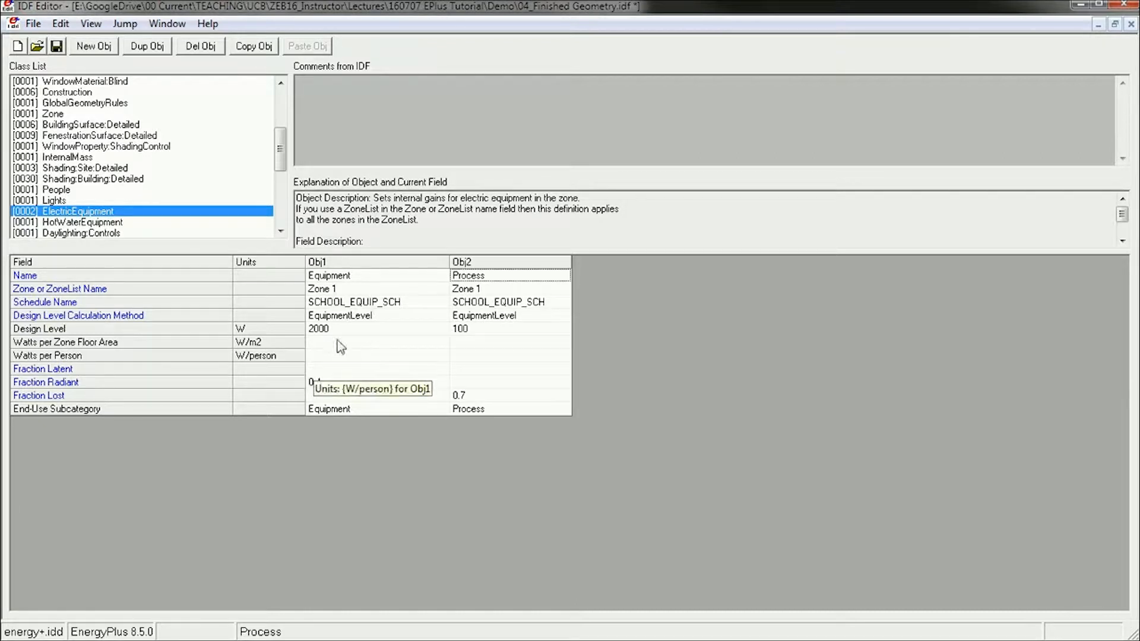
{"action": "left_click", "coordinate": [370, 328]}
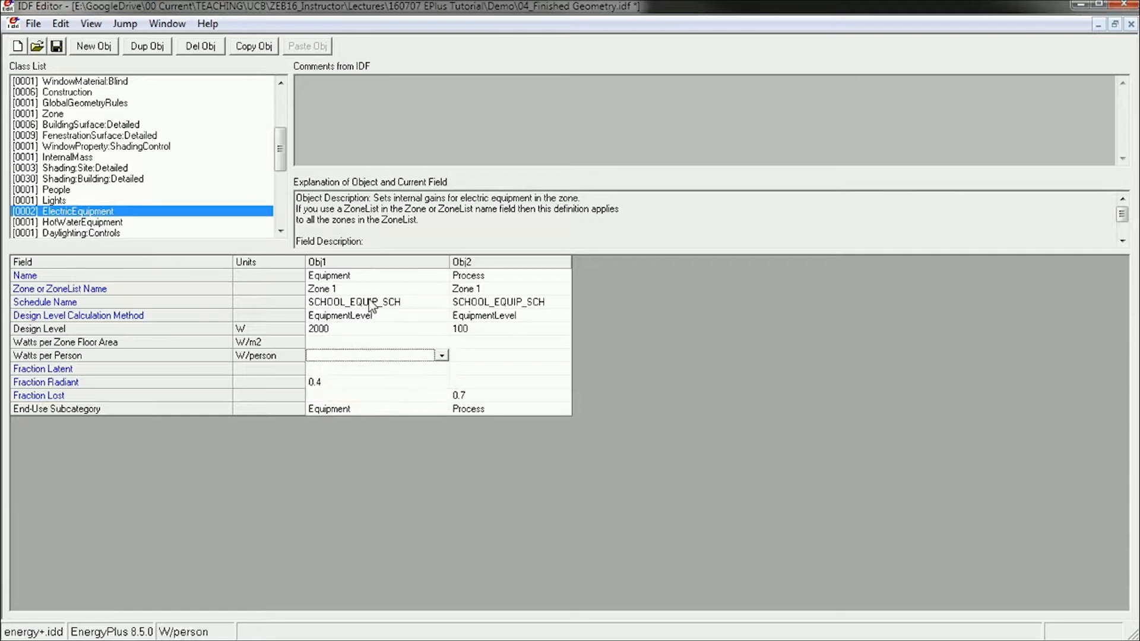
{"action": "mouse_move", "coordinate": [385, 357]}
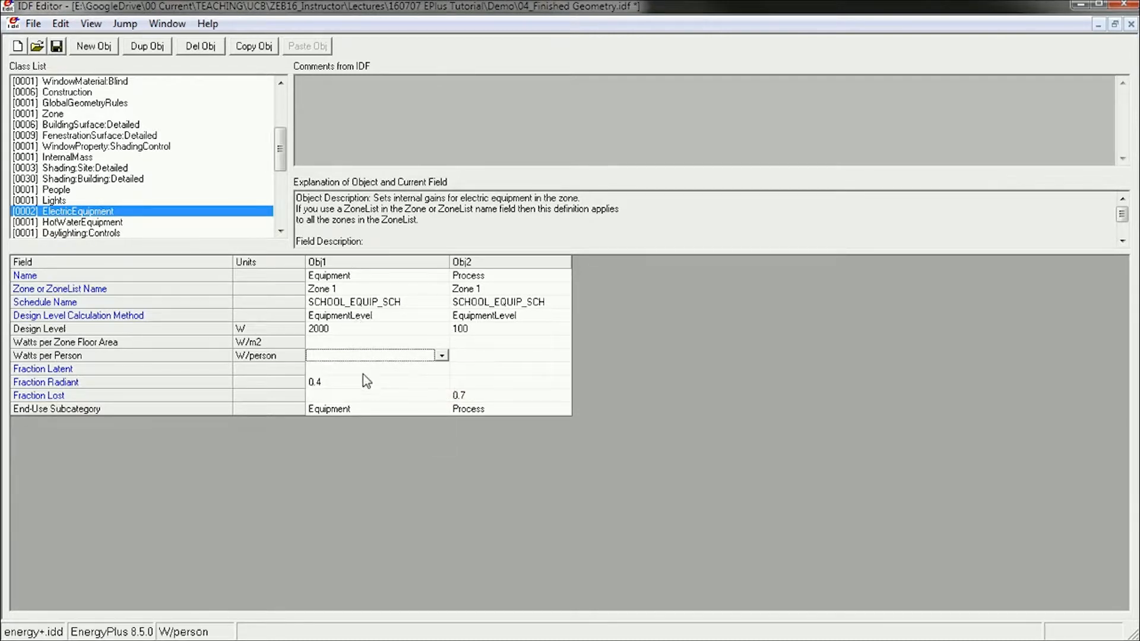
{"action": "mouse_move", "coordinate": [382, 372]}
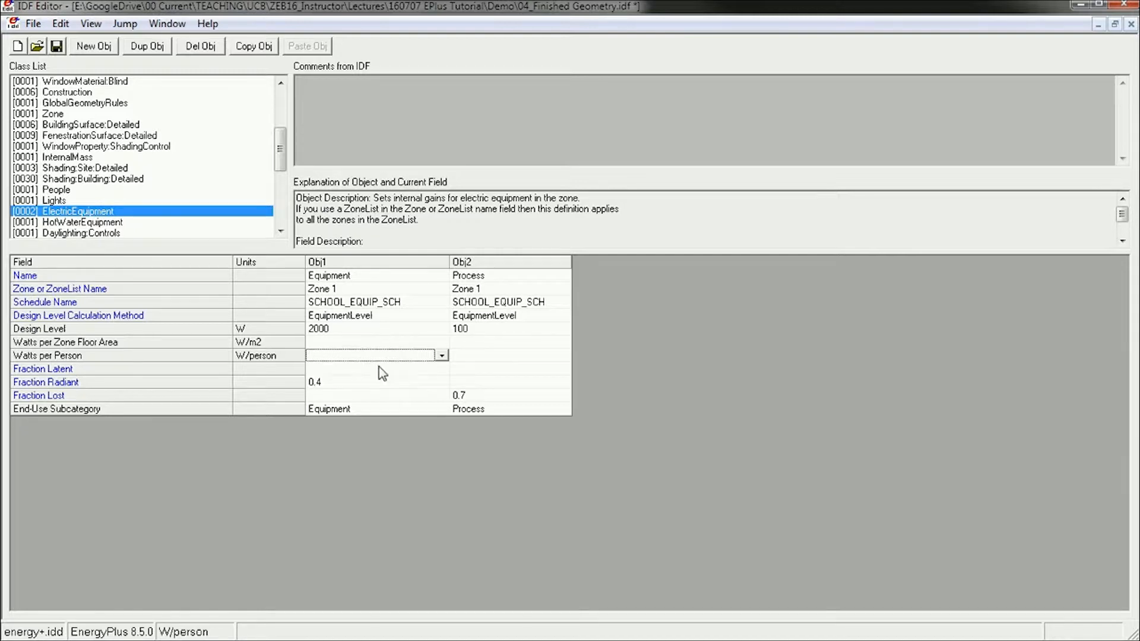
{"action": "mouse_move", "coordinate": [487, 306]}
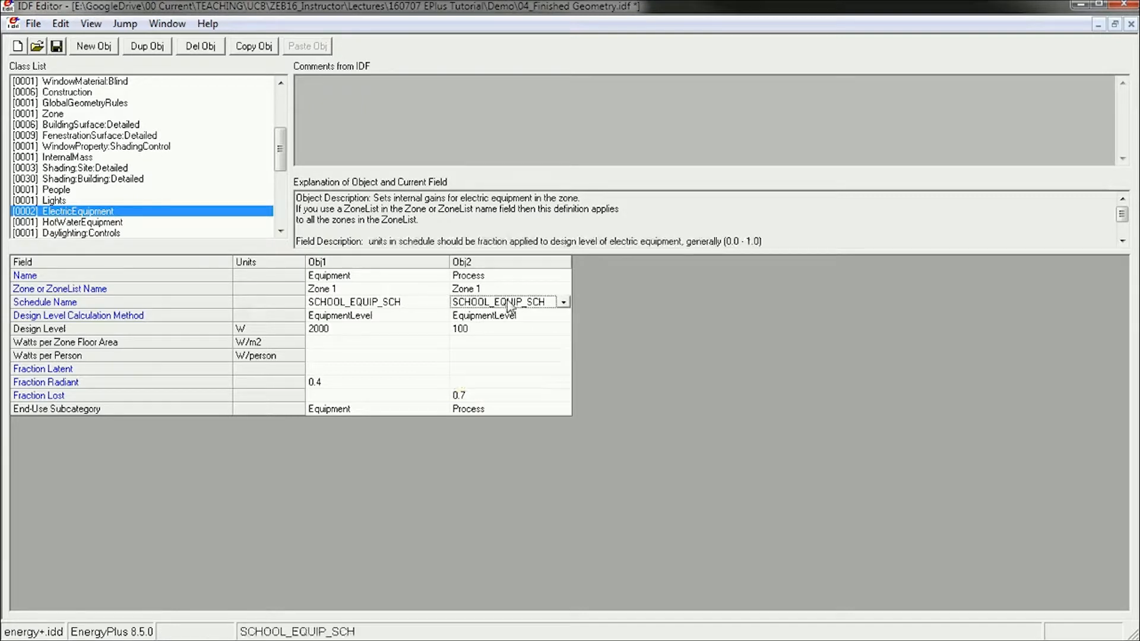
{"action": "mouse_move", "coordinate": [557, 315]}
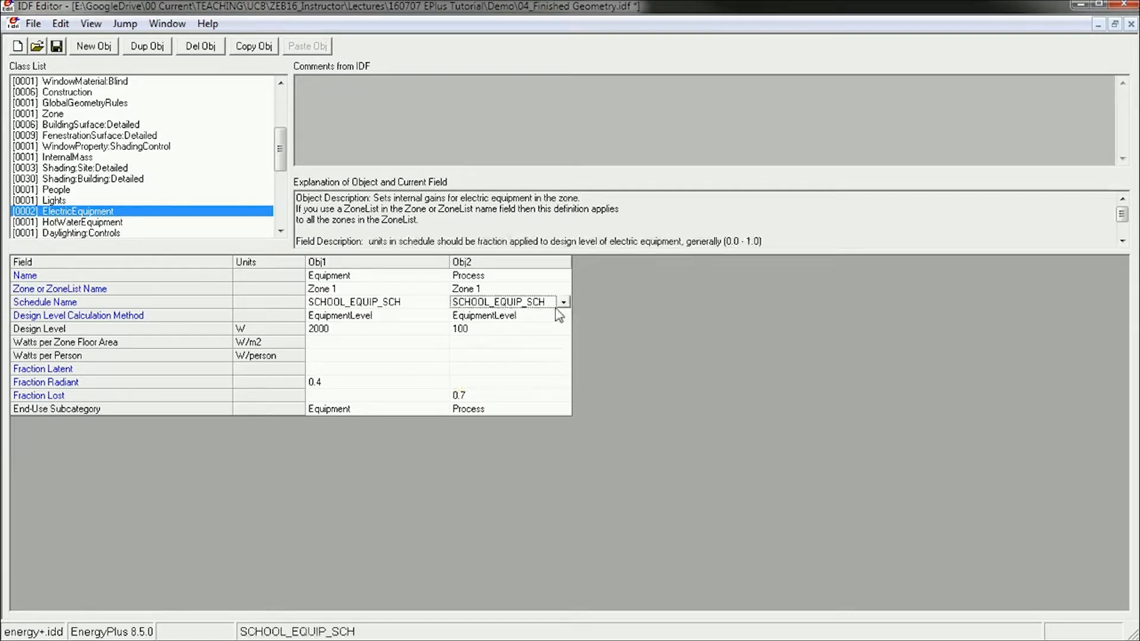
{"action": "mouse_move", "coordinate": [553, 313]}
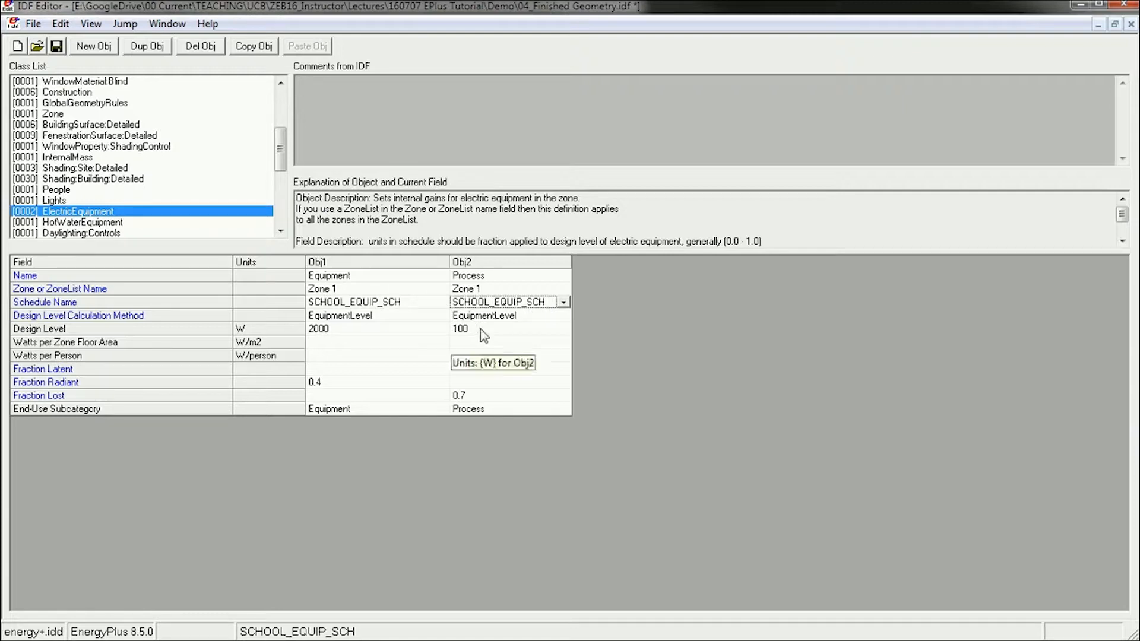
- Check the Process object's zone and schedule, then raise its Fraction Lost from 0.7 to 1
{"action": "left_click", "coordinate": [509, 328]}
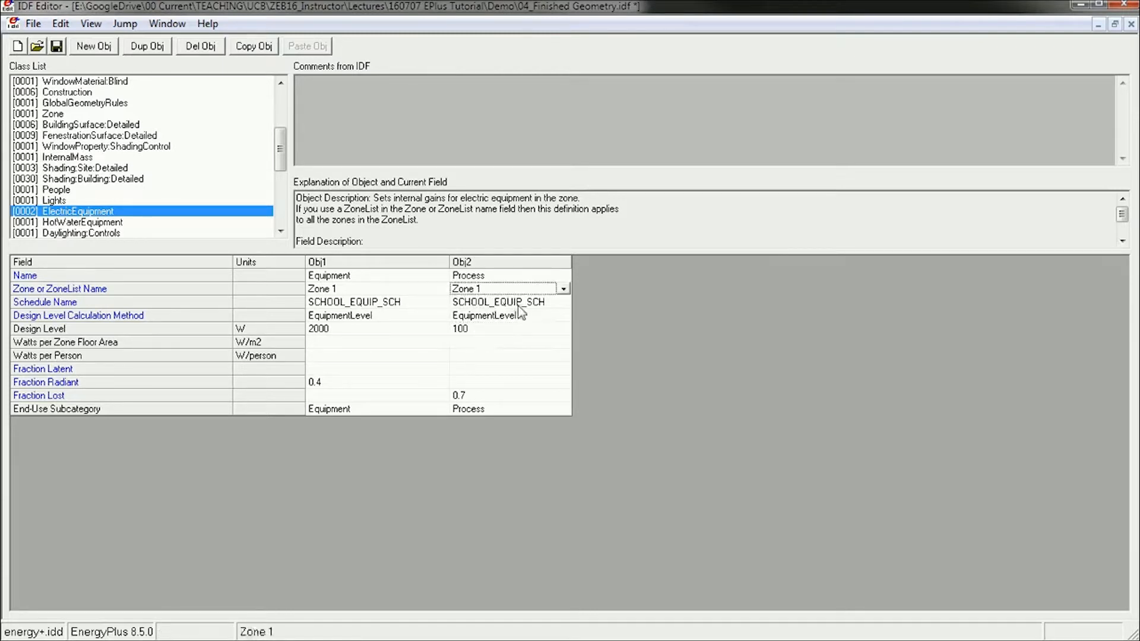
{"action": "left_click", "coordinate": [502, 301]}
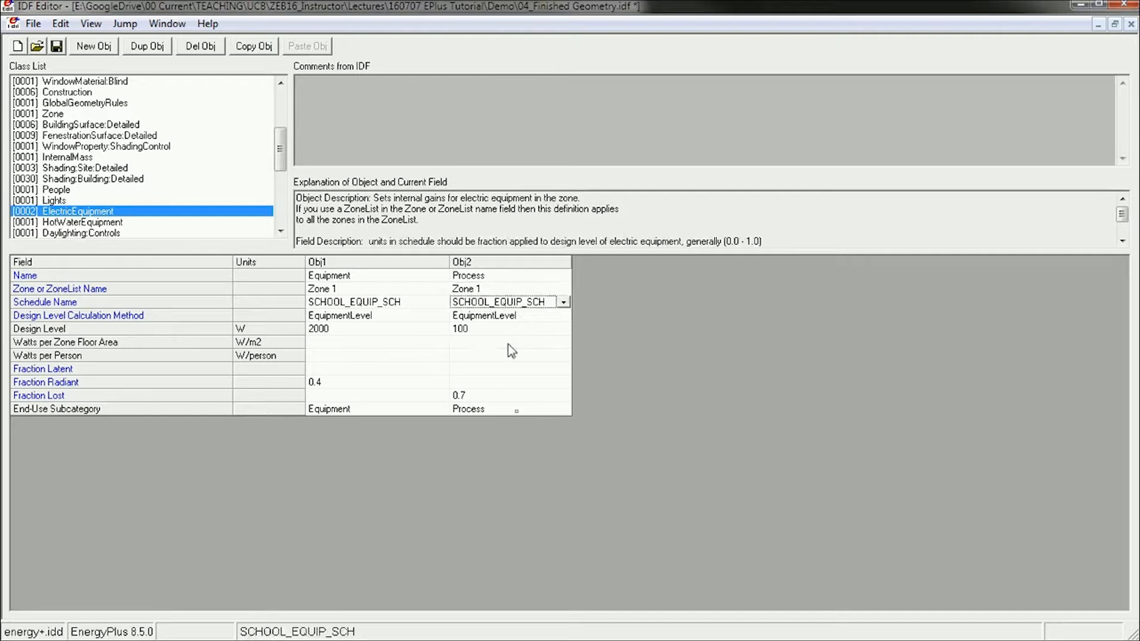
{"action": "mouse_move", "coordinate": [508, 399]}
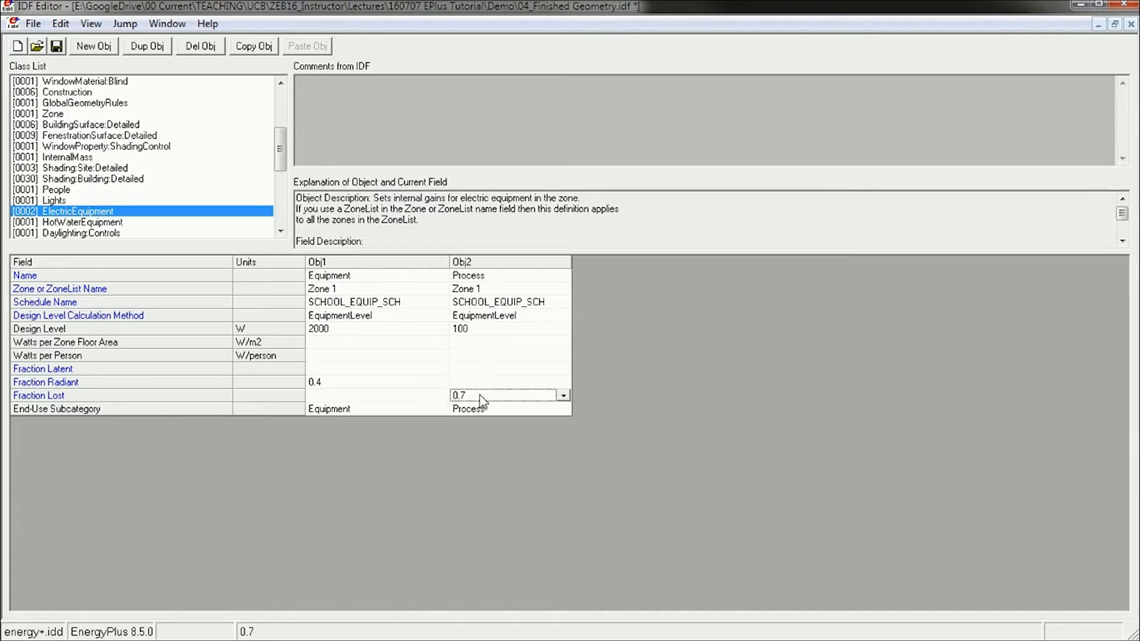
{"action": "left_click", "coordinate": [563, 396]}
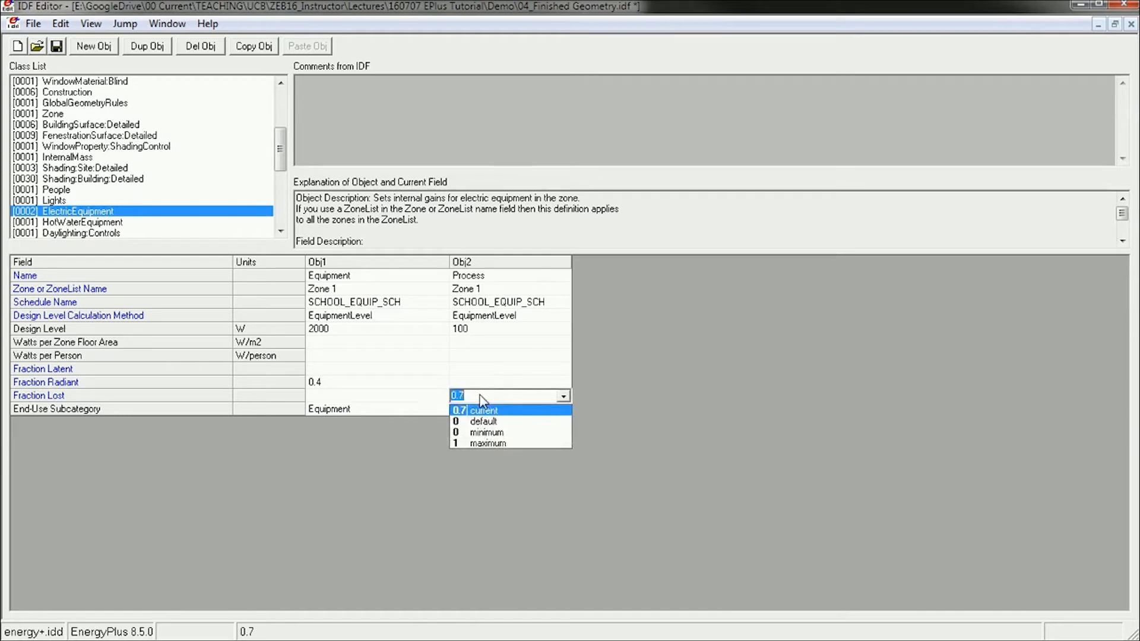
{"action": "left_click", "coordinate": [487, 443]}
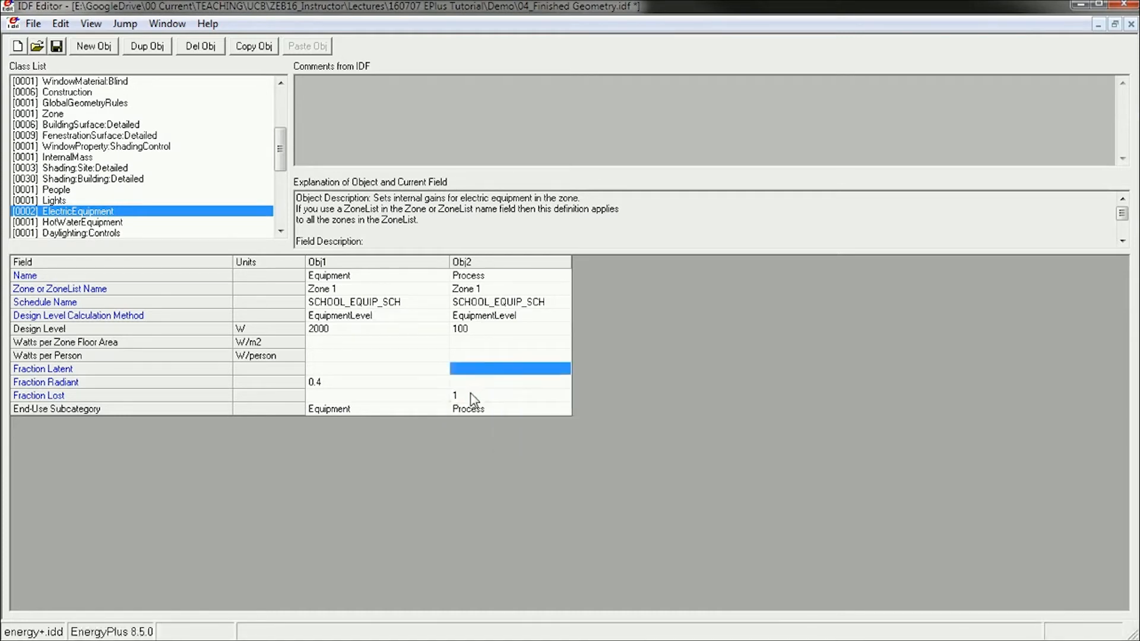
{"action": "left_click", "coordinate": [502, 395]}
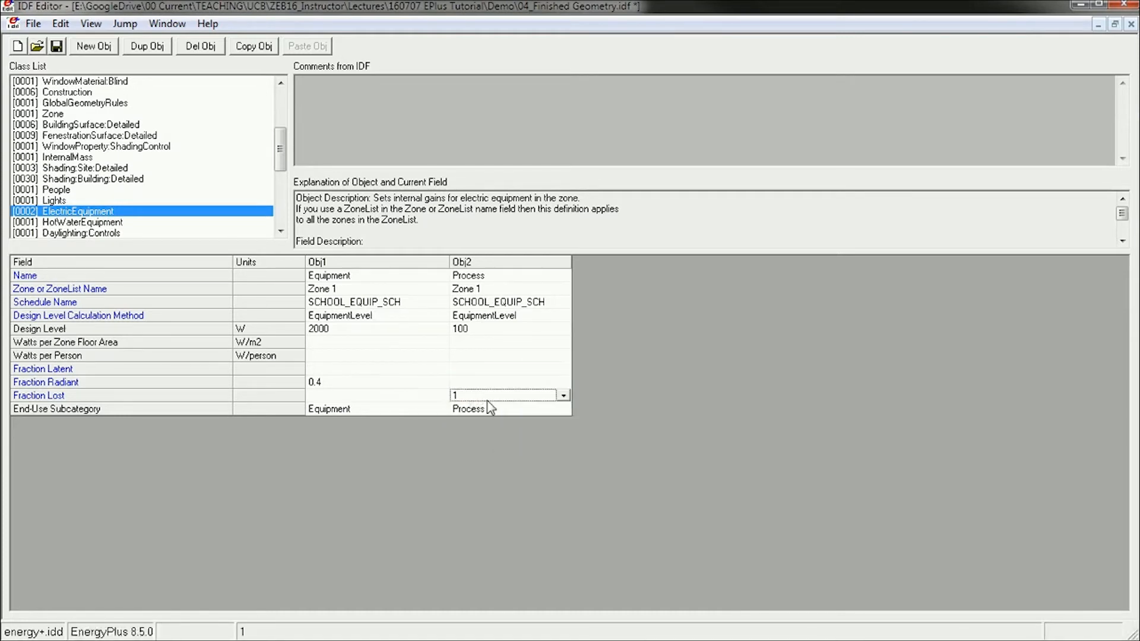